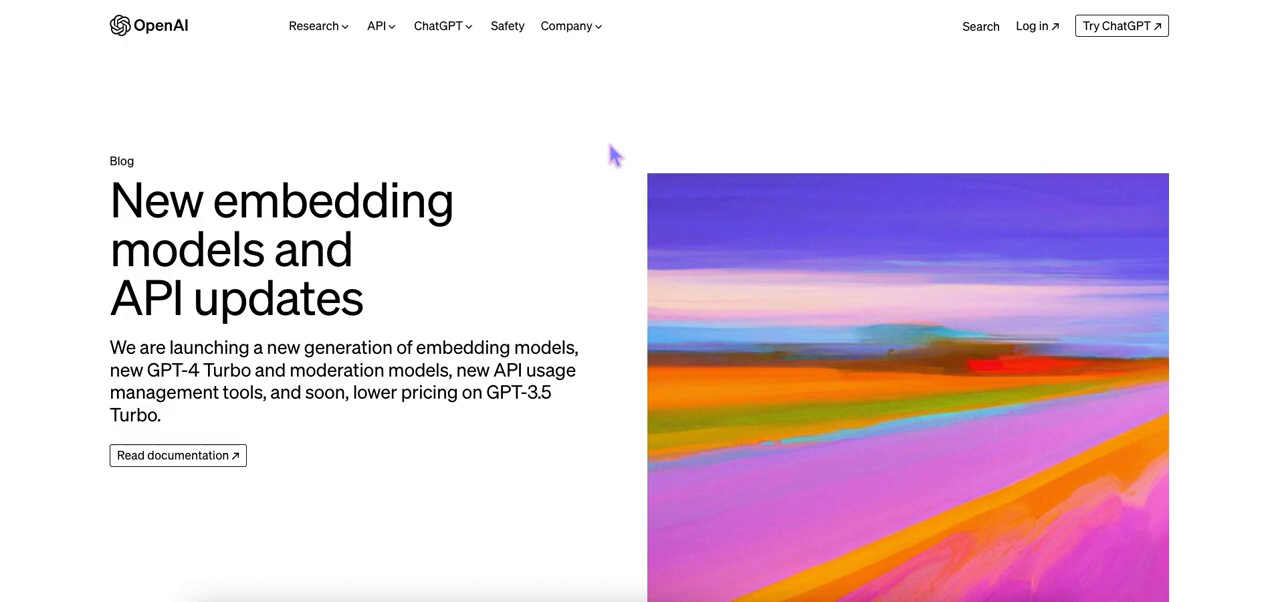
mouse_move(572, 188)
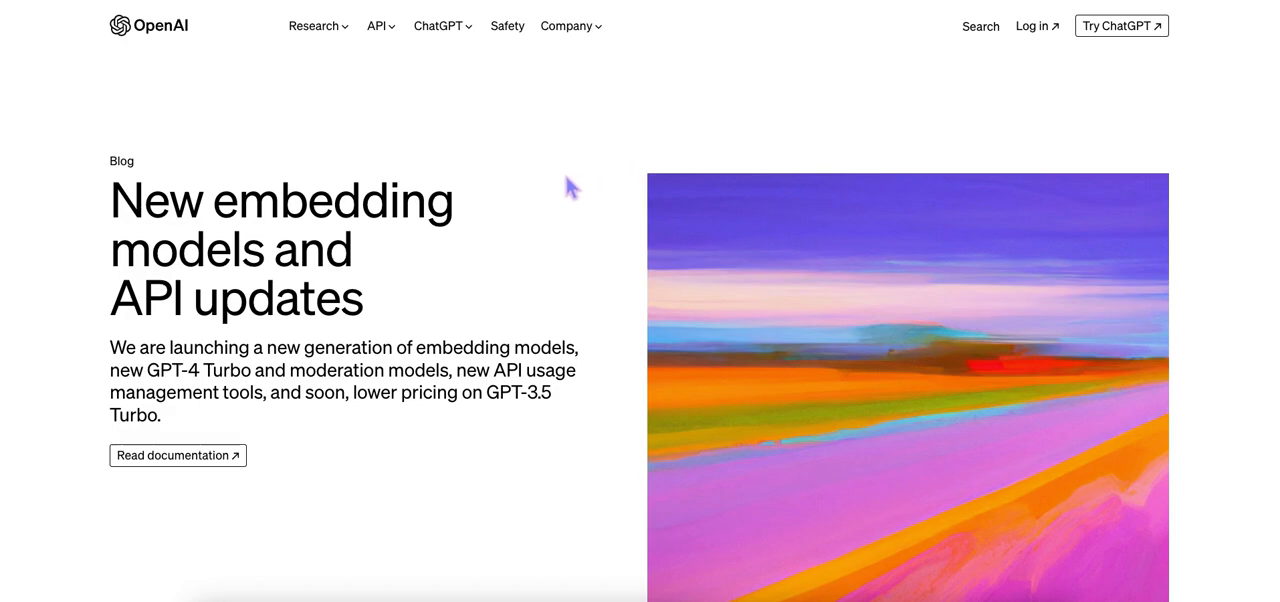
mouse_move(459, 326)
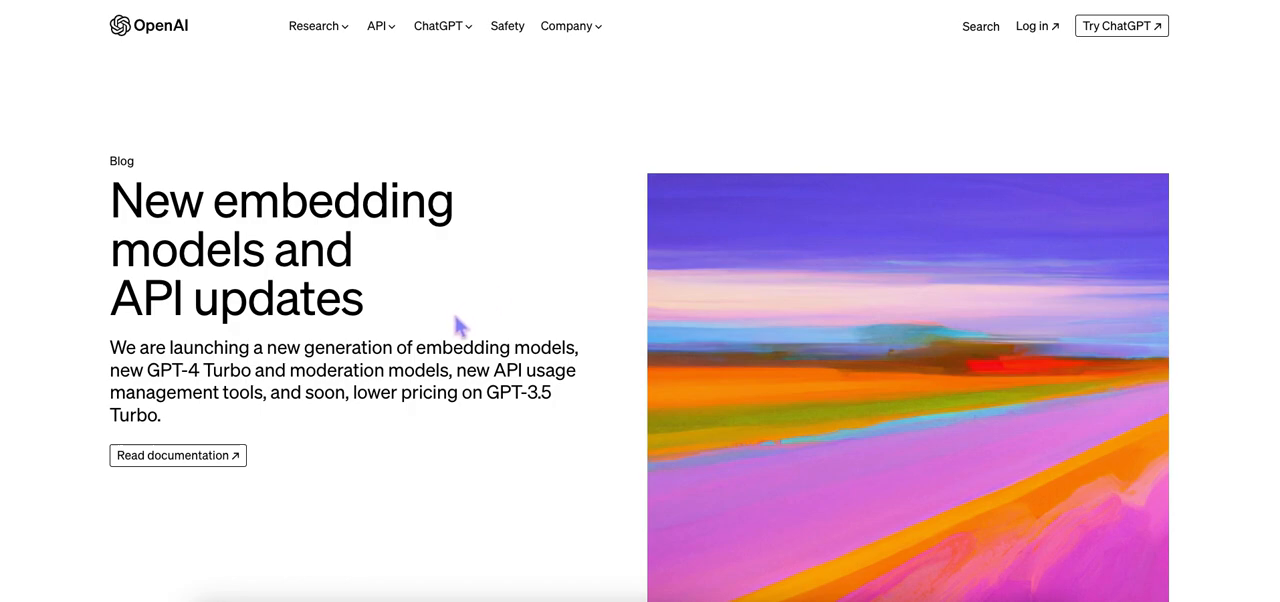
mouse_move(428, 207)
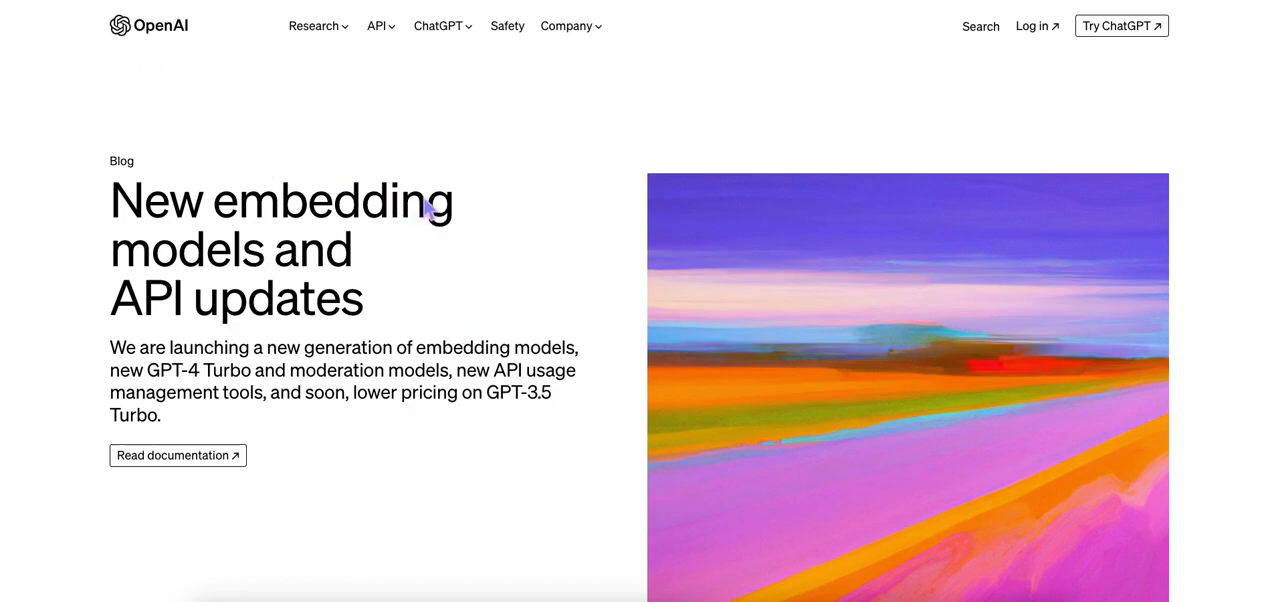
mouse_move(416, 240)
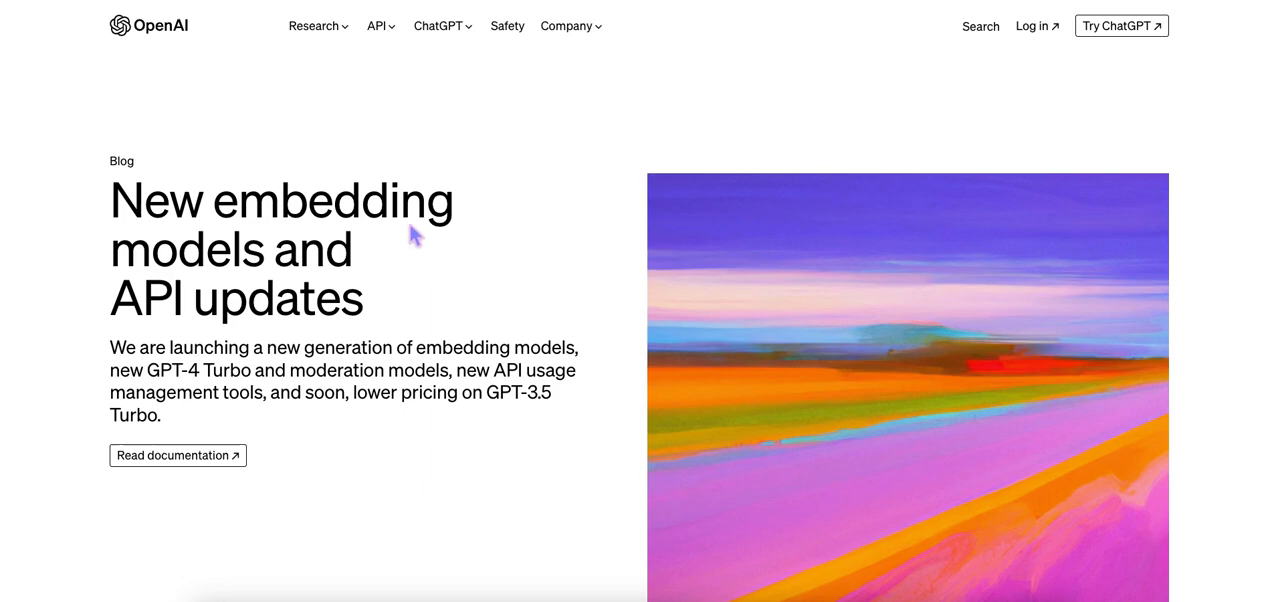
mouse_move(414, 240)
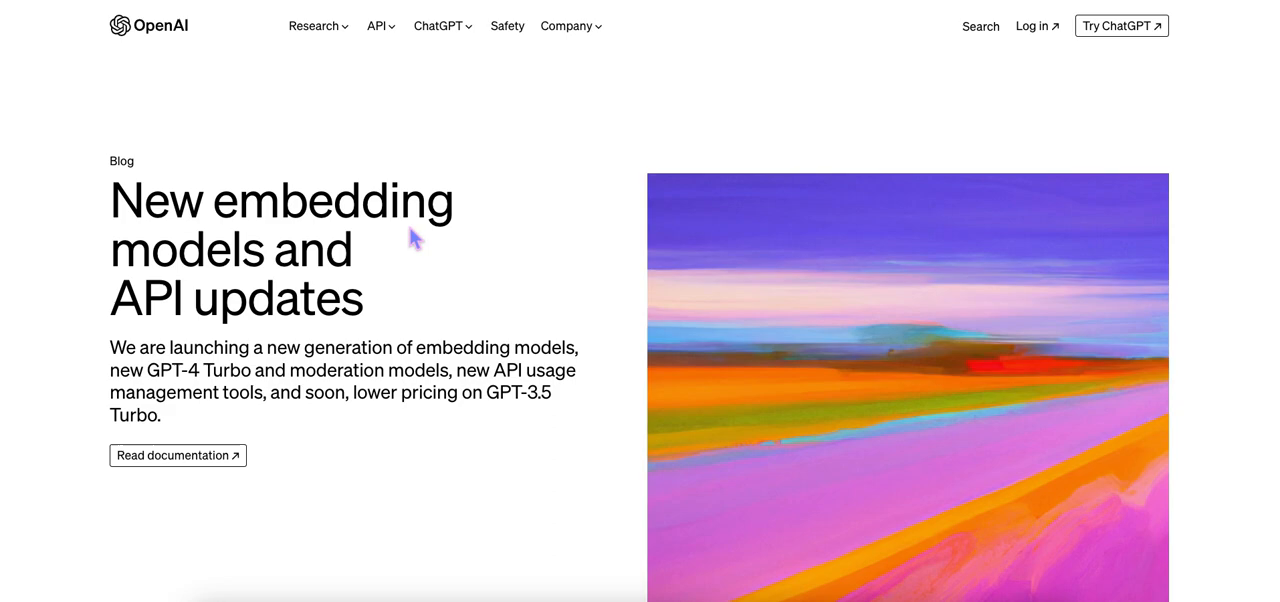
mouse_move(278, 160)
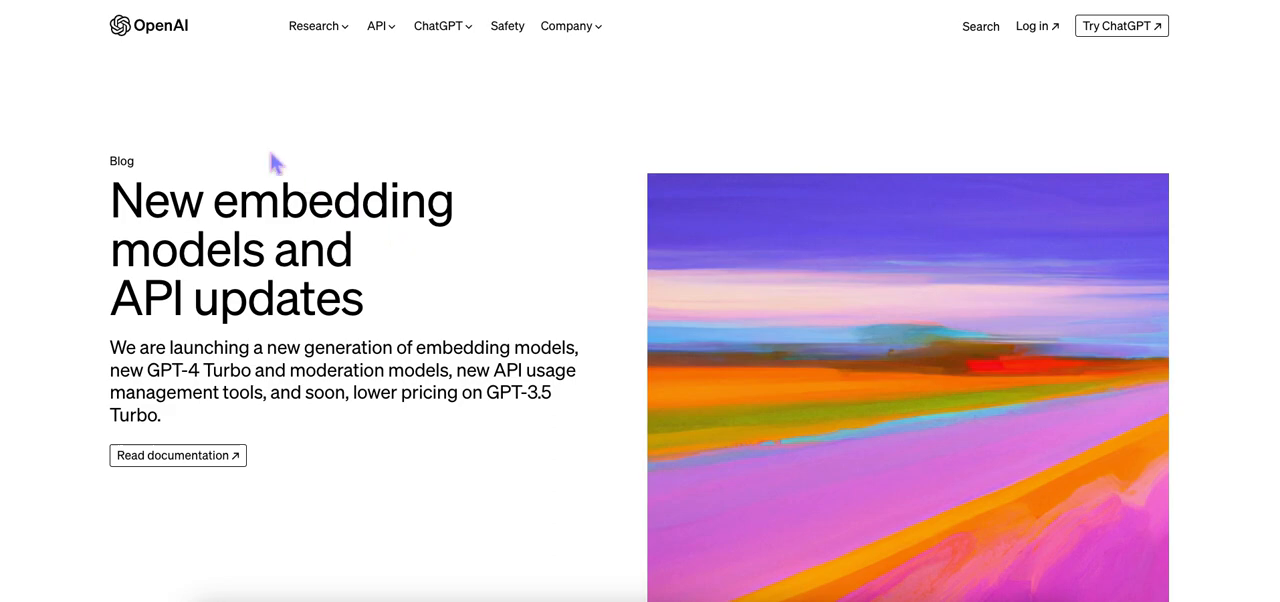
Scroll the OpenAI post past the release list to the new embedding models section and diagram.
scroll("down", 3)
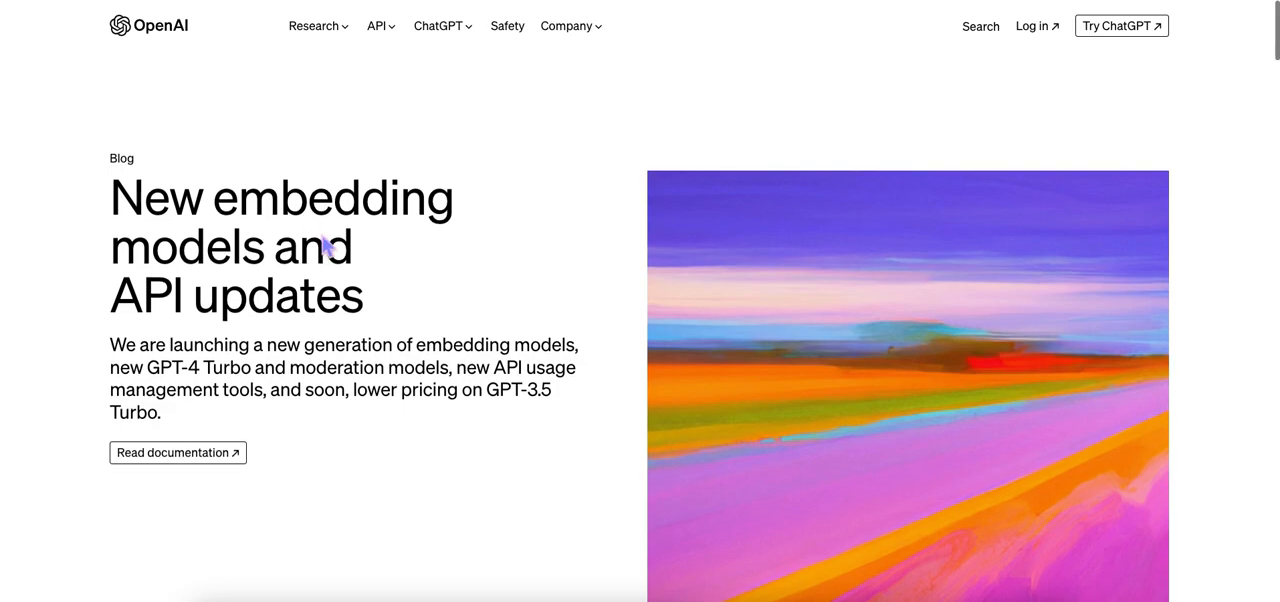
scroll("down", 3)
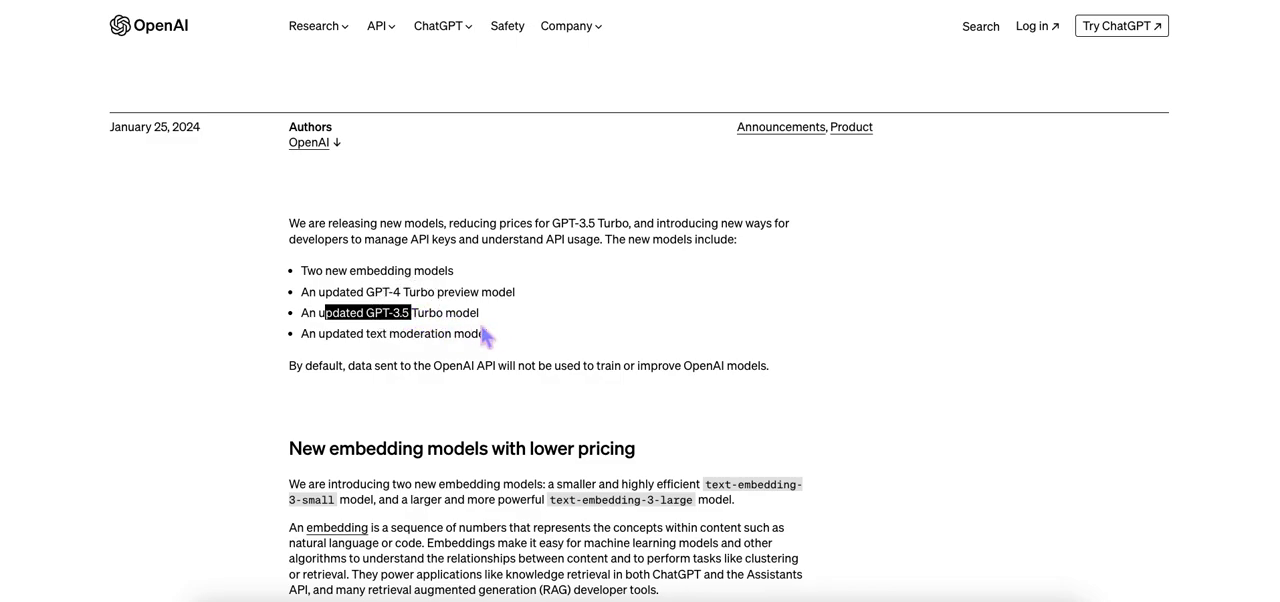
scroll("down", 3)
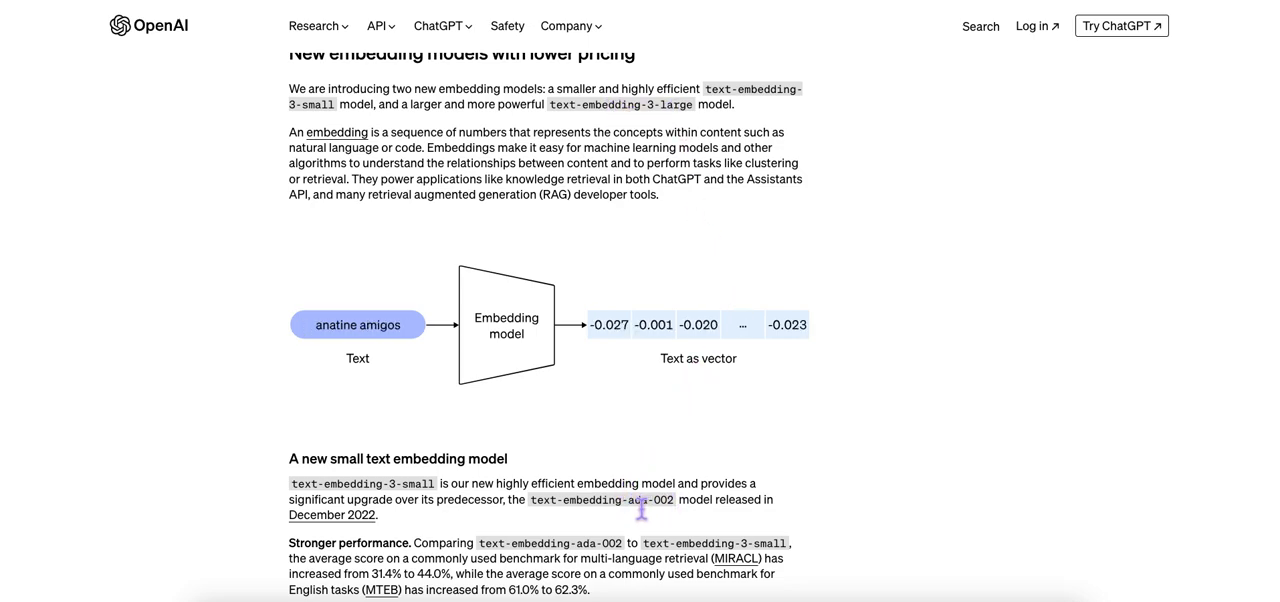
Scroll through the text-embedding-3-small and -large benchmark tables to the embedding size table.
scroll("down", 3)
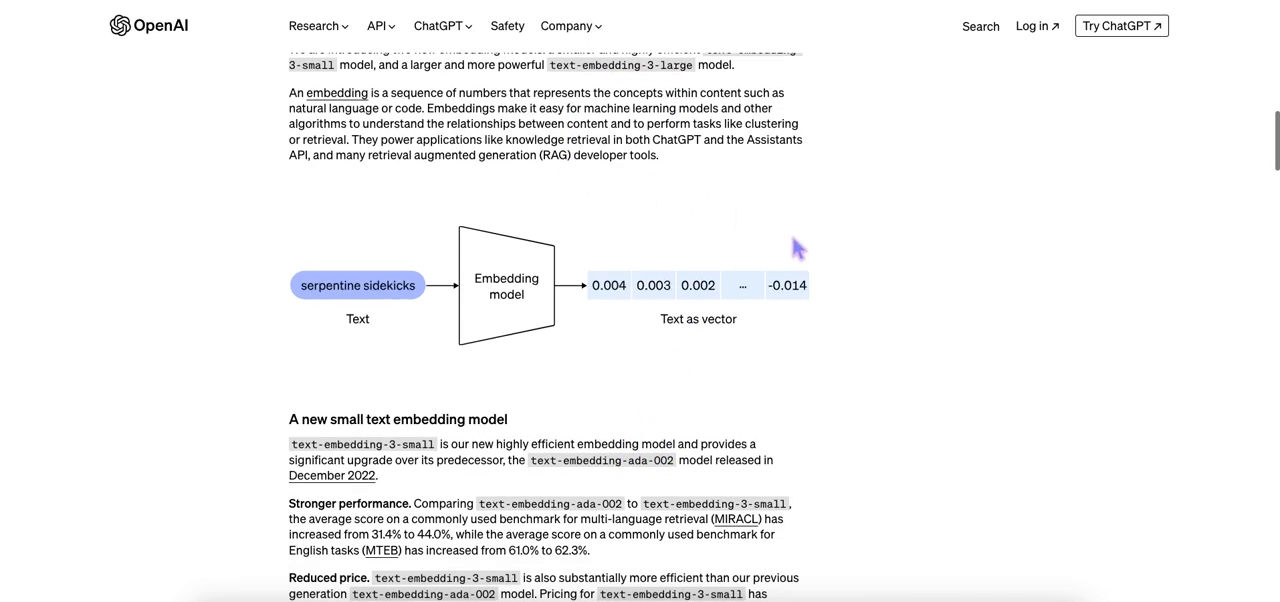
scroll("down", 3)
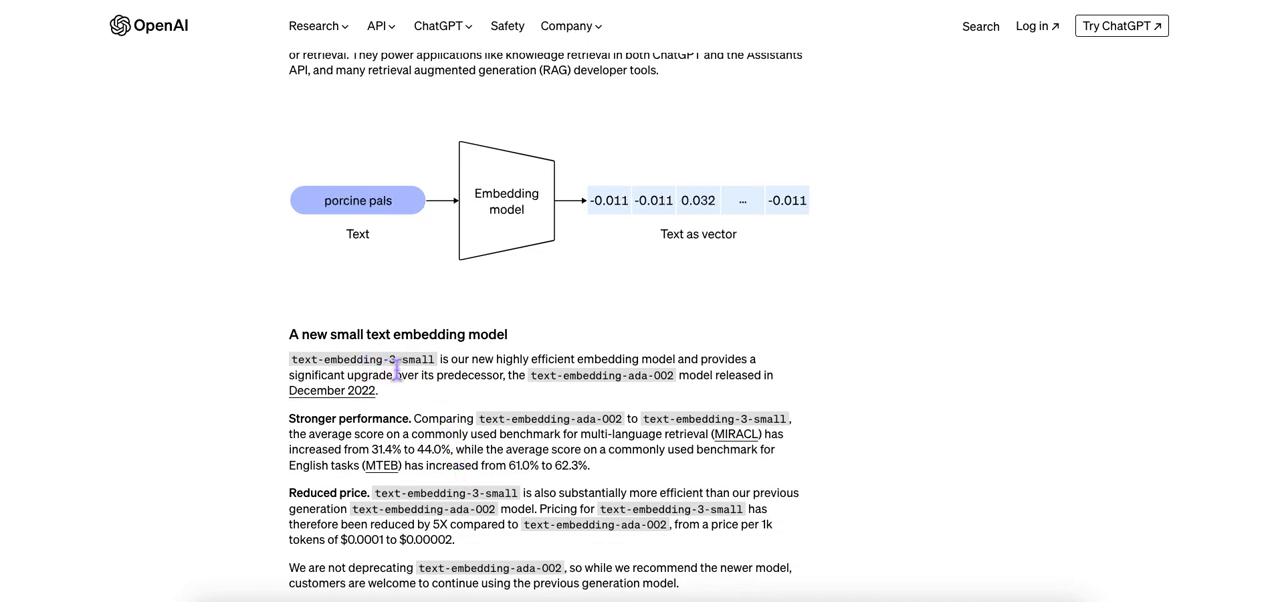
scroll("down", 3)
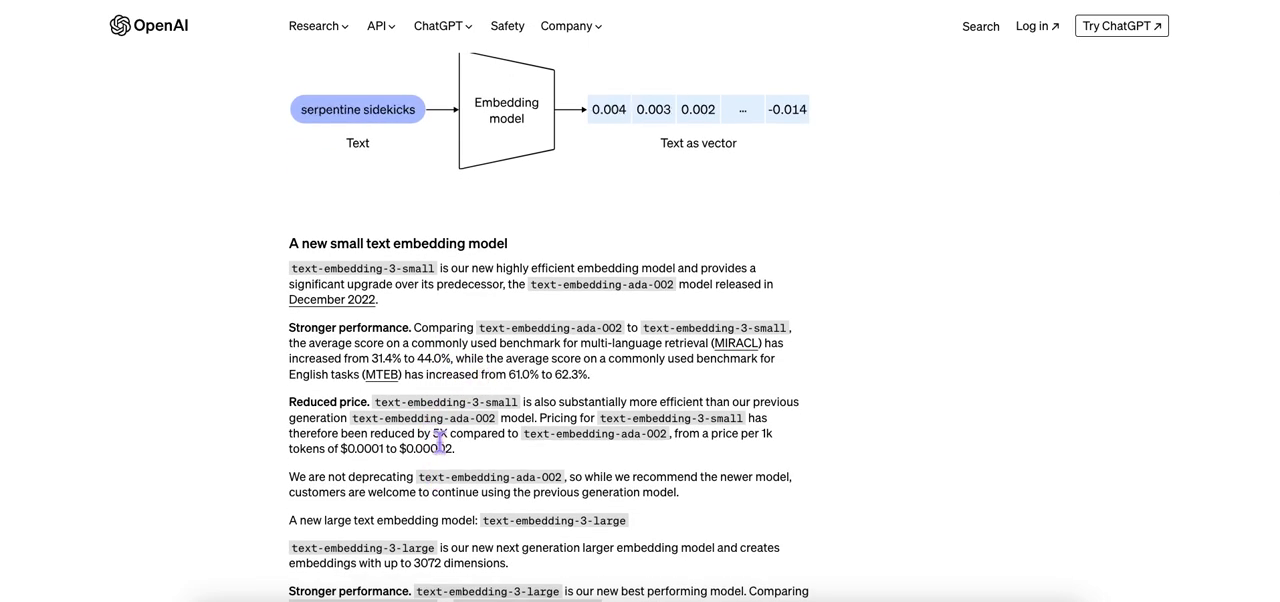
scroll("down", 3)
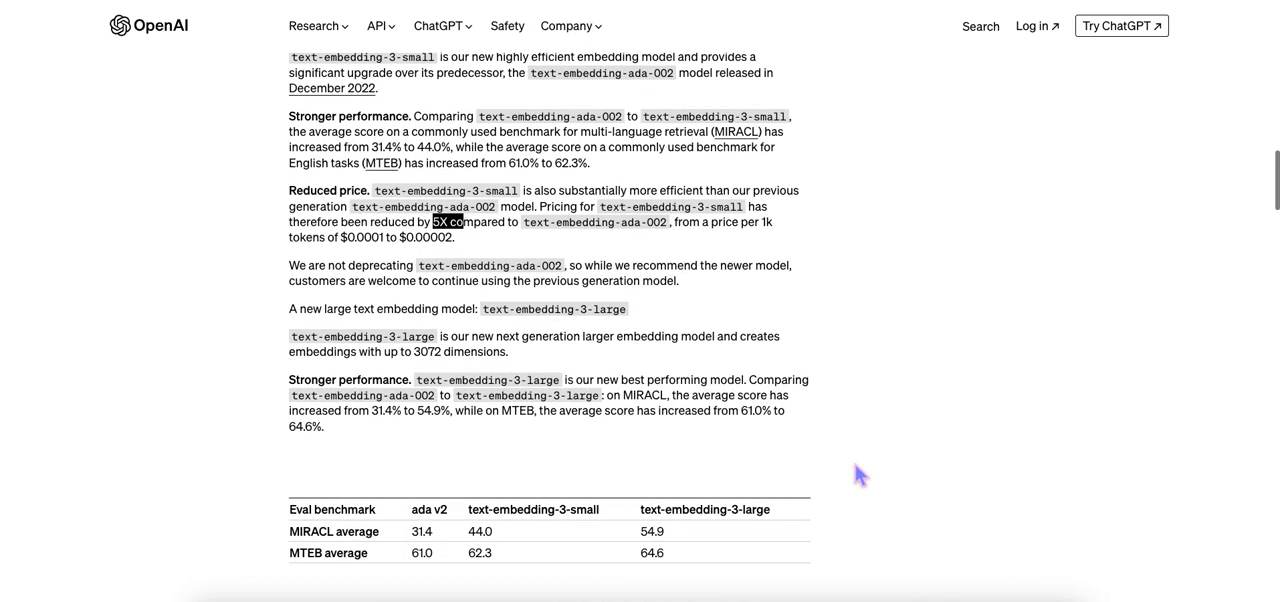
scroll("down", 3)
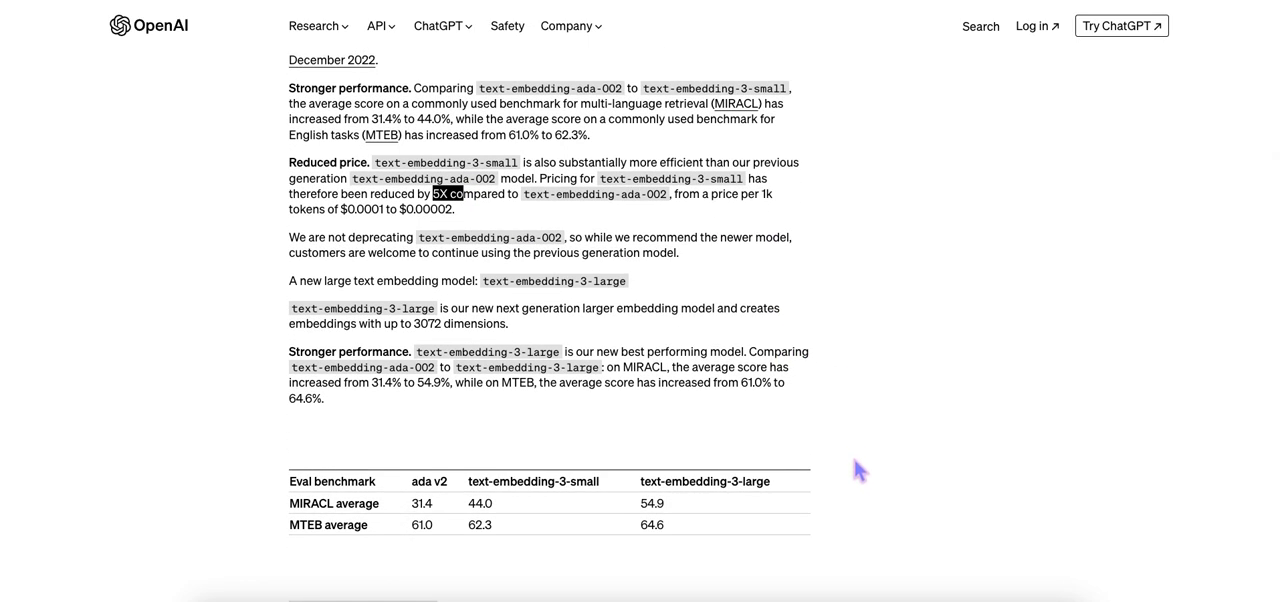
mouse_move(858, 467)
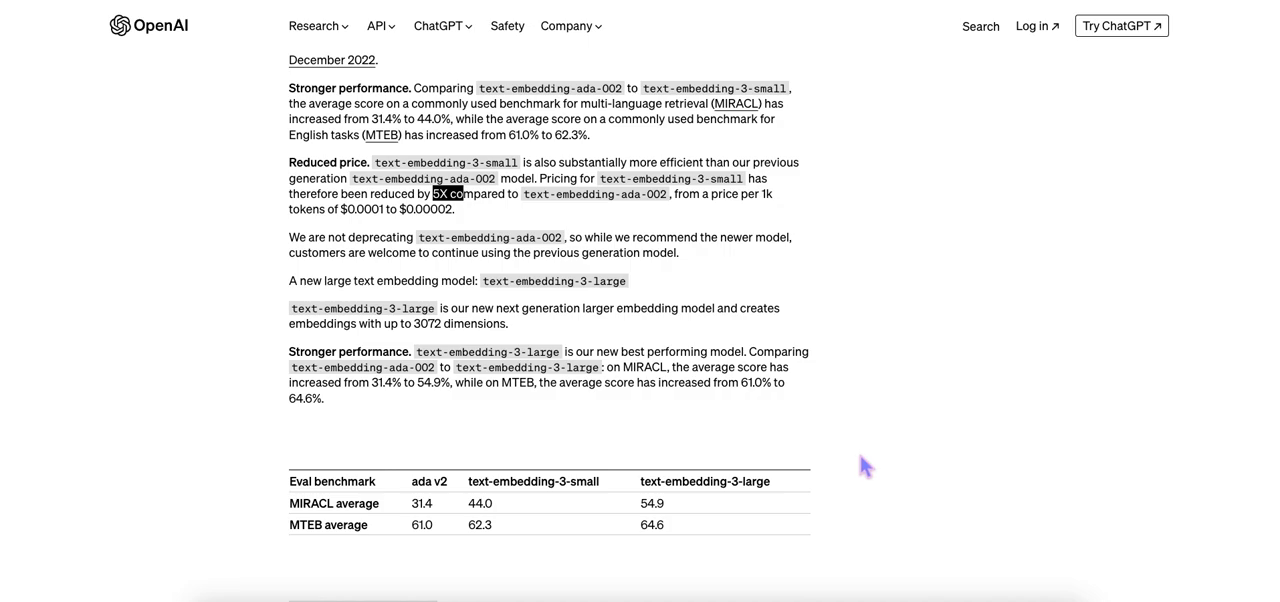
mouse_move(865, 468)
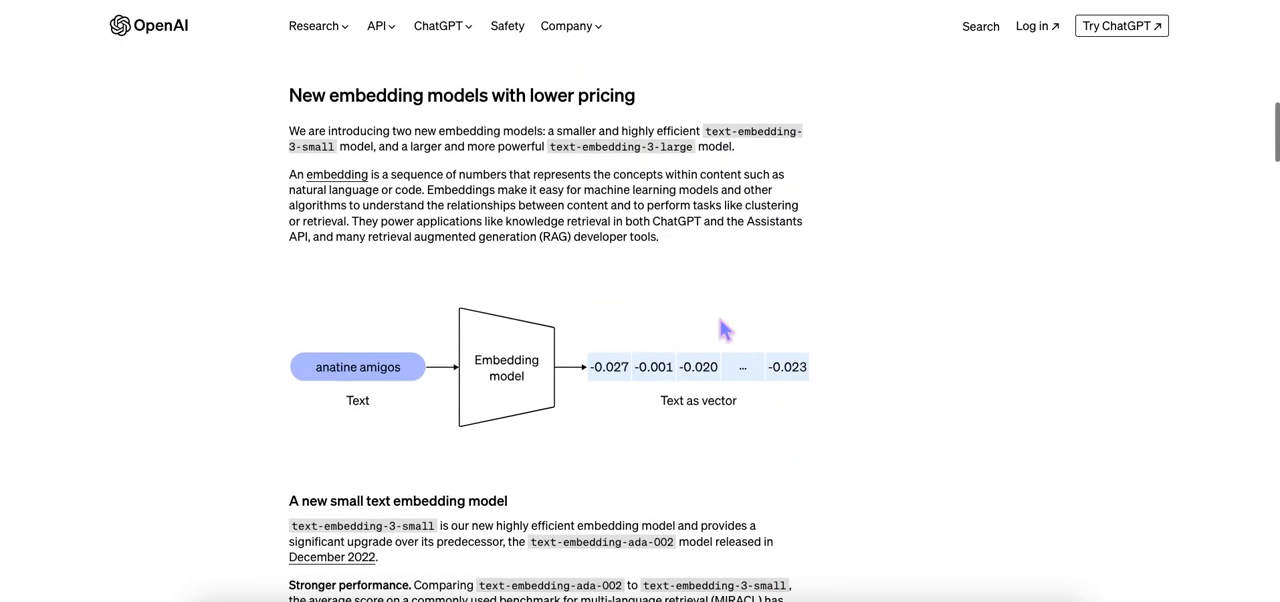
scroll("down", 3)
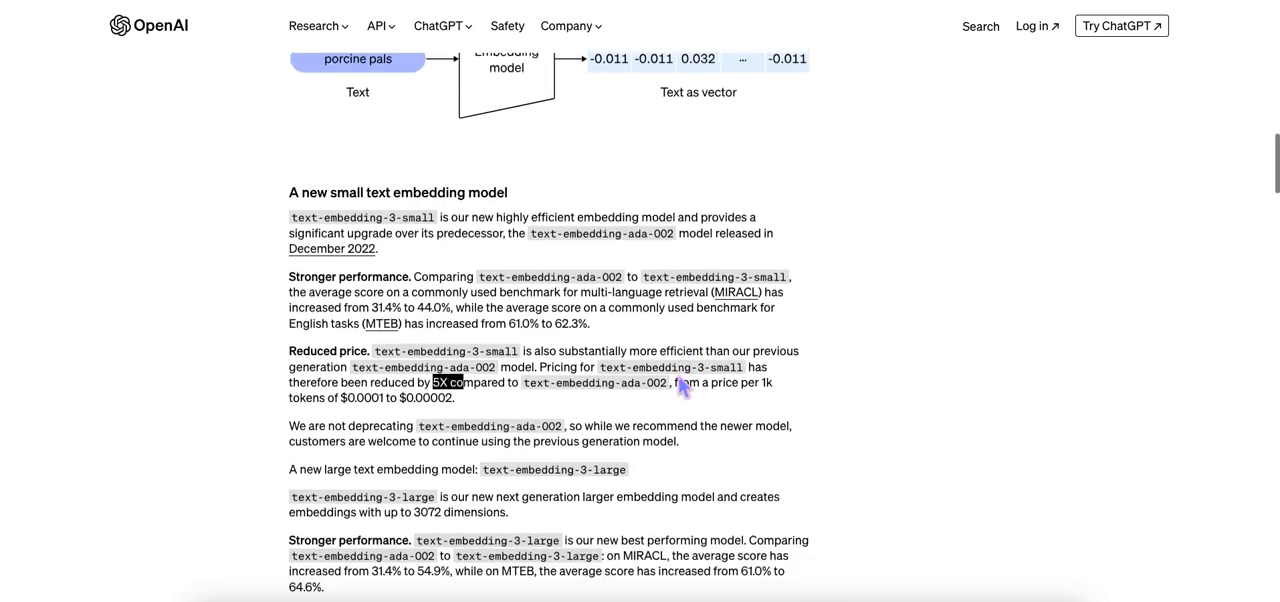
scroll("down", 3)
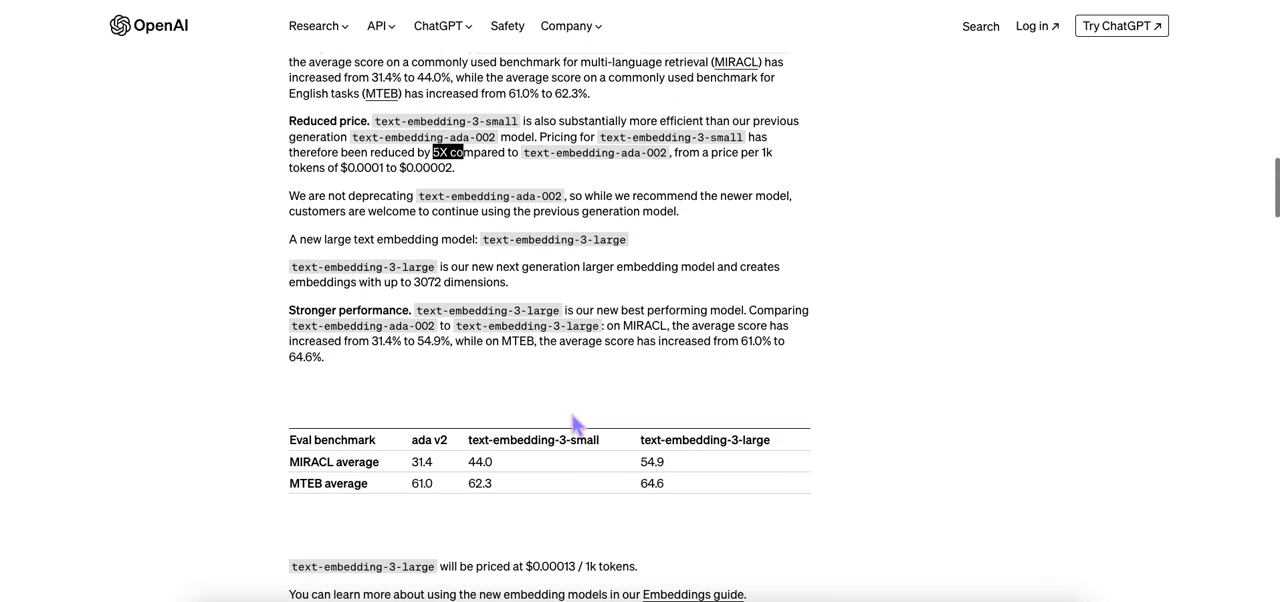
scroll("down", 3)
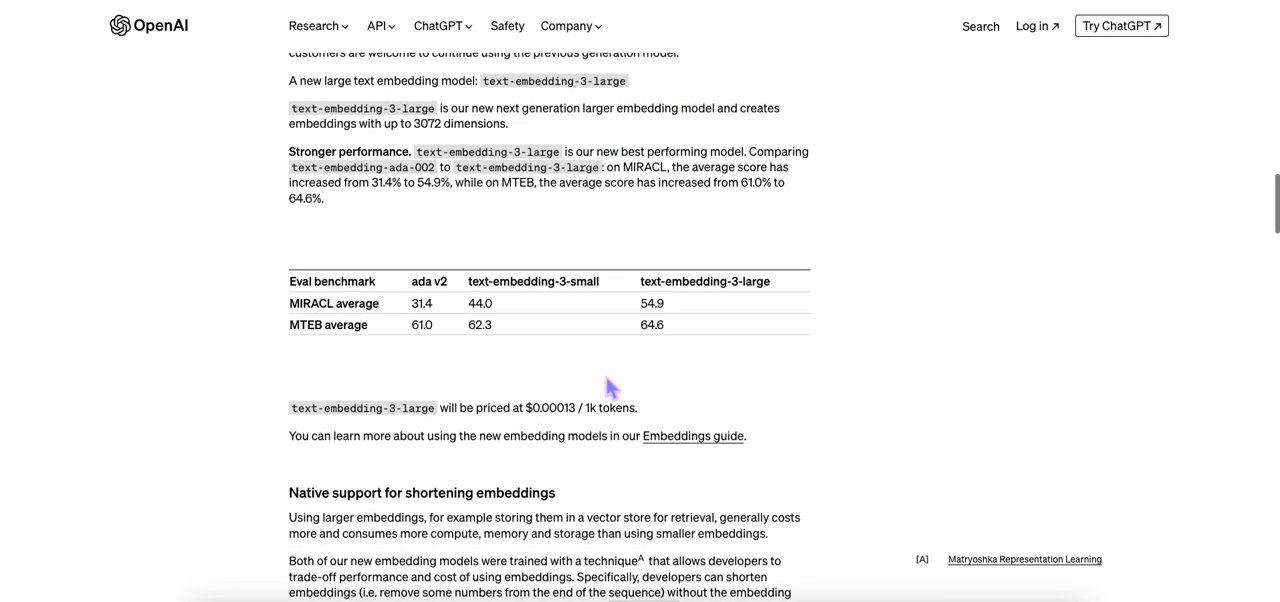
scroll("down", 3)
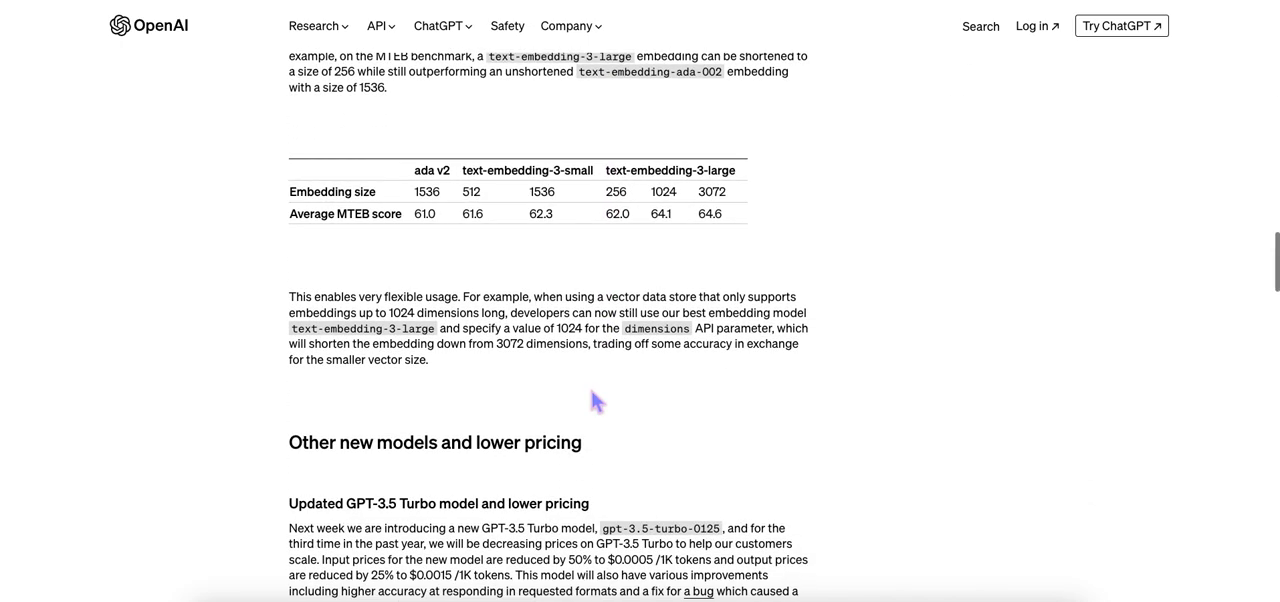
Scroll through the GPT-3.5 Turbo and GPT-4 Turbo preview sections before moving to Lumiere.
scroll("down", 3)
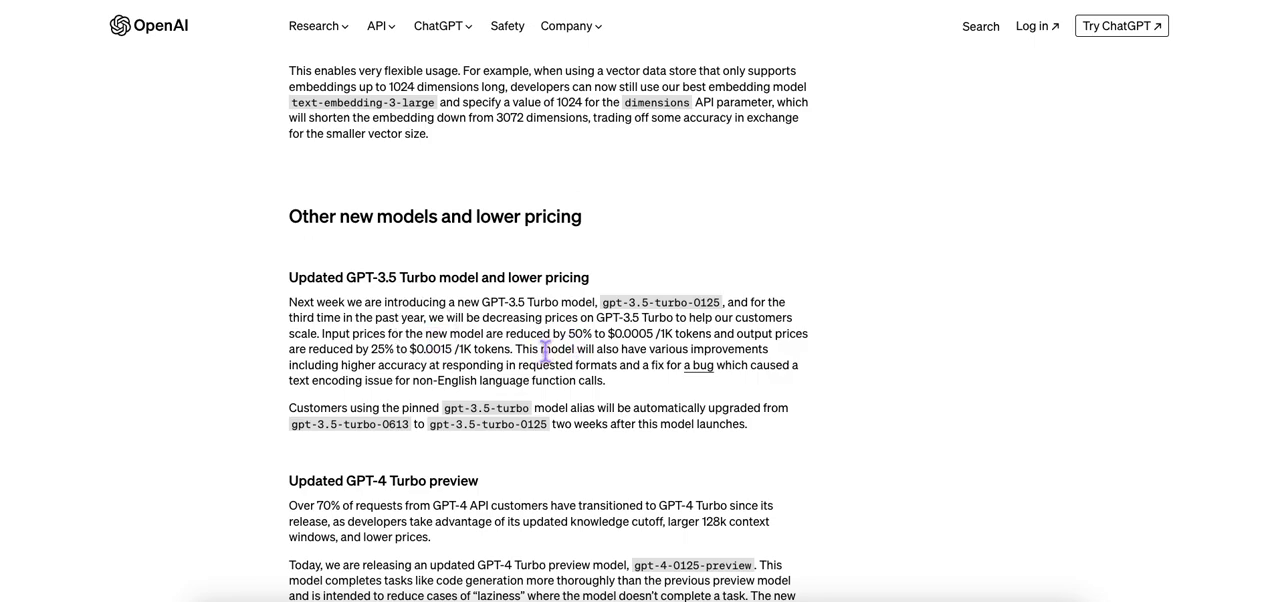
scroll("down", 3)
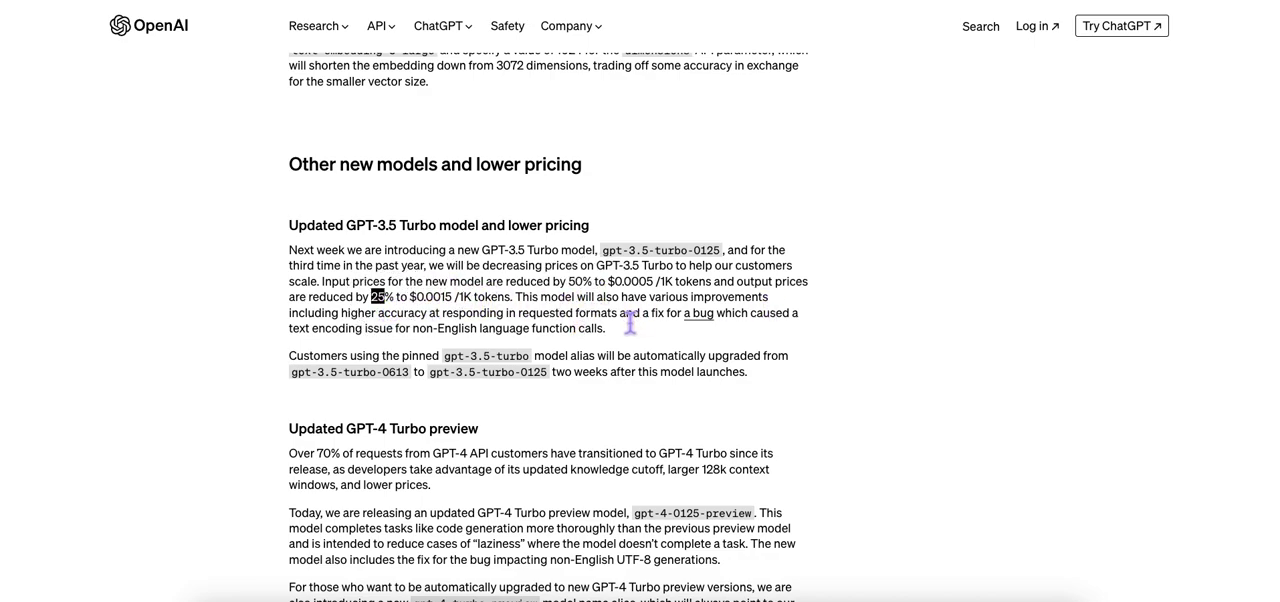
scroll("down", 3)
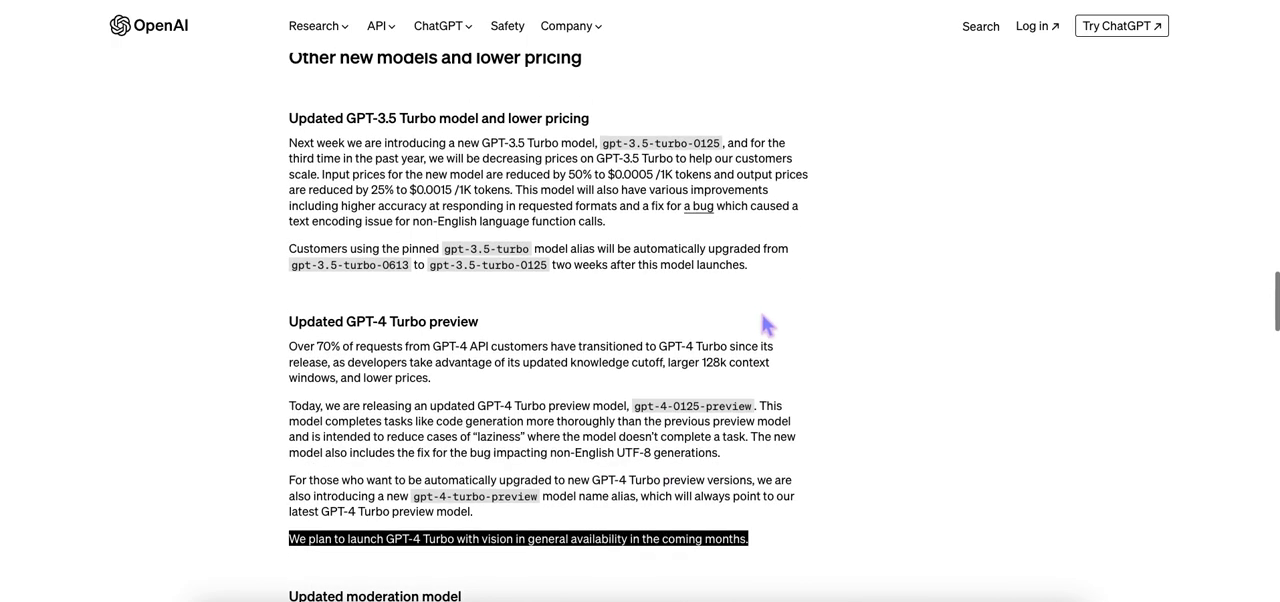
scroll("down", 3)
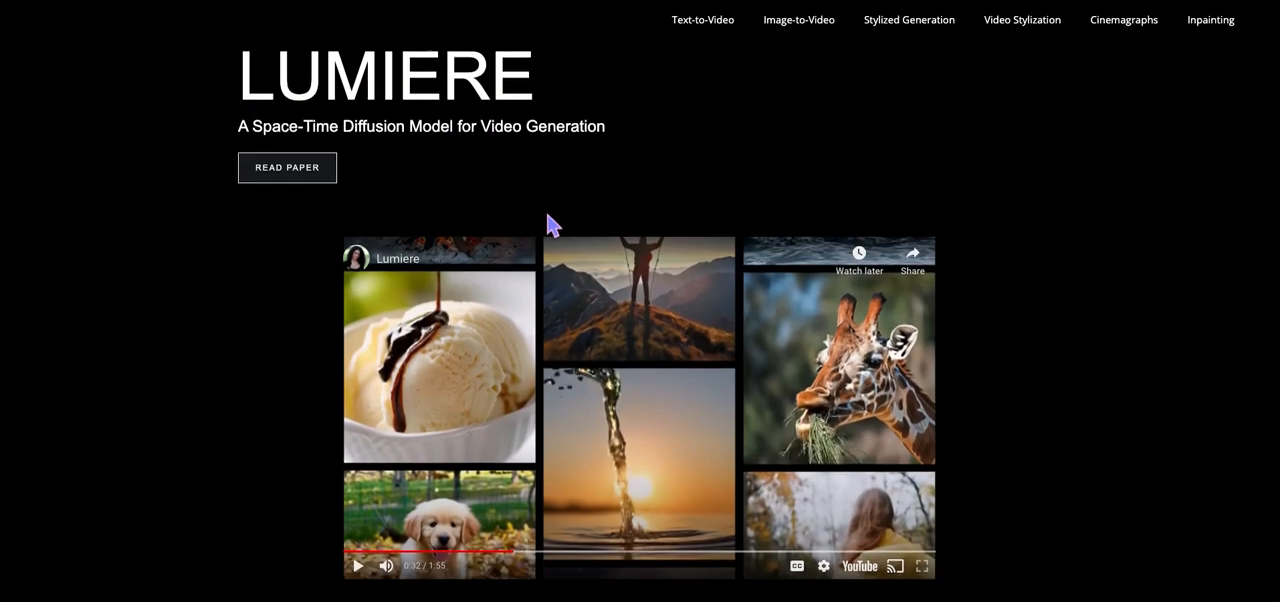
Scroll to the Lumiere overview YouTube video and rewind it to 0:00.
scroll("down", 3)
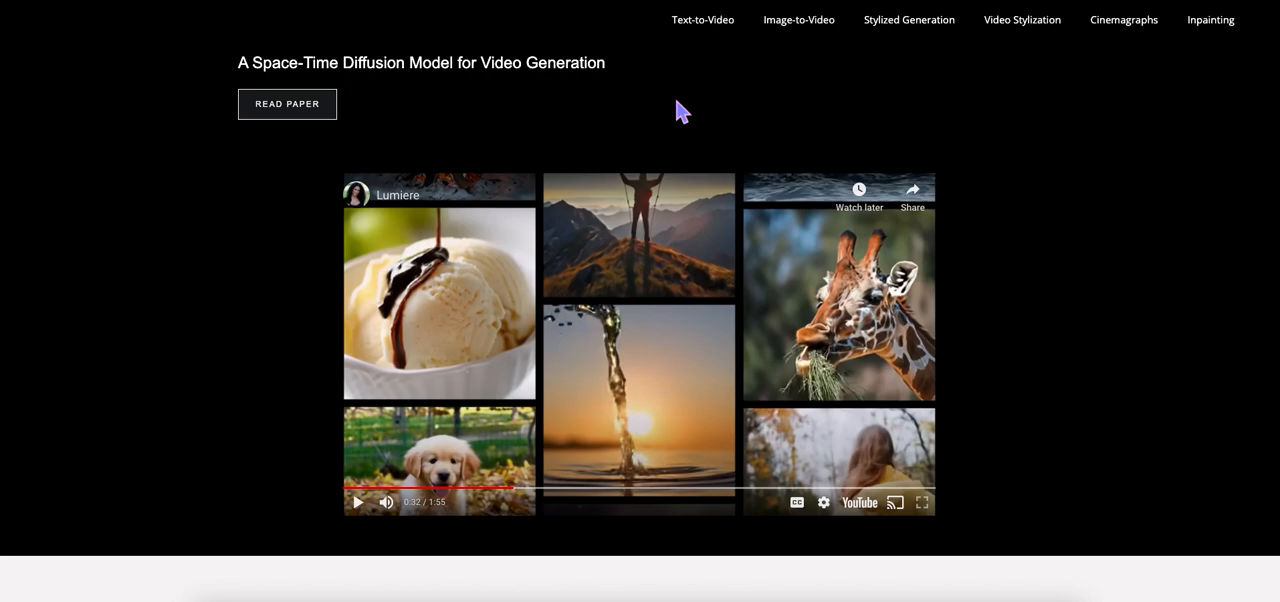
mouse_move(702, 20)
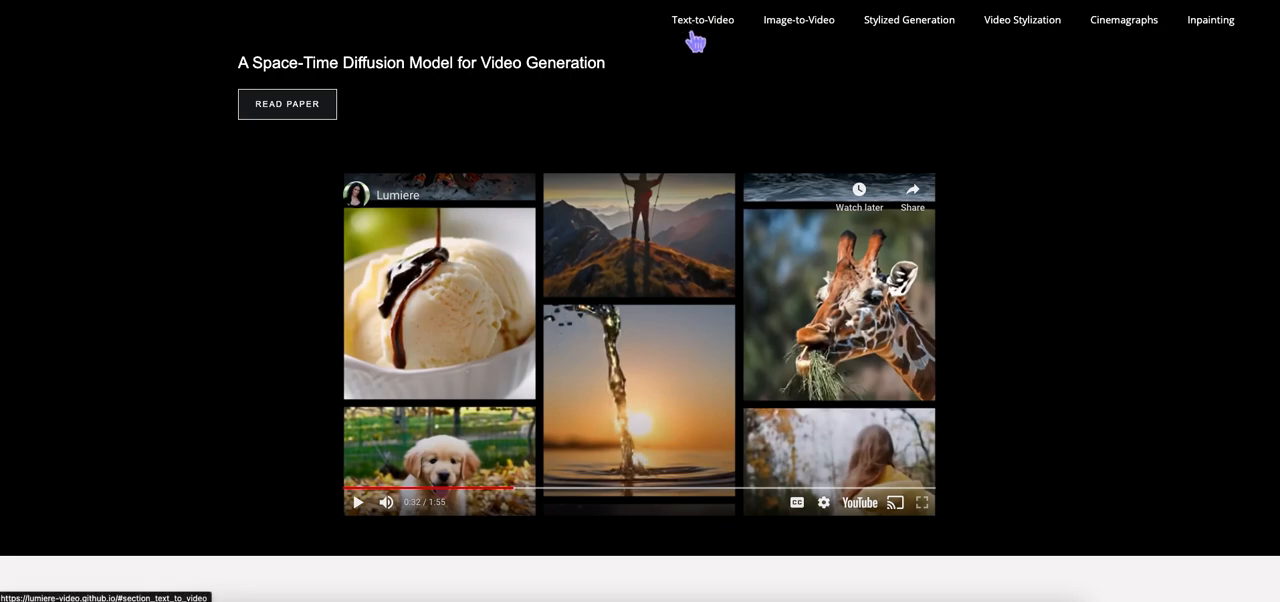
mouse_move(891, 48)
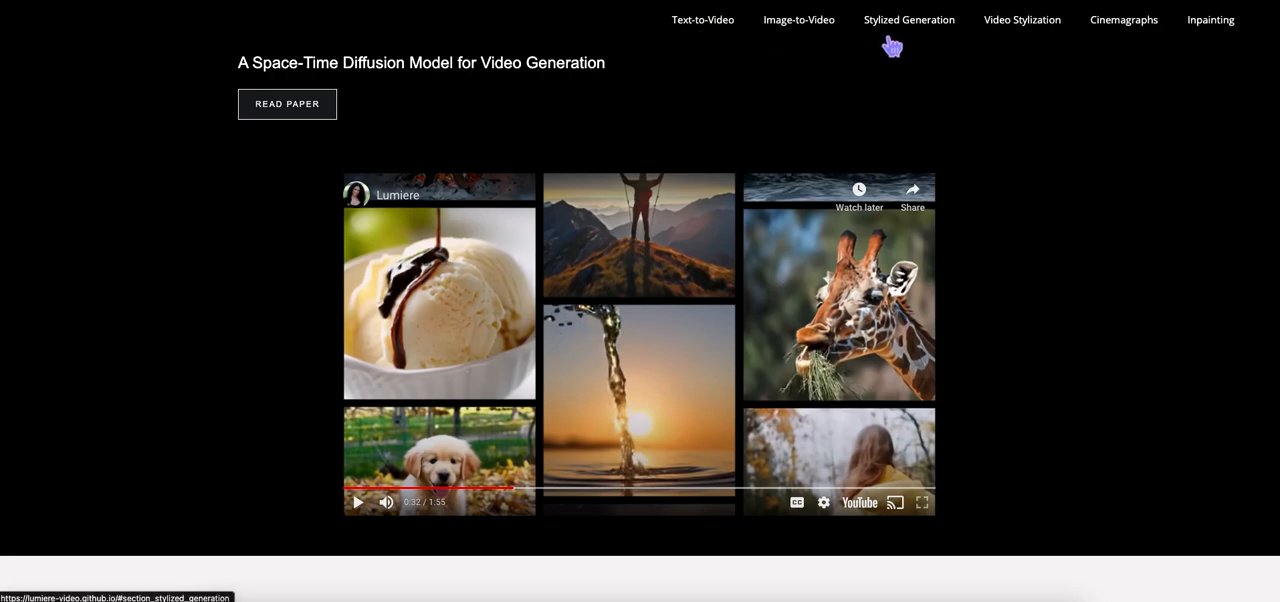
mouse_move(955, 48)
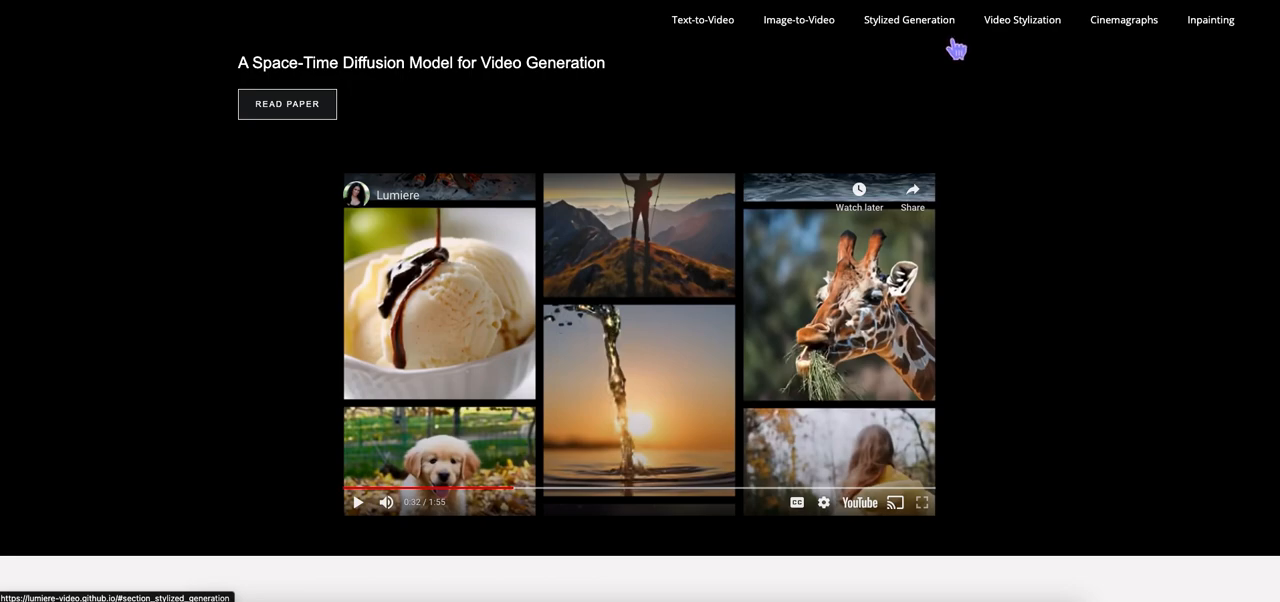
scroll("down", 3)
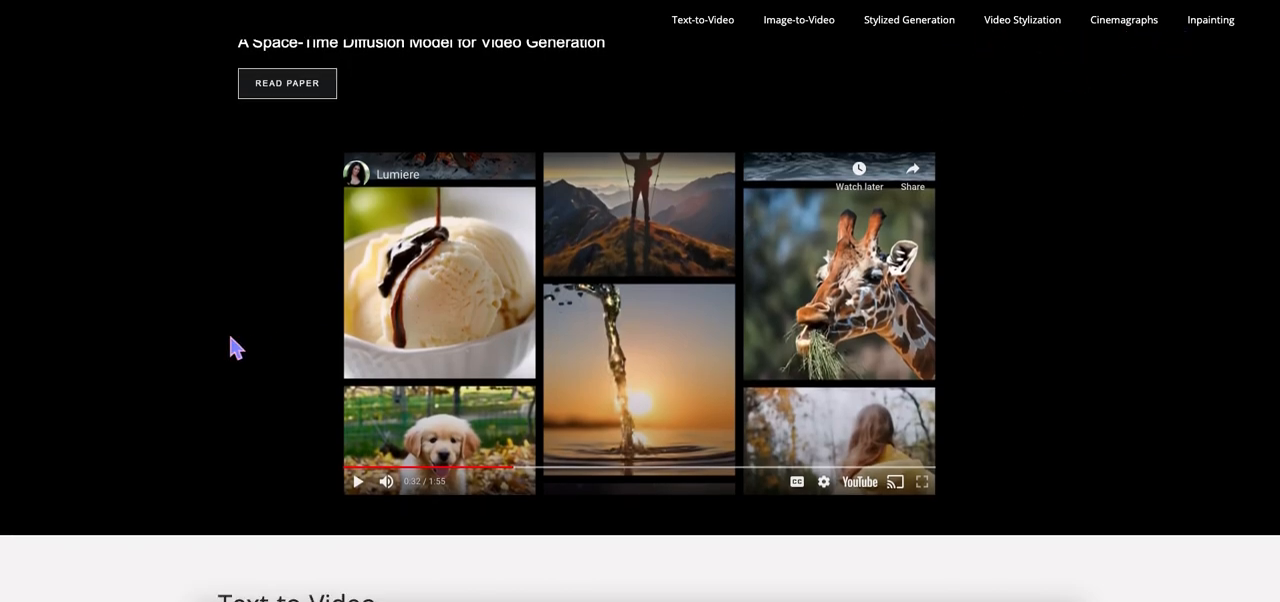
scroll("down", 3)
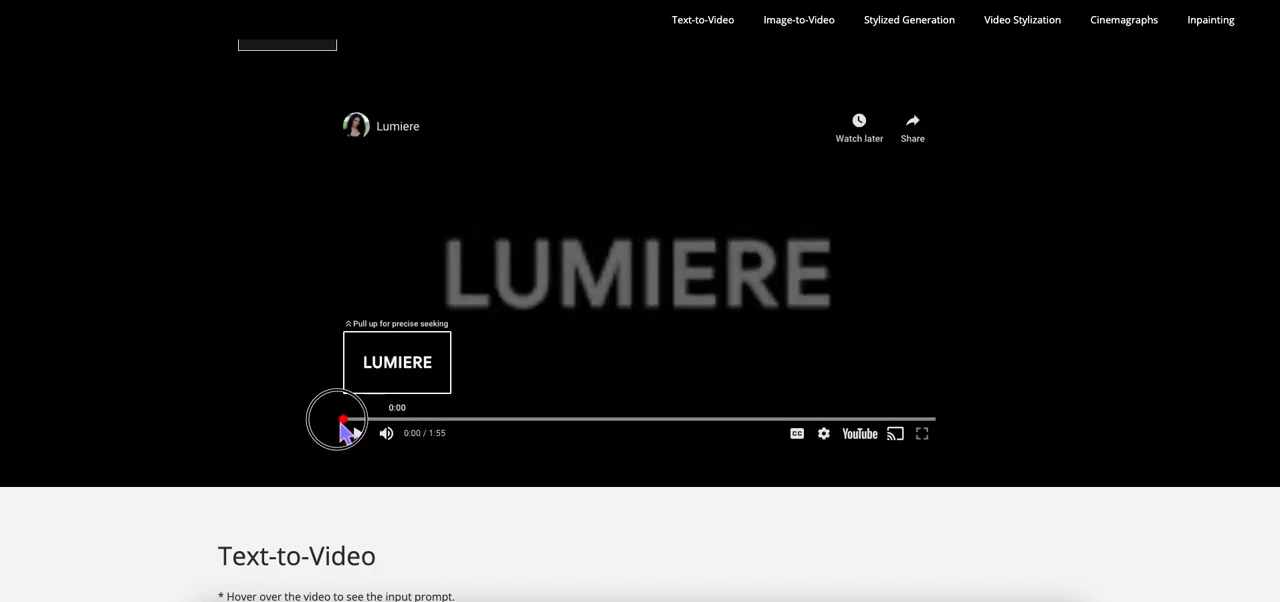
Play the Lumiere overview video into its generated-clip collage around 0:32.
left_click(356, 433)
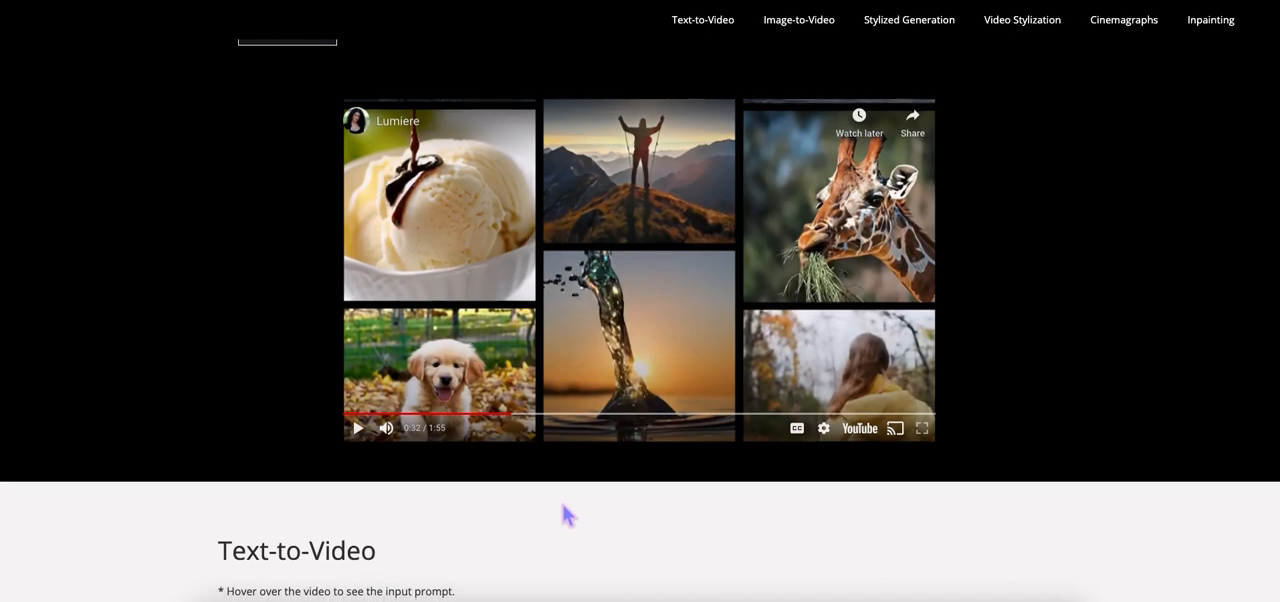
Scroll through the Text-to-Video example clips and their prompts.
scroll("down", 3)
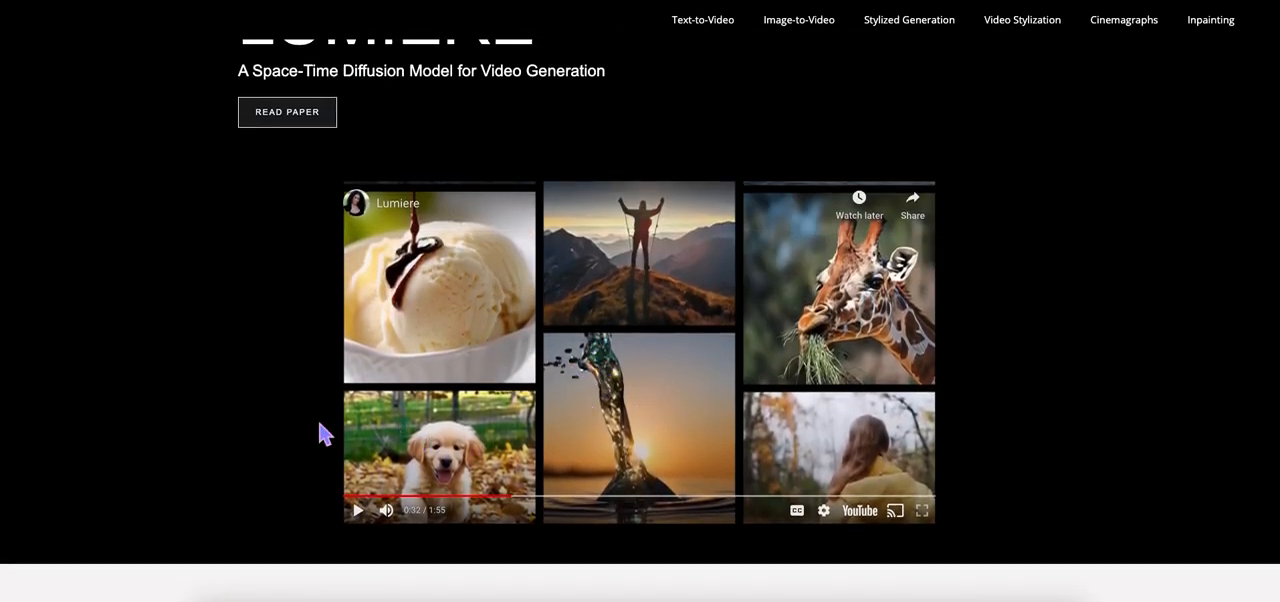
scroll("down", 3)
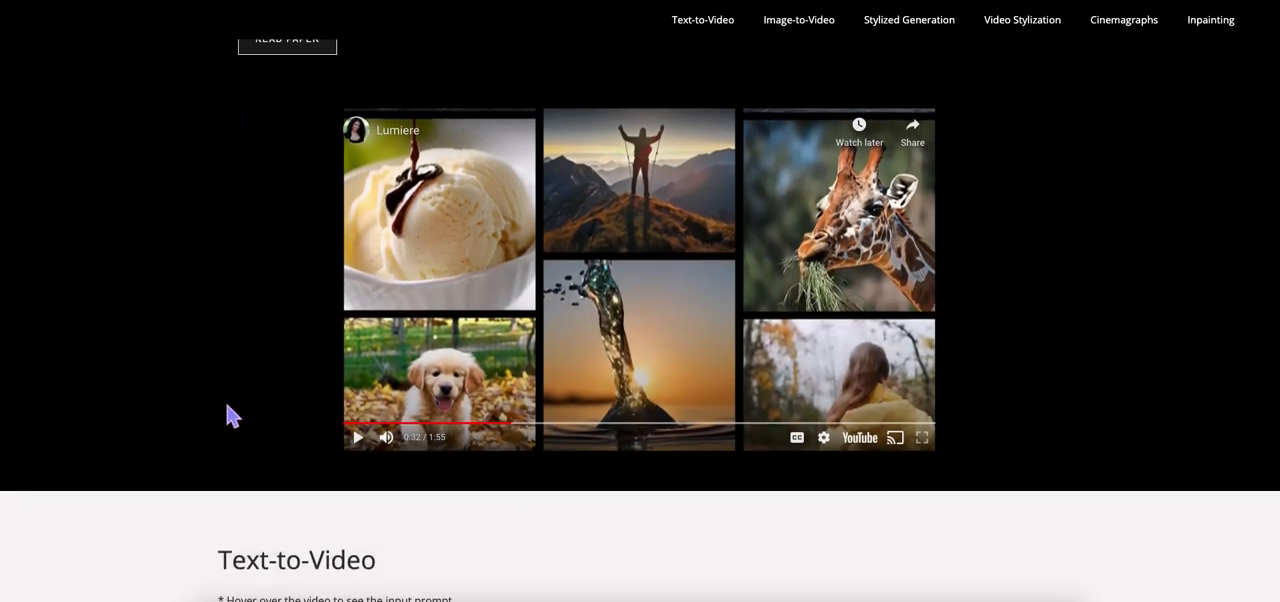
scroll("down", 3)
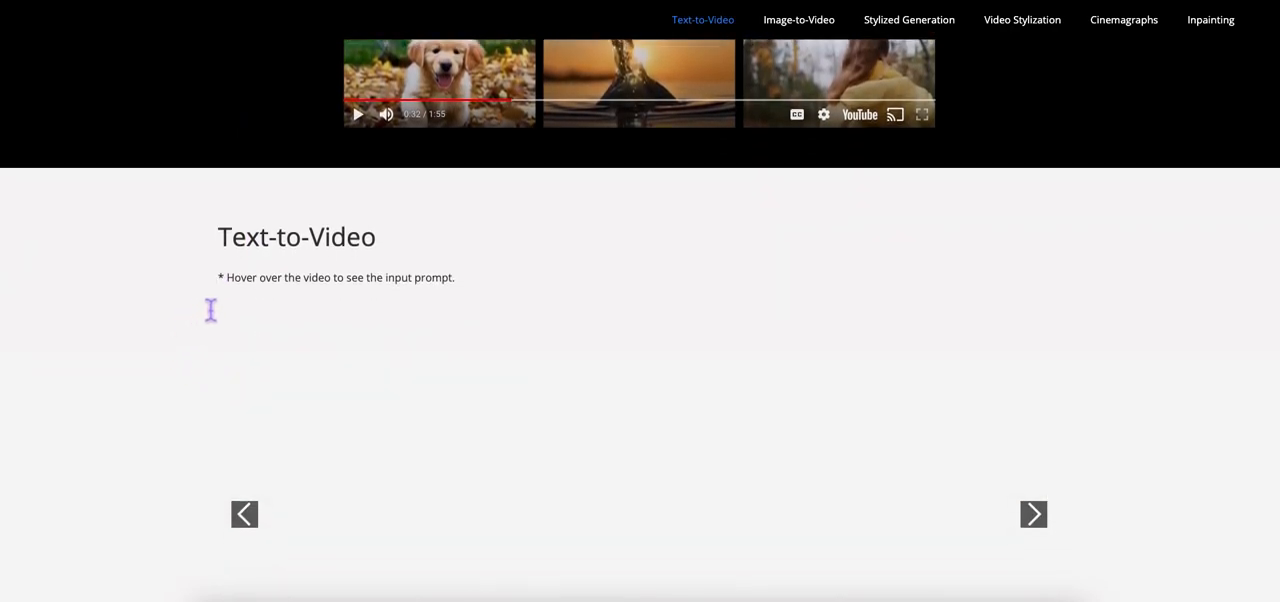
scroll("down", 3)
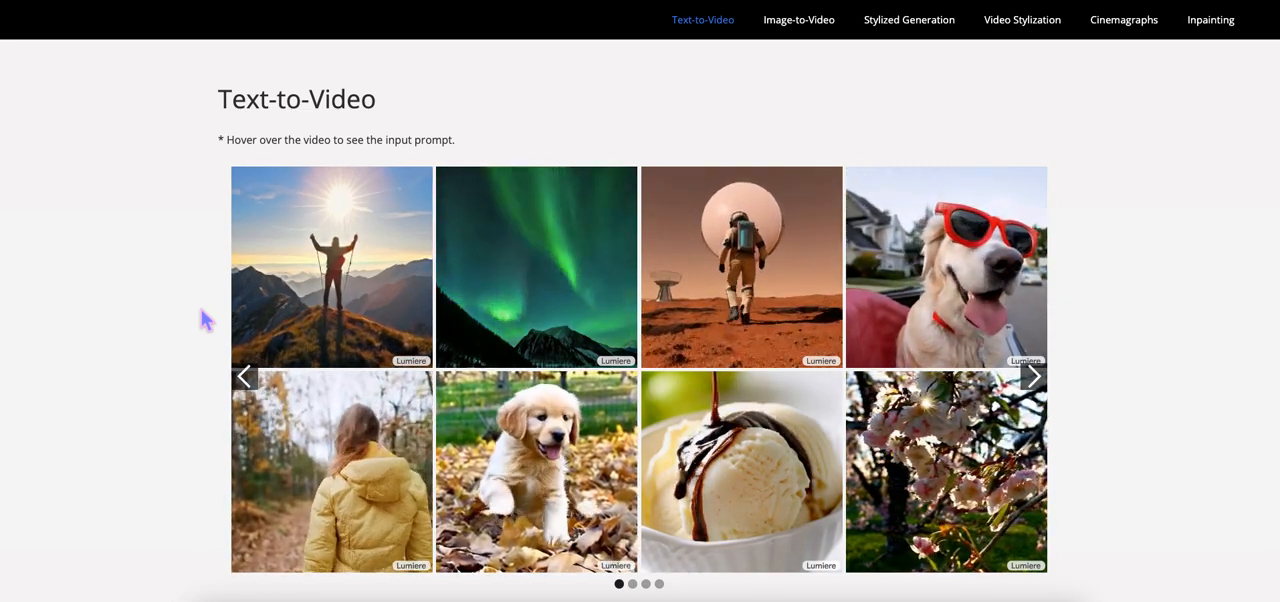
mouse_move(385, 270)
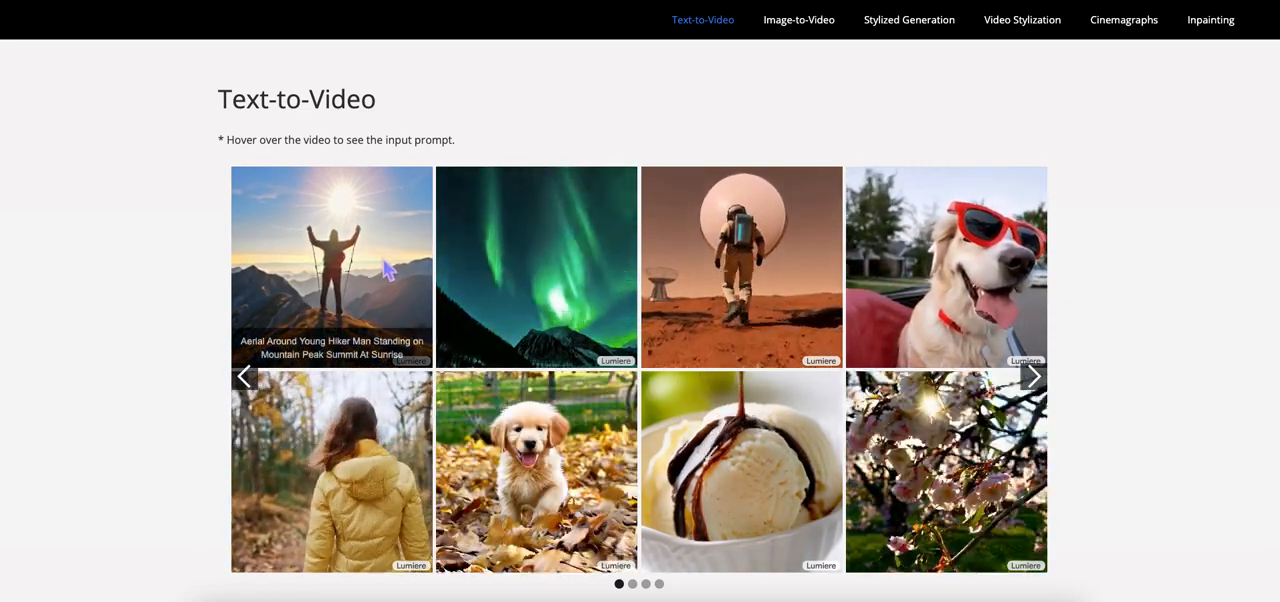
mouse_move(583, 282)
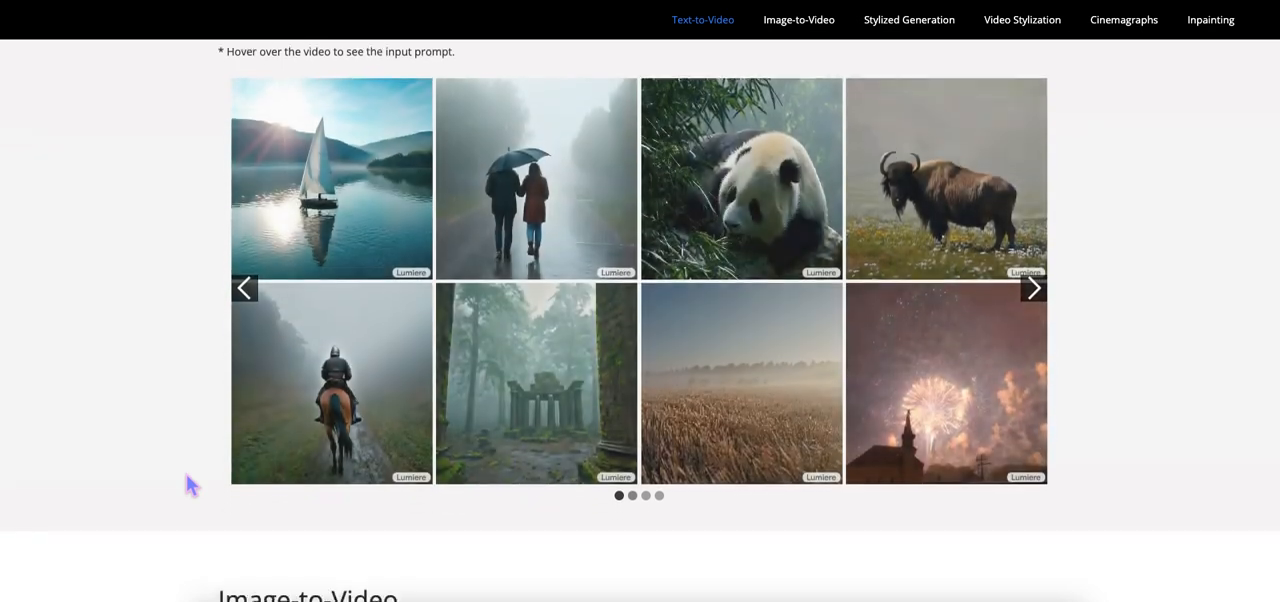
Advance the Image-to-Video carousel twice, then continue down to Stylized Generation.
scroll("down", 3)
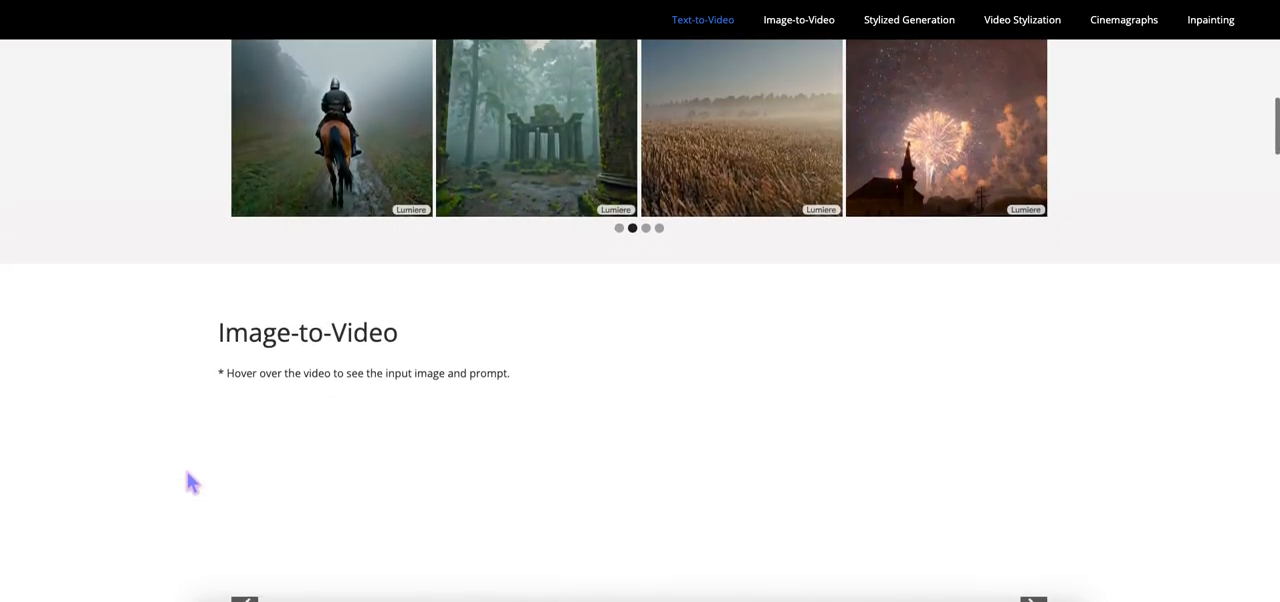
scroll("down", 3)
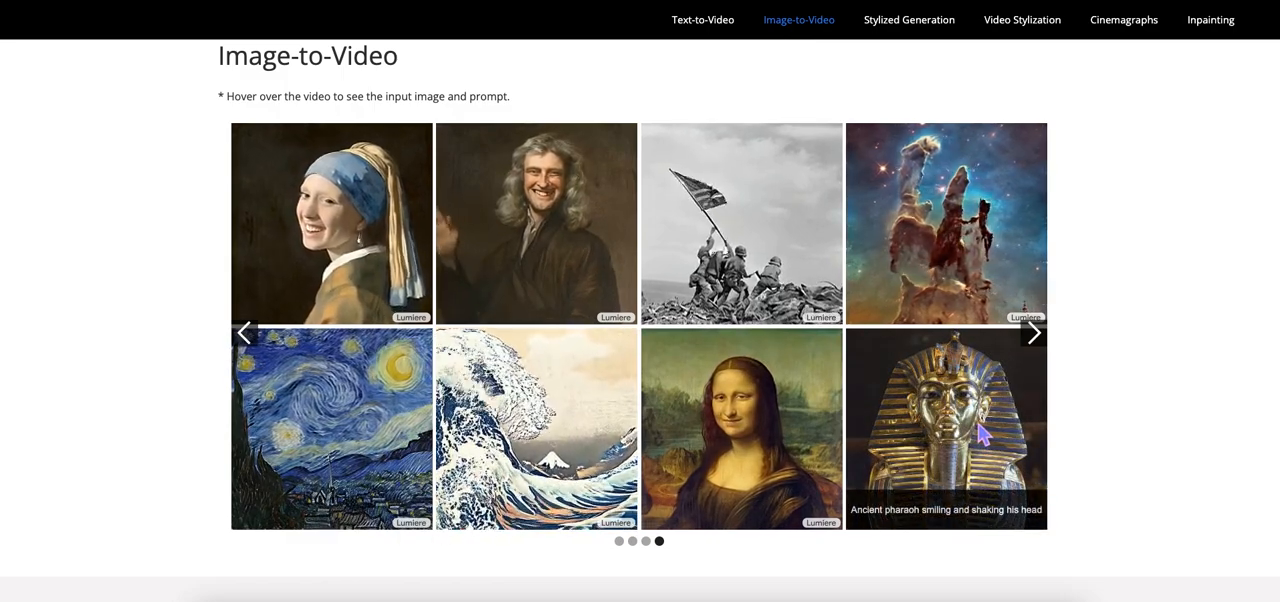
scroll("down", 3)
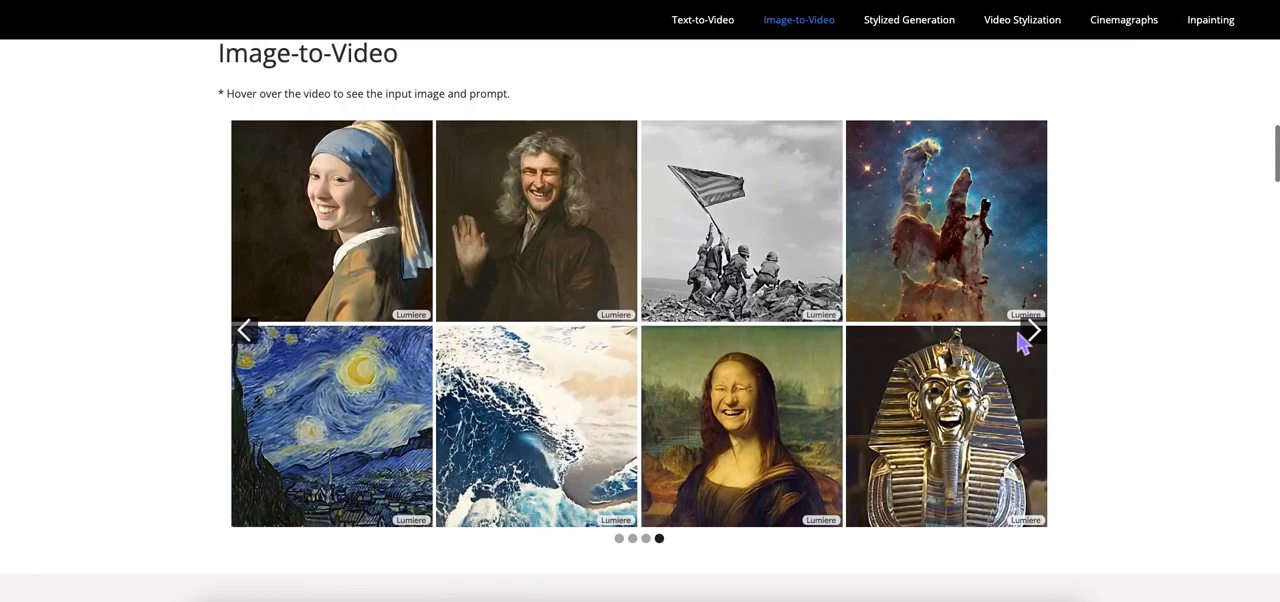
left_click(1032, 331)
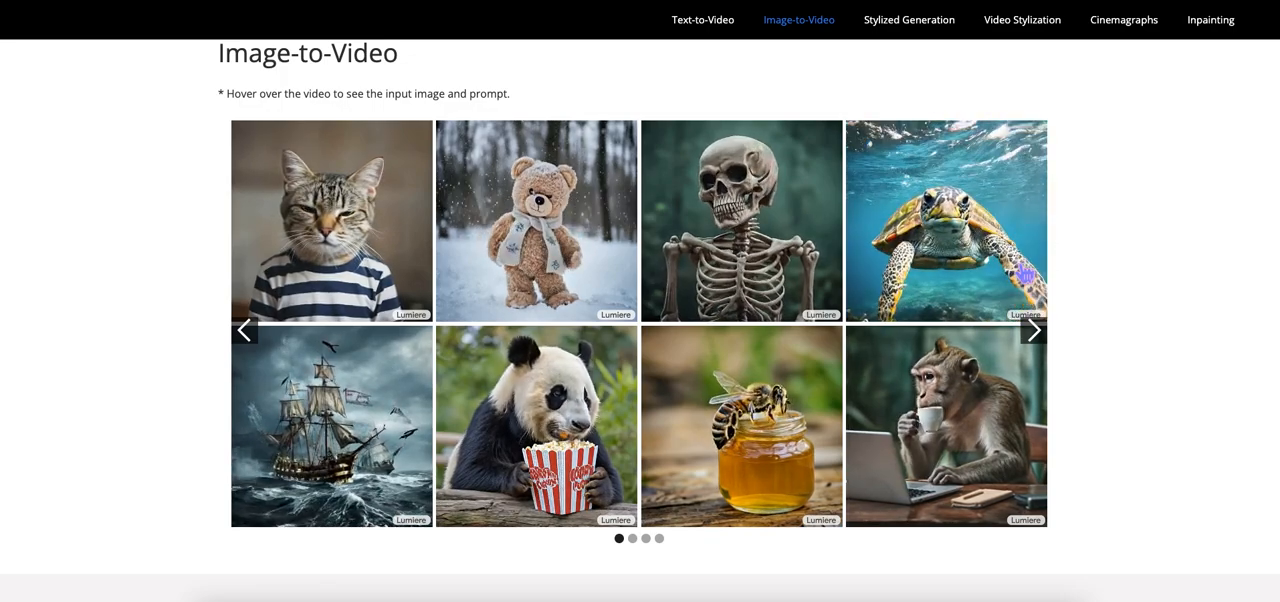
left_click(1033, 330)
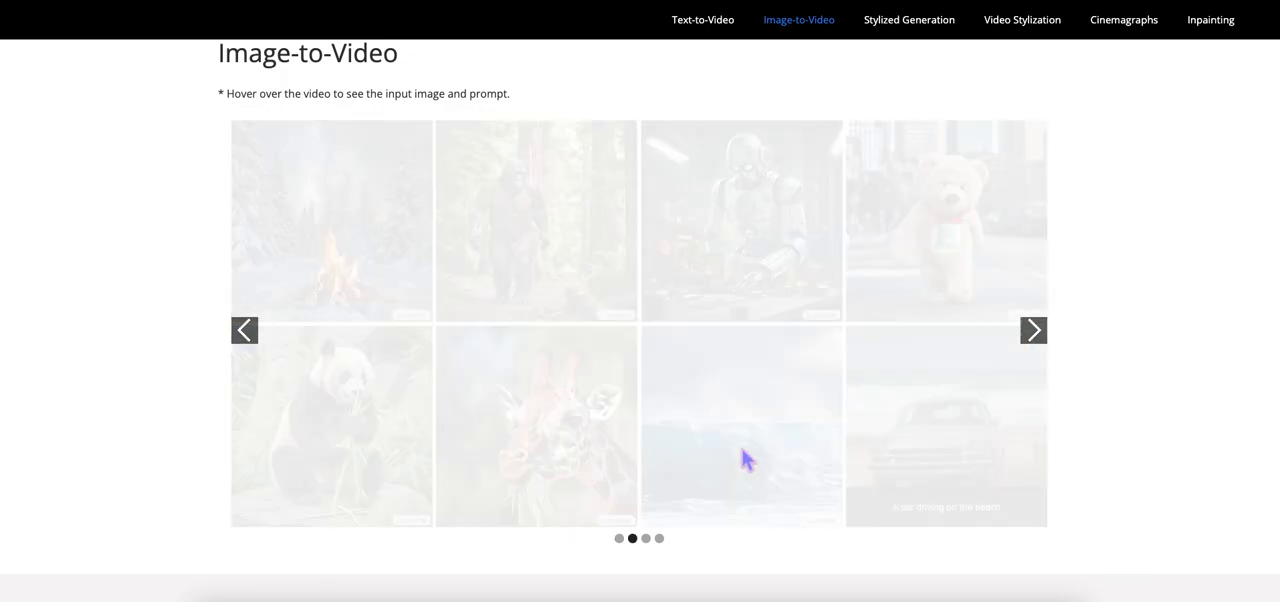
scroll("down", 3)
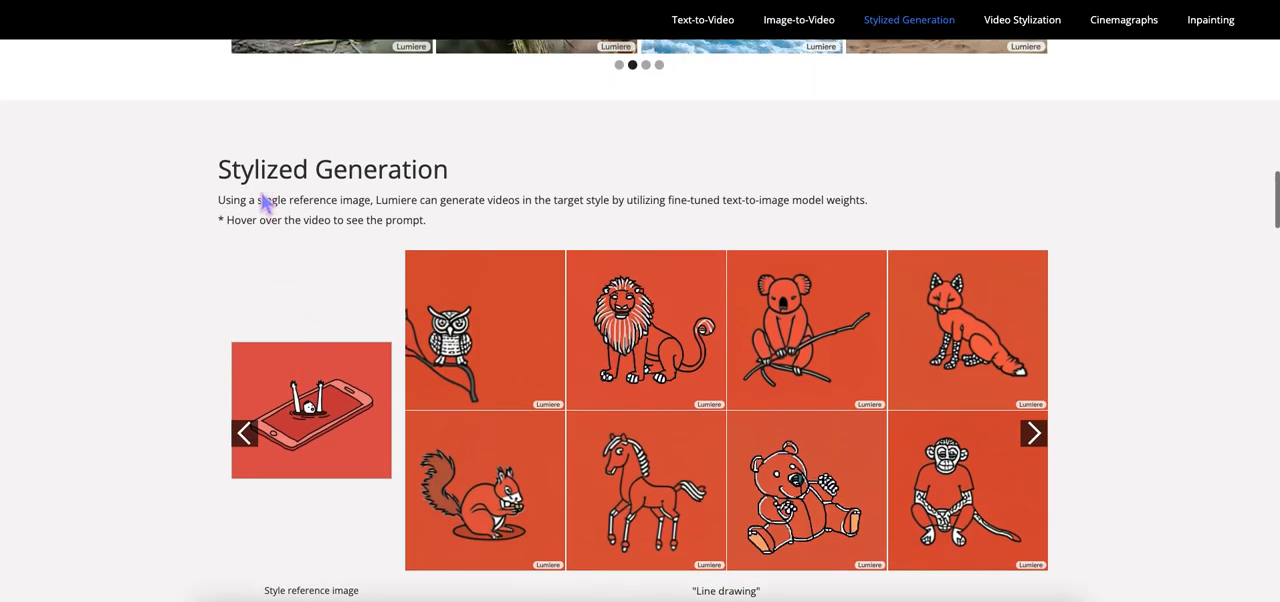
Jump to Video Stylization from the top nav and scroll through its restyled clips.
scroll("down", 3)
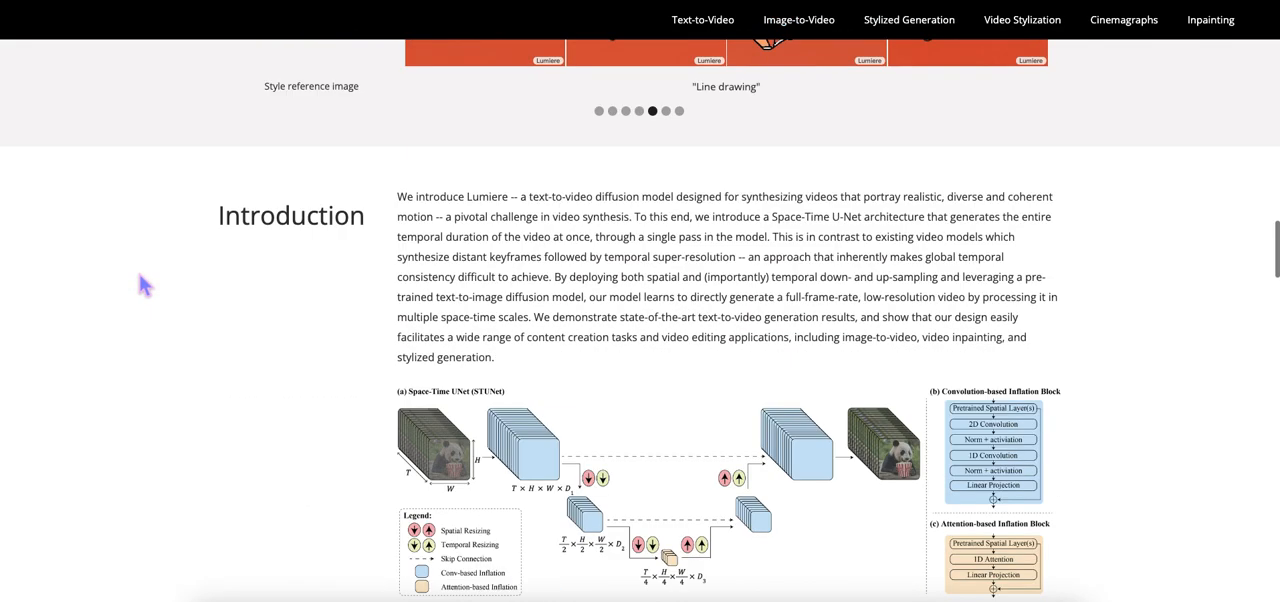
left_click(1021, 19)
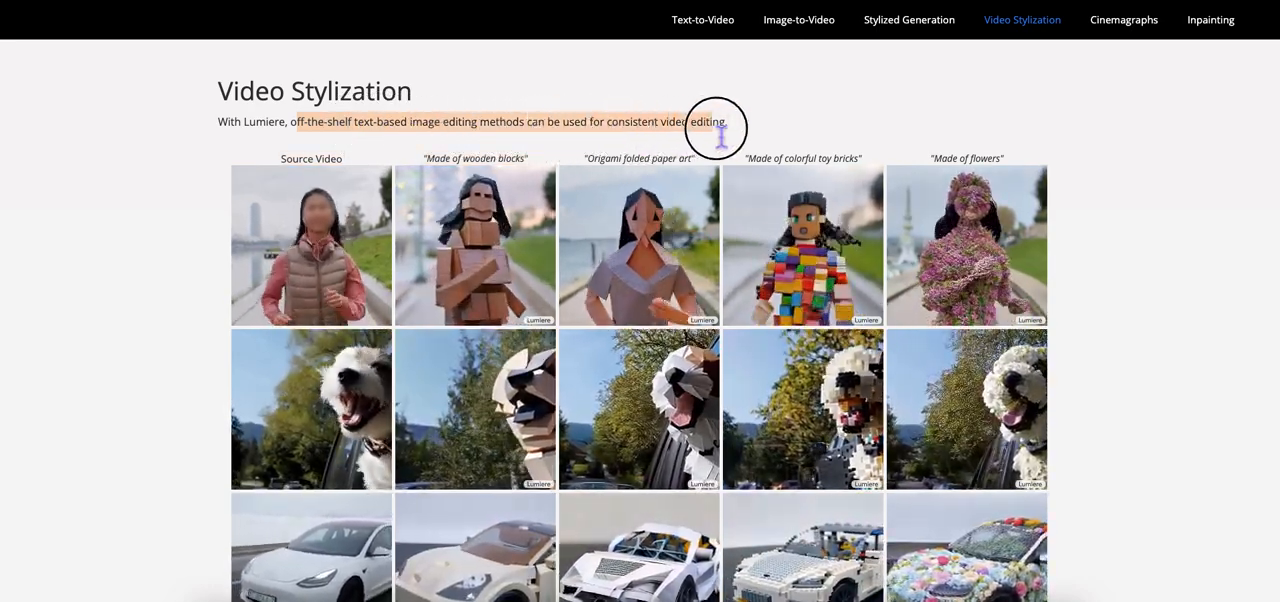
scroll("down", 3)
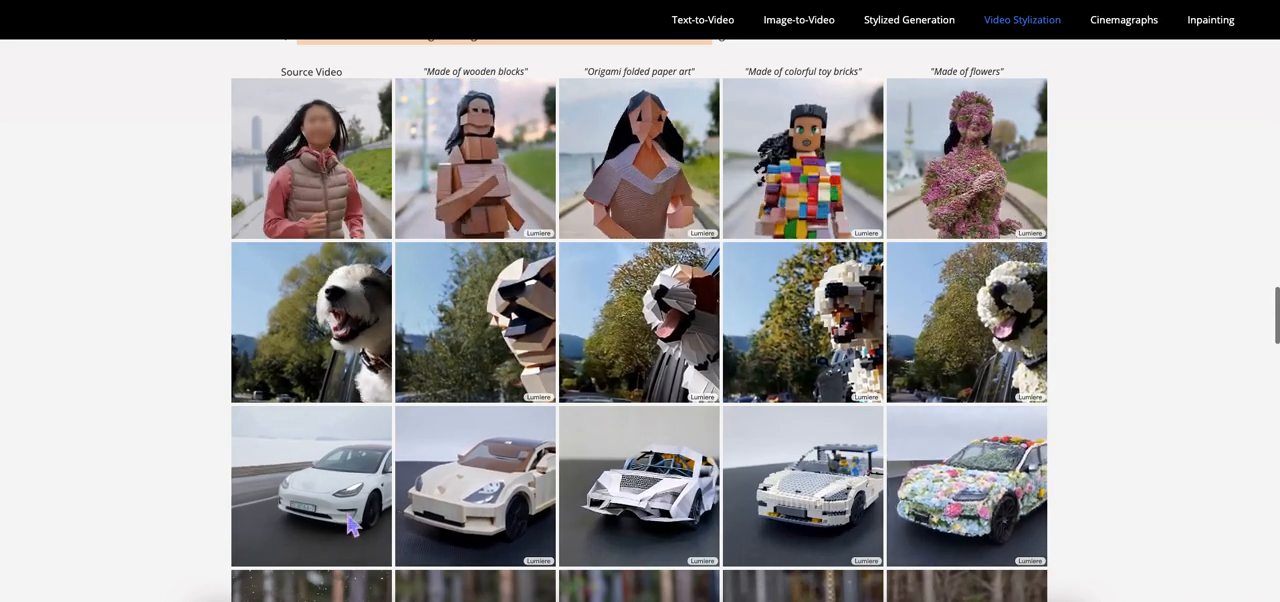
scroll("down", 3)
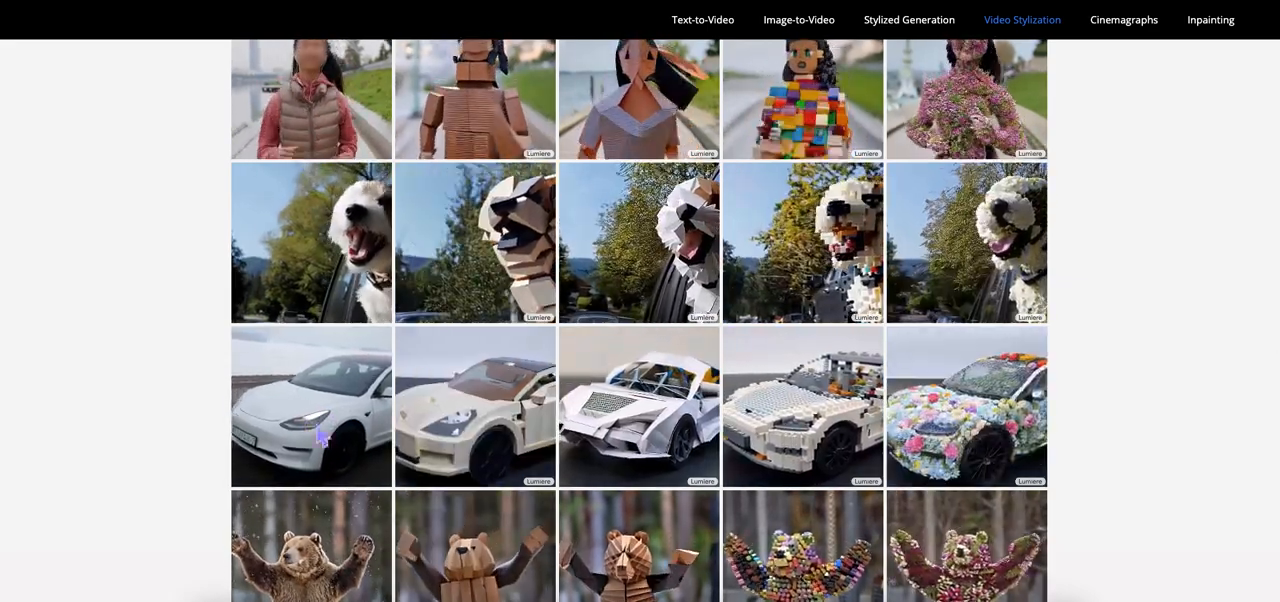
scroll("down", 3)
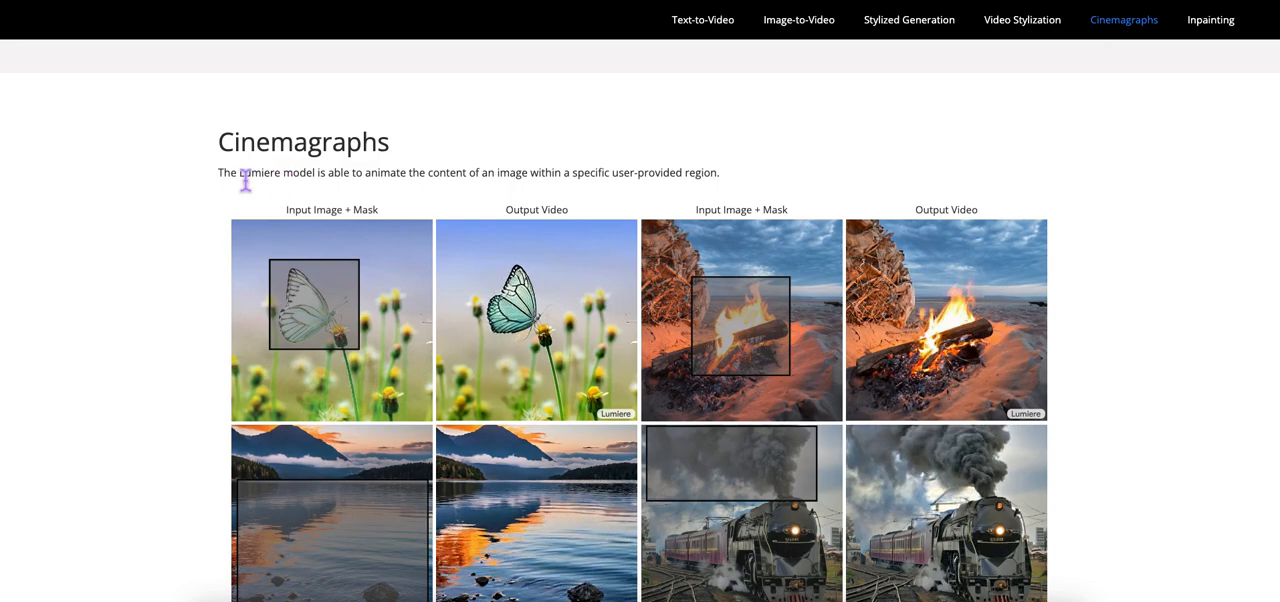
Highlight the Cinemagraphs description, view Video Inpainting, then return to the page top.
left_click_drag(237, 172, 492, 172)
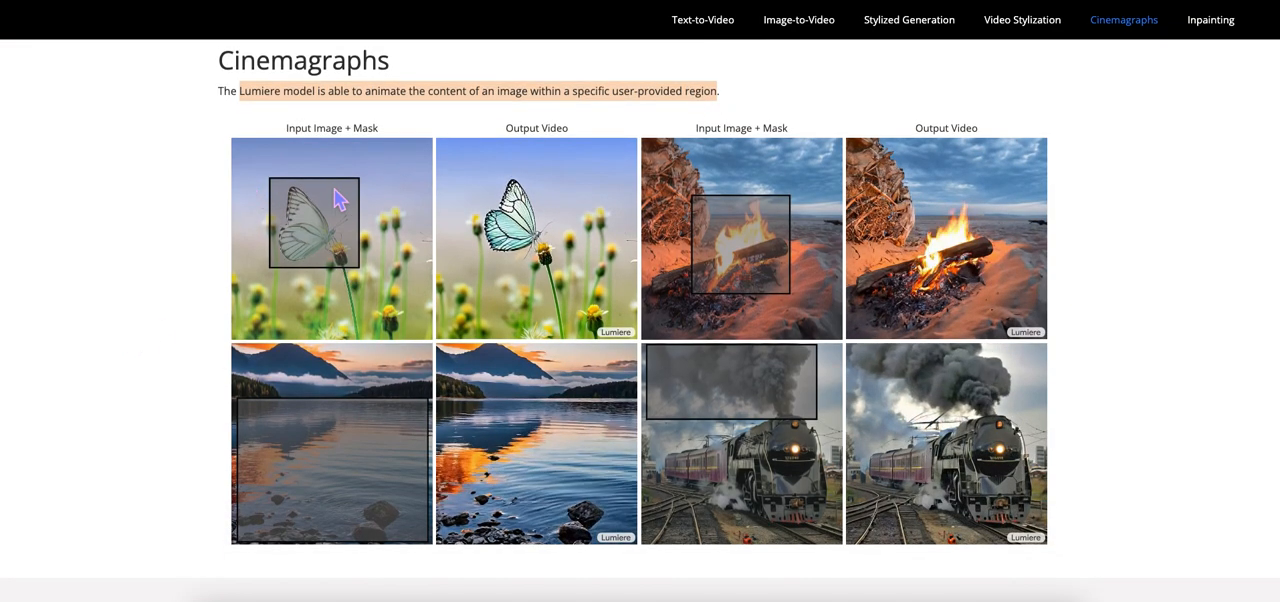
scroll("down", 3)
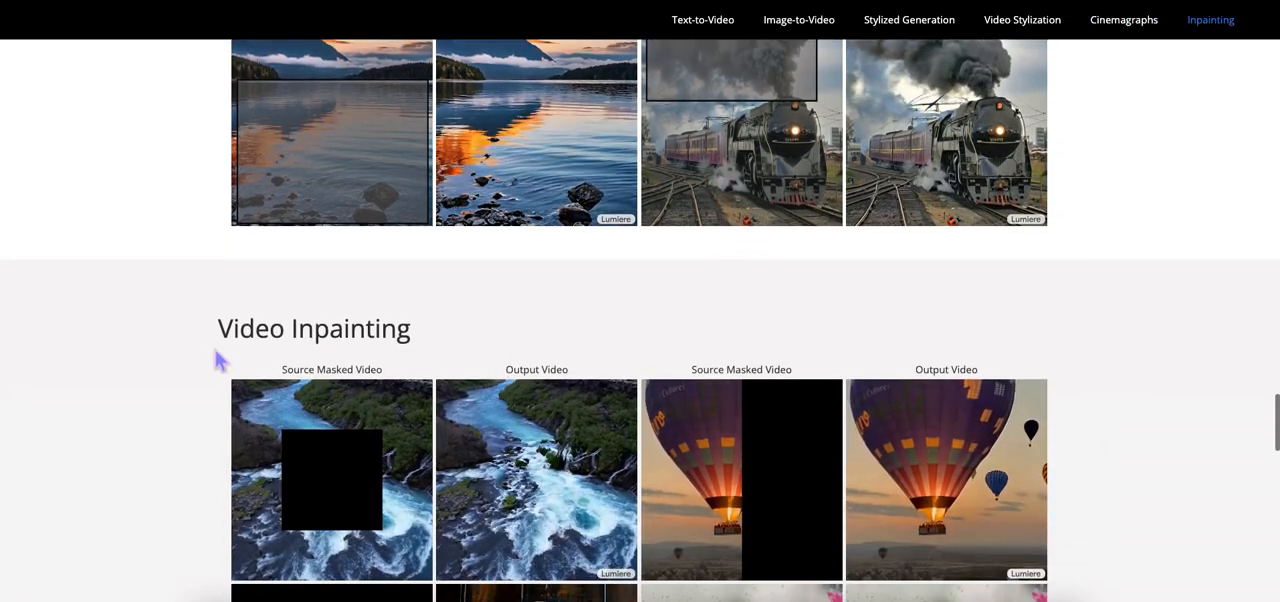
left_click(1022, 19)
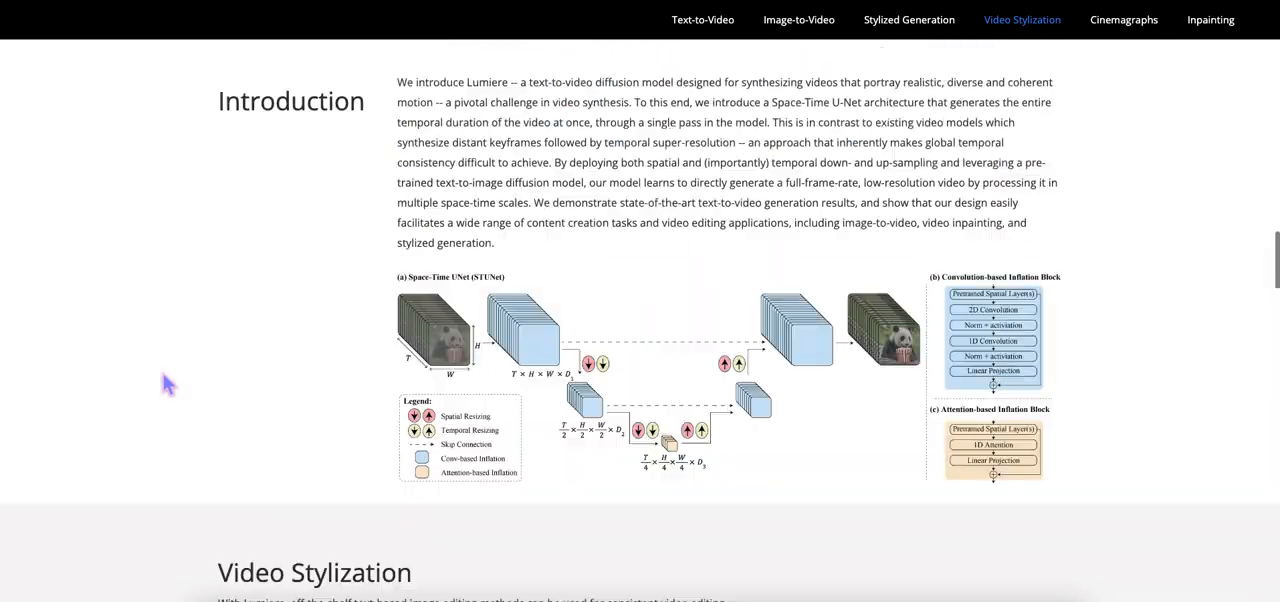
scroll("up", 3)
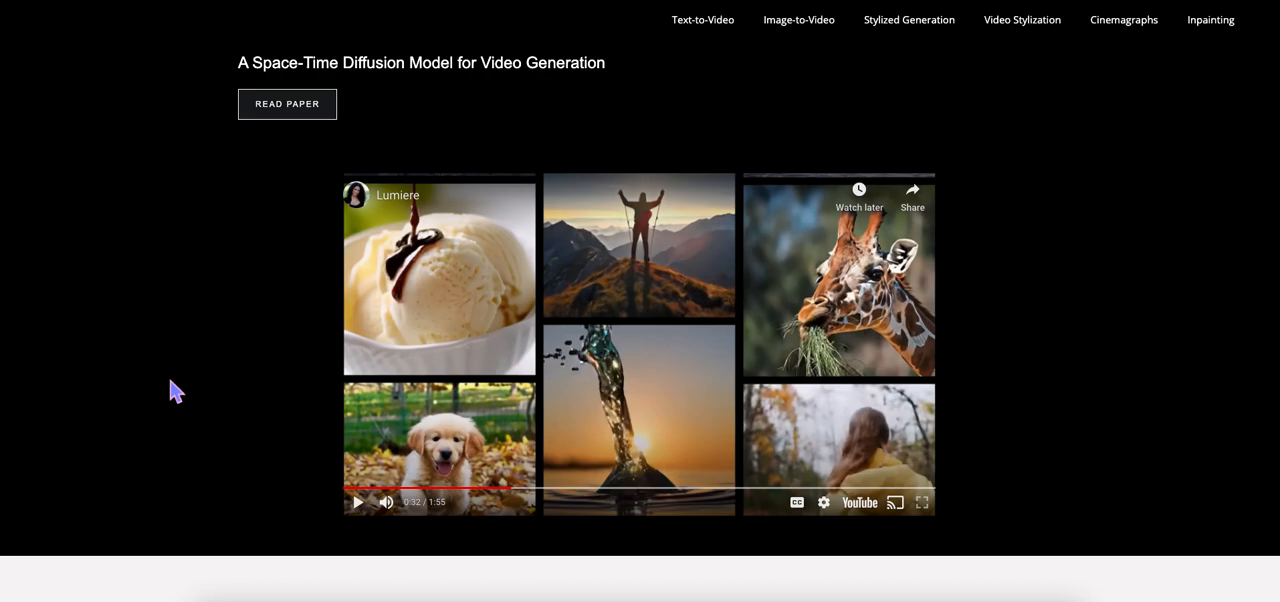
mouse_move(181, 368)
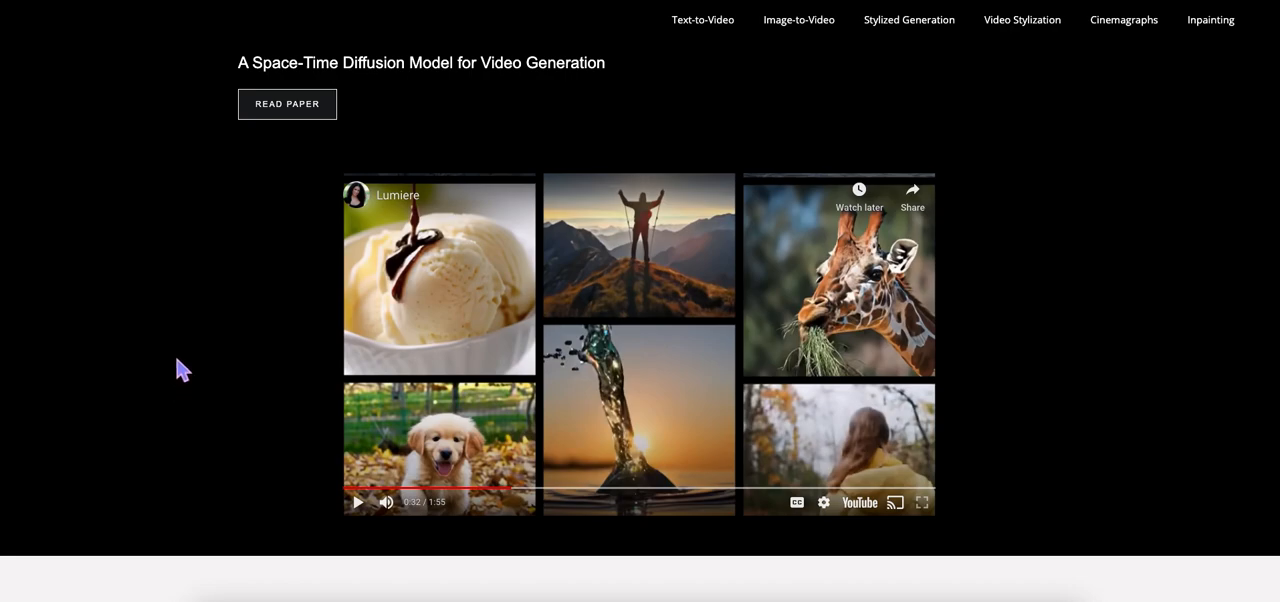
mouse_move(948, 78)
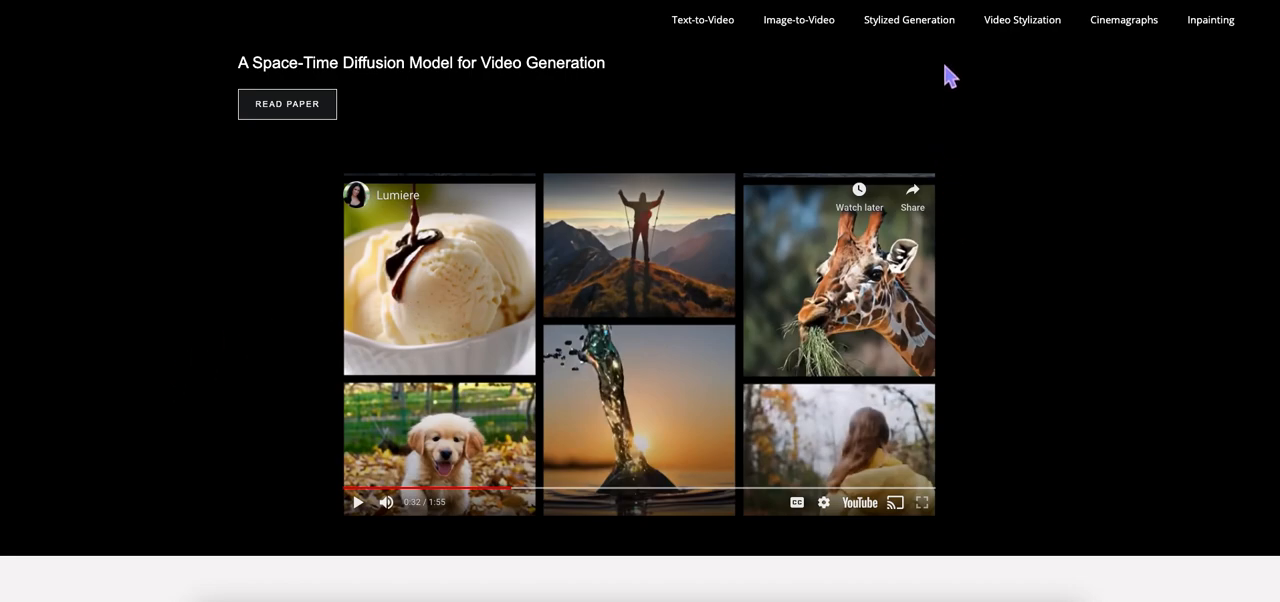
mouse_move(1002, 6)
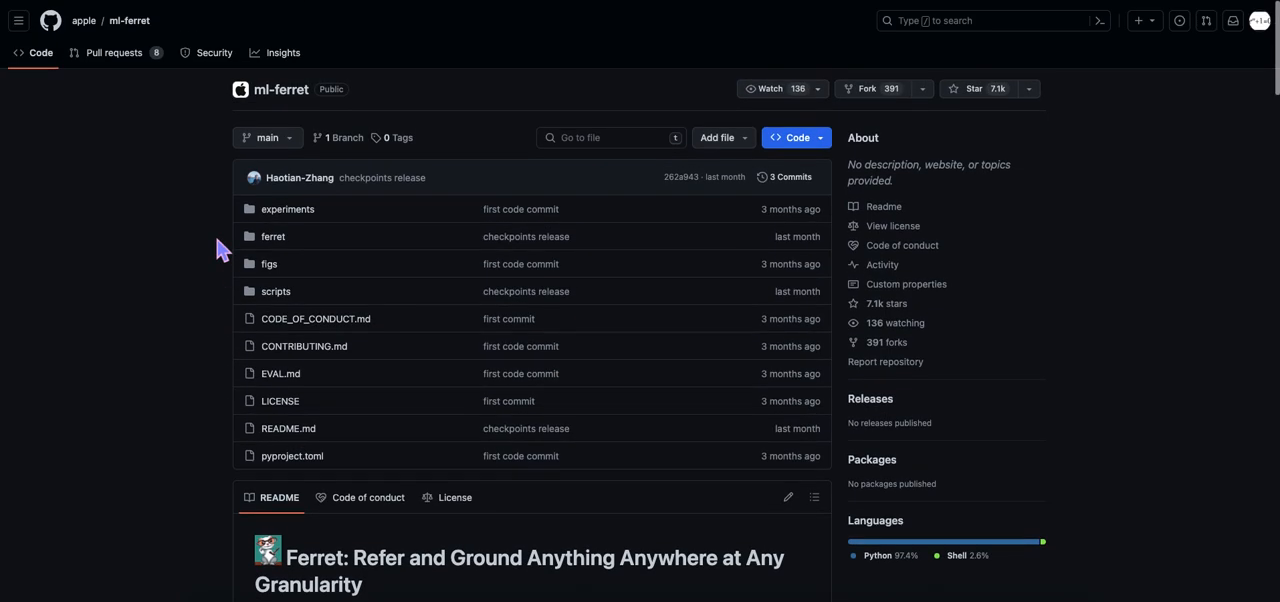
Scroll the apple/ml-ferret README to the Ferret overview diagram and Key Contributions.
scroll("down", 3)
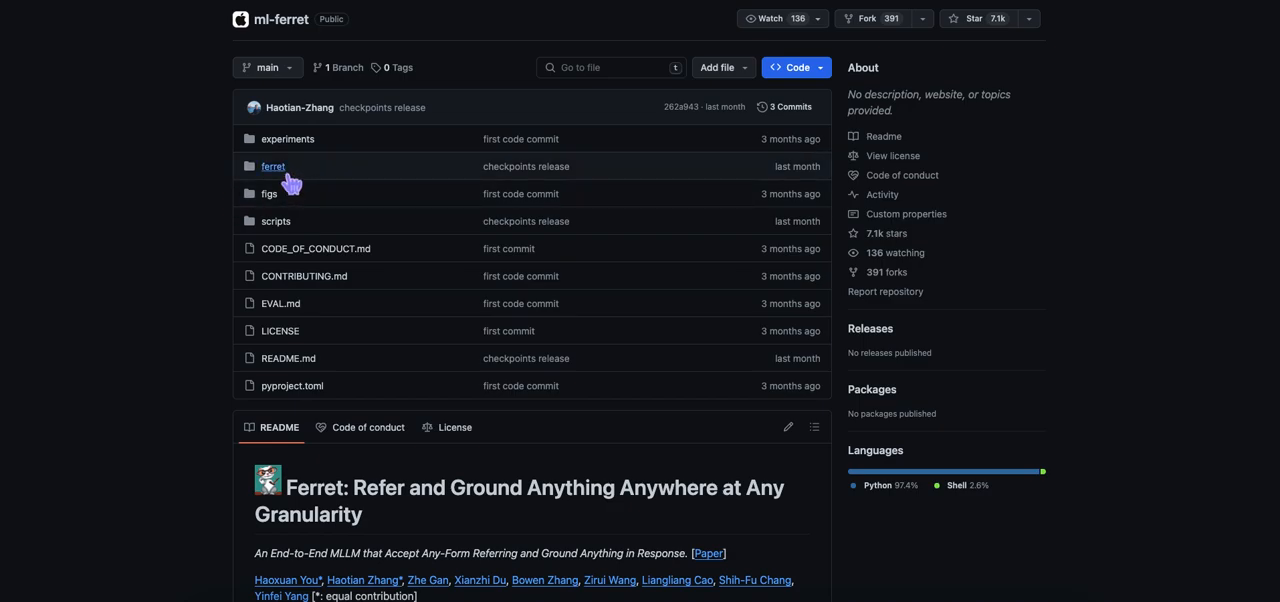
mouse_move(262, 194)
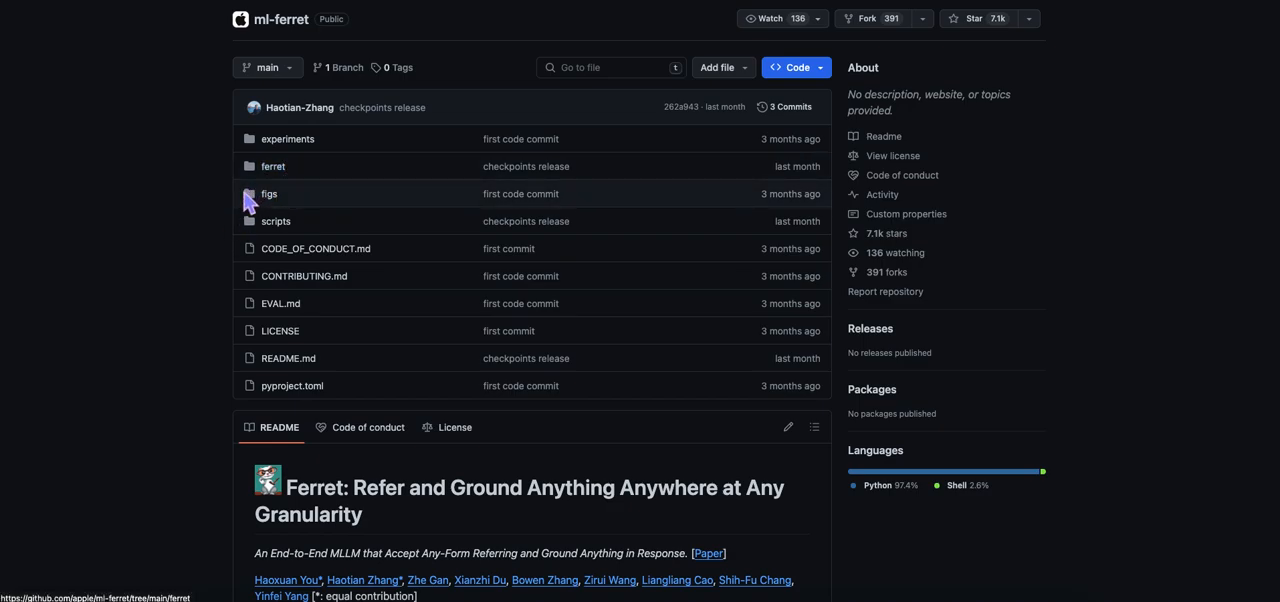
scroll("down", 3)
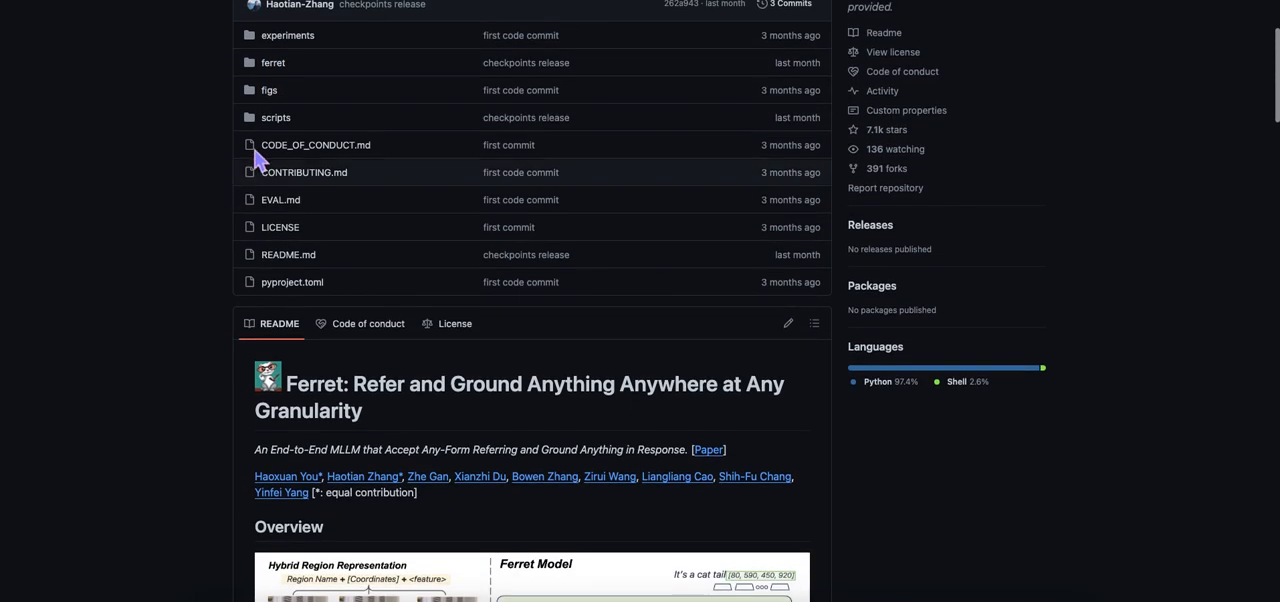
mouse_move(200, 300)
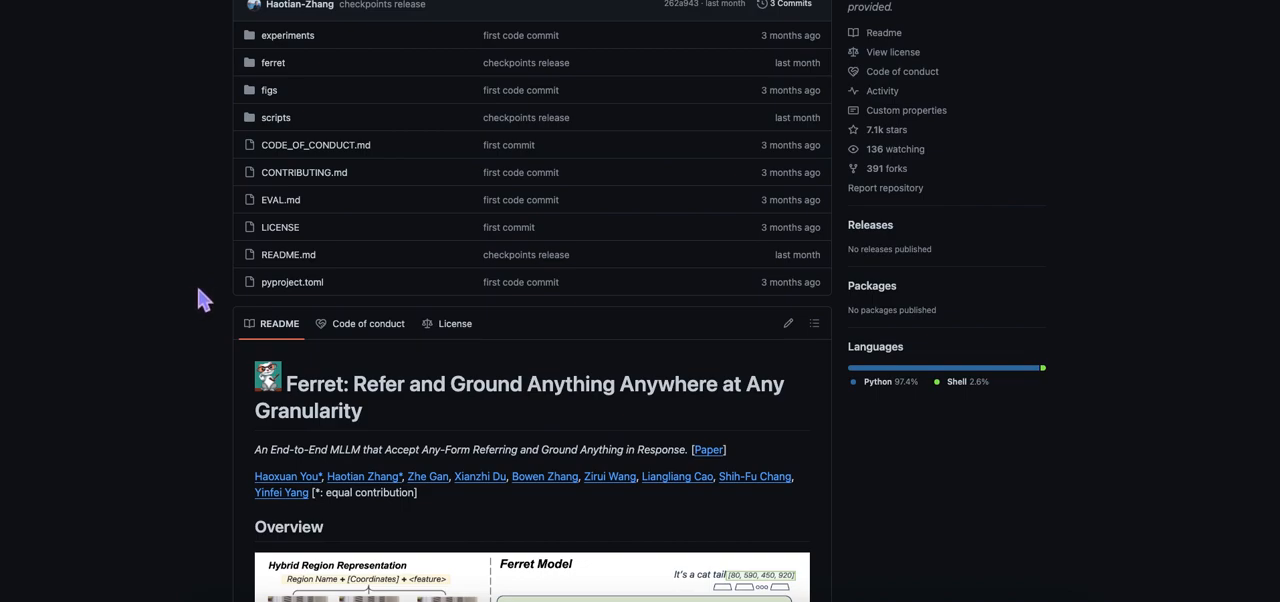
mouse_move(222, 277)
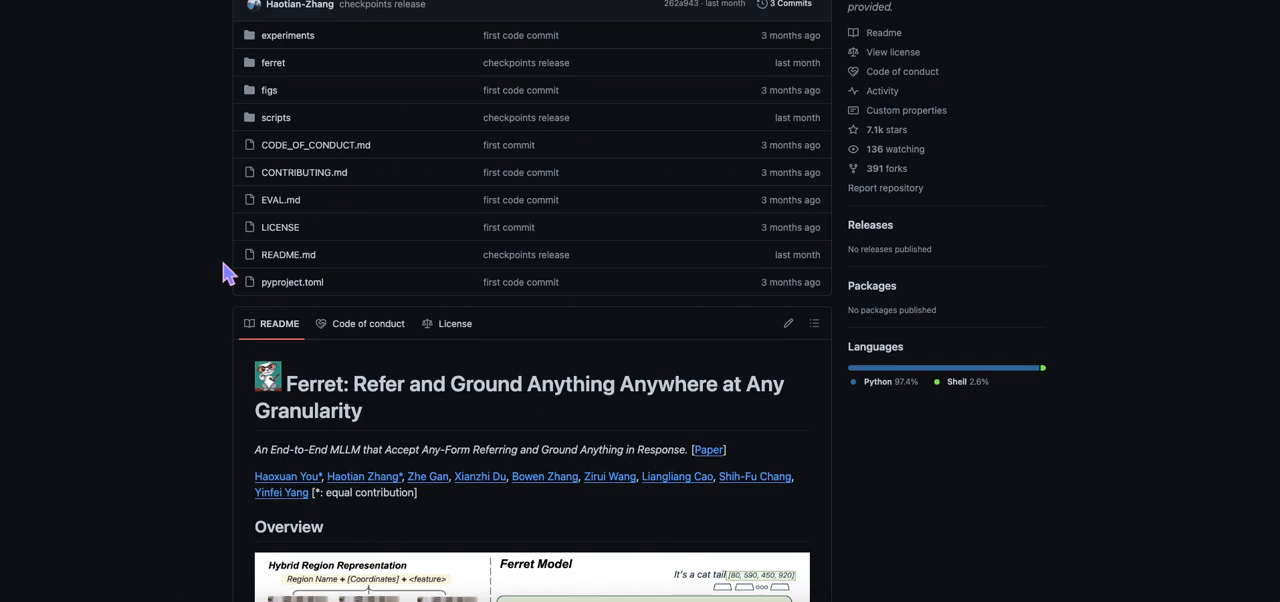
scroll("down", 3)
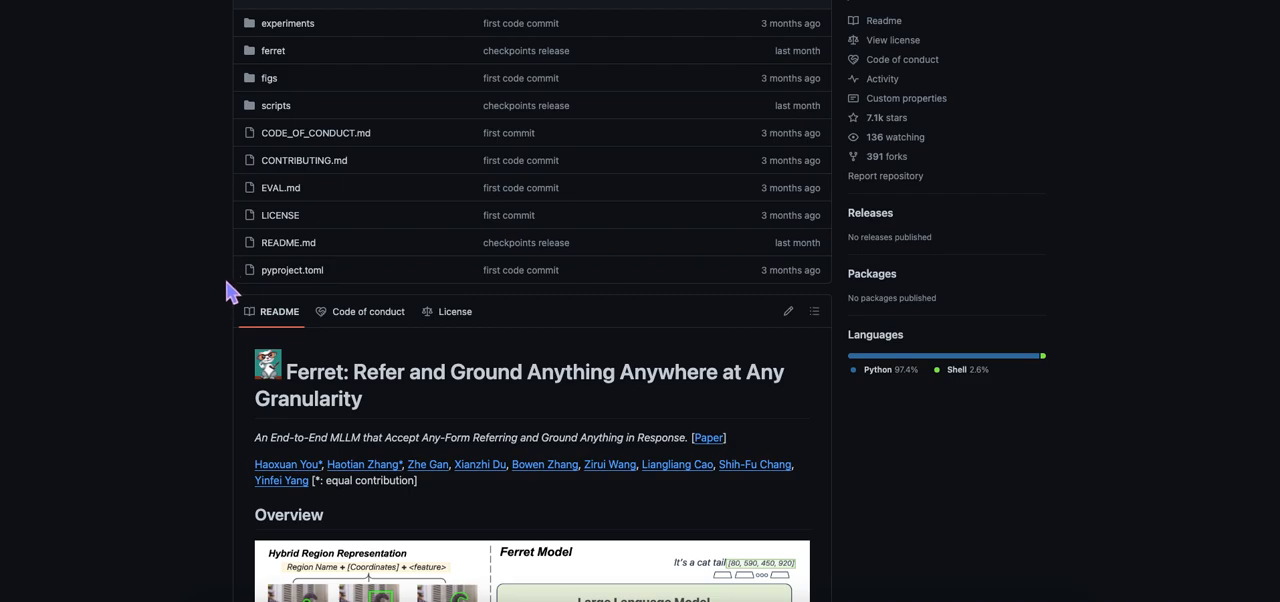
scroll("down", 3)
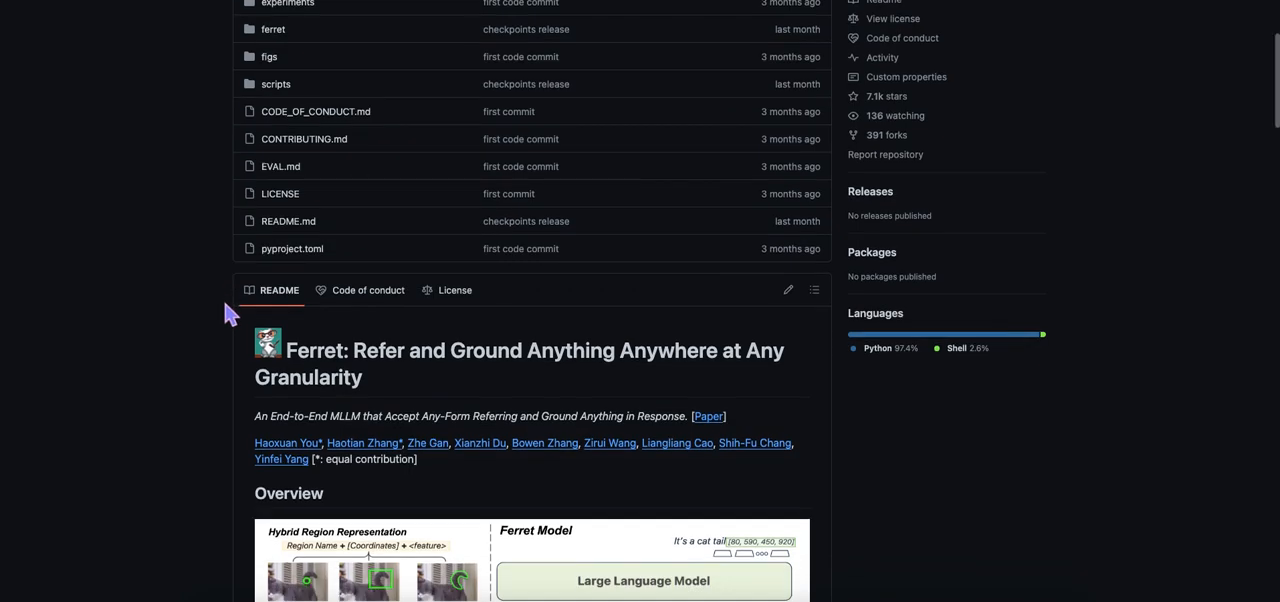
scroll("down", 3)
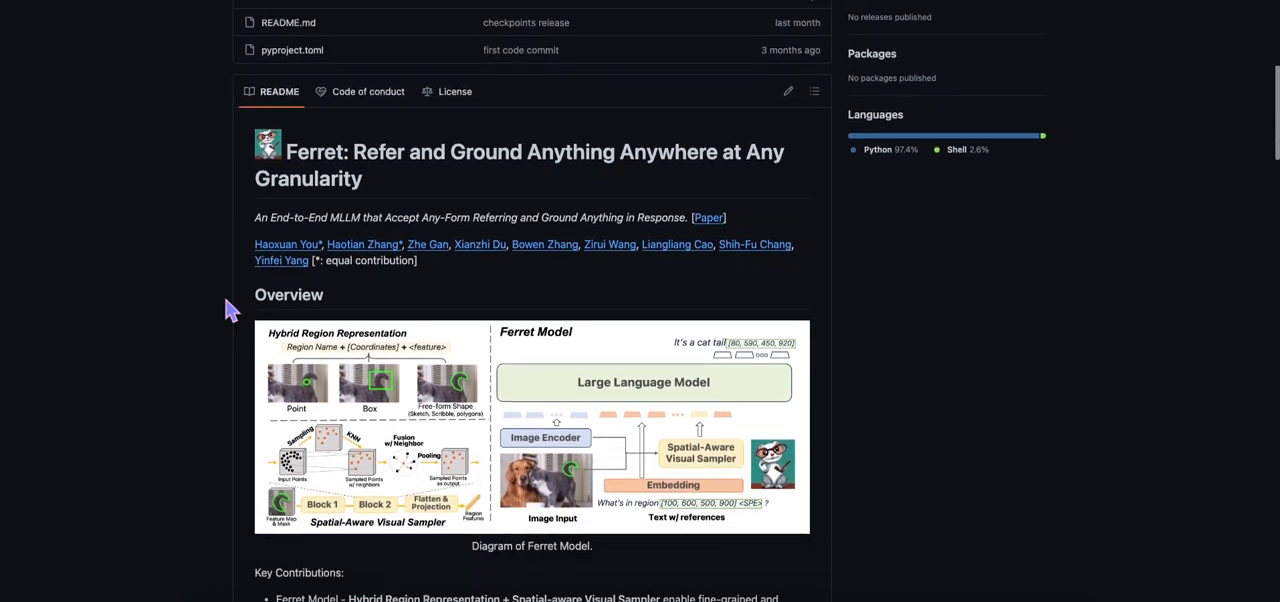
scroll("down", 3)
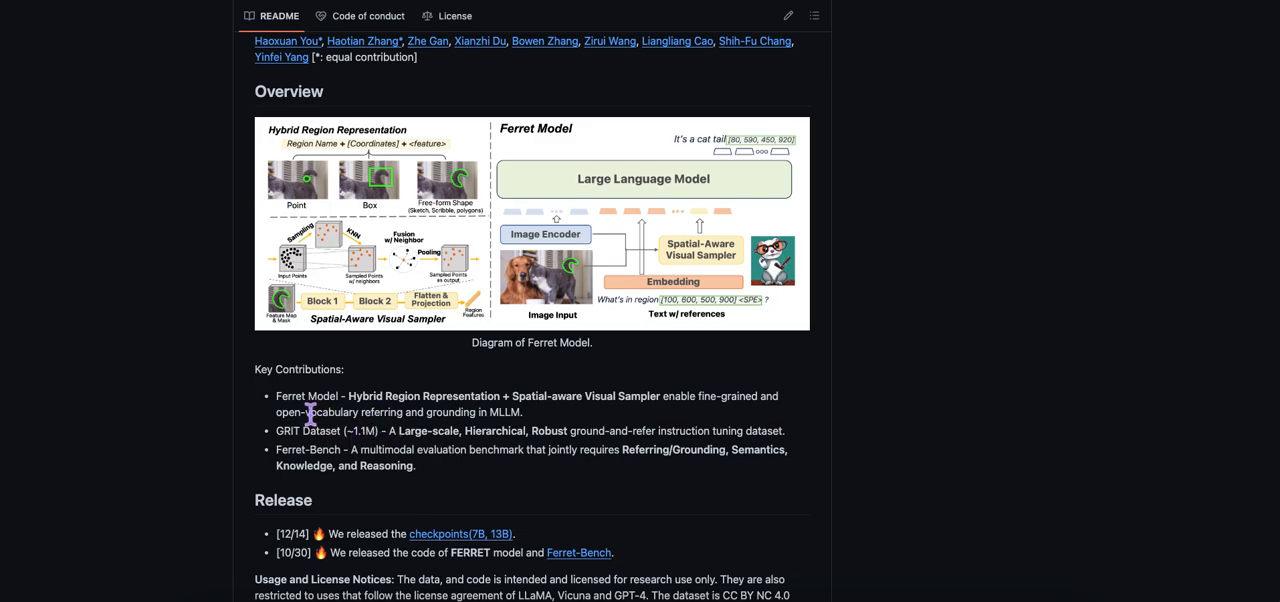
mouse_move(251, 420)
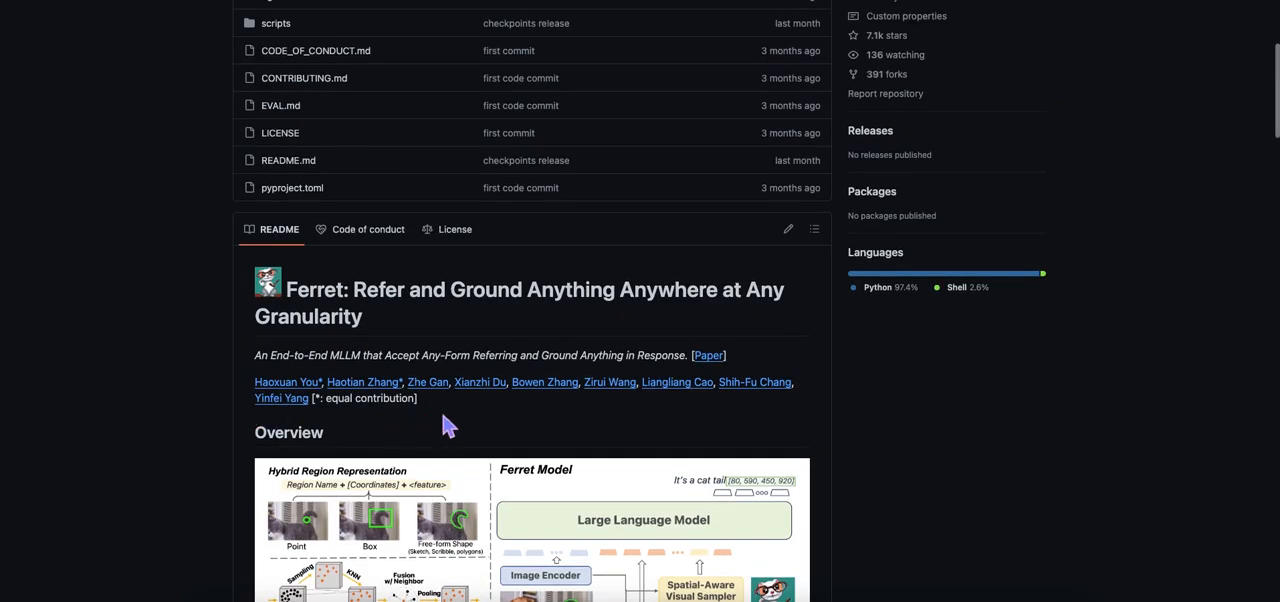
scroll("down", 3)
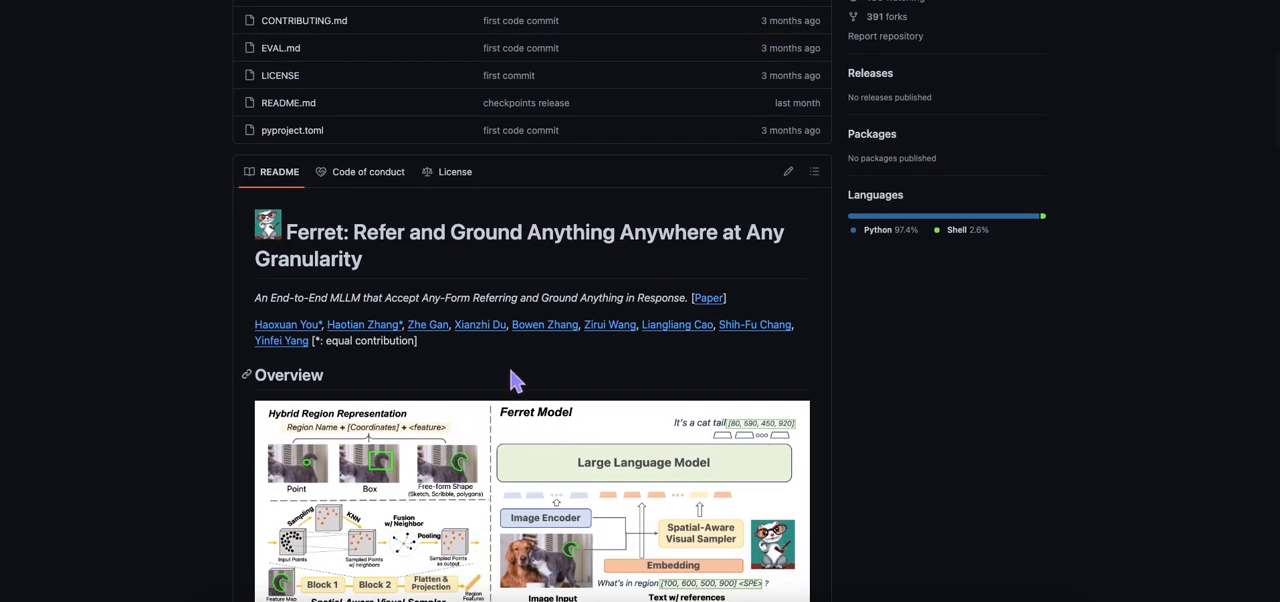
scroll("down", 3)
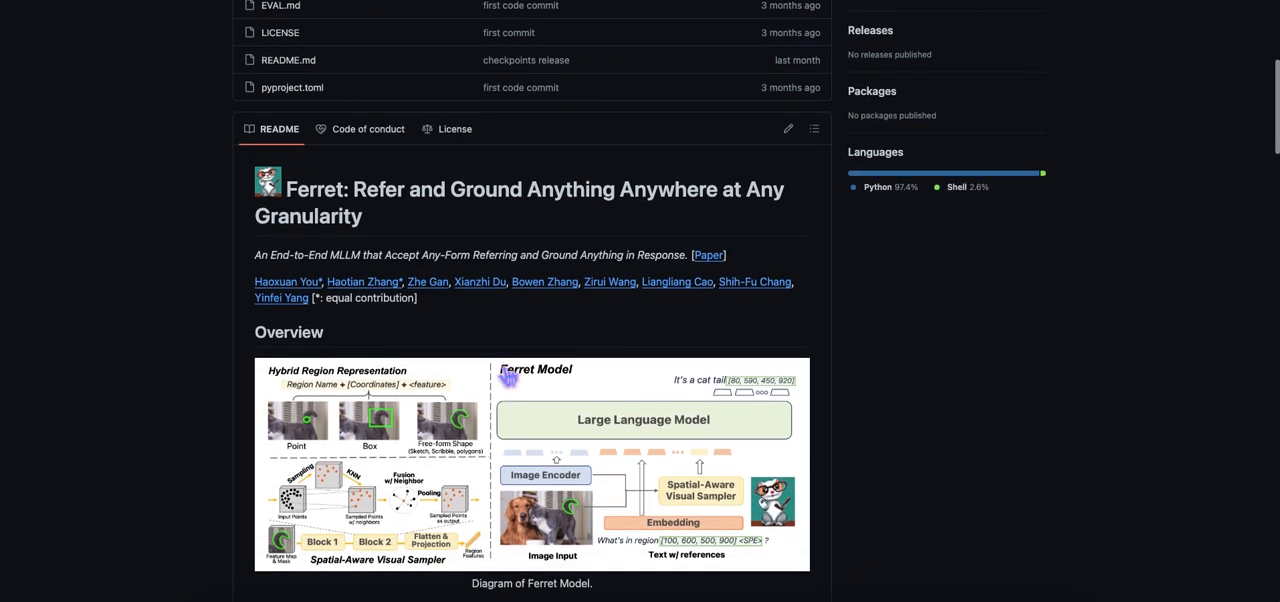
scroll("down", 3)
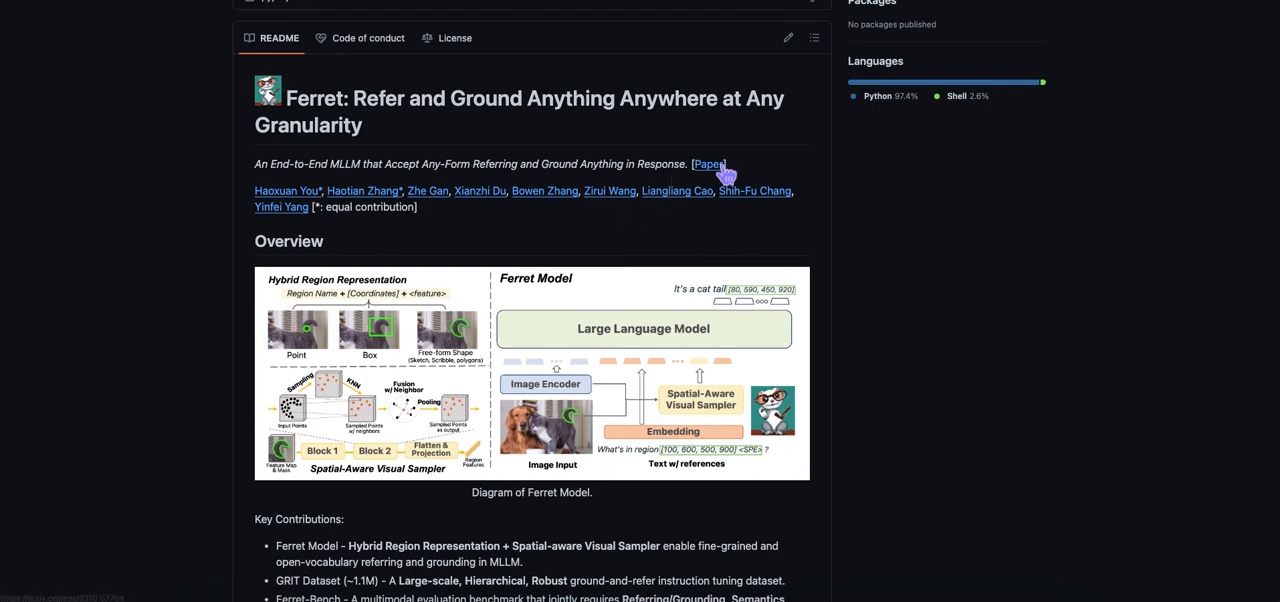
scroll("down", 3)
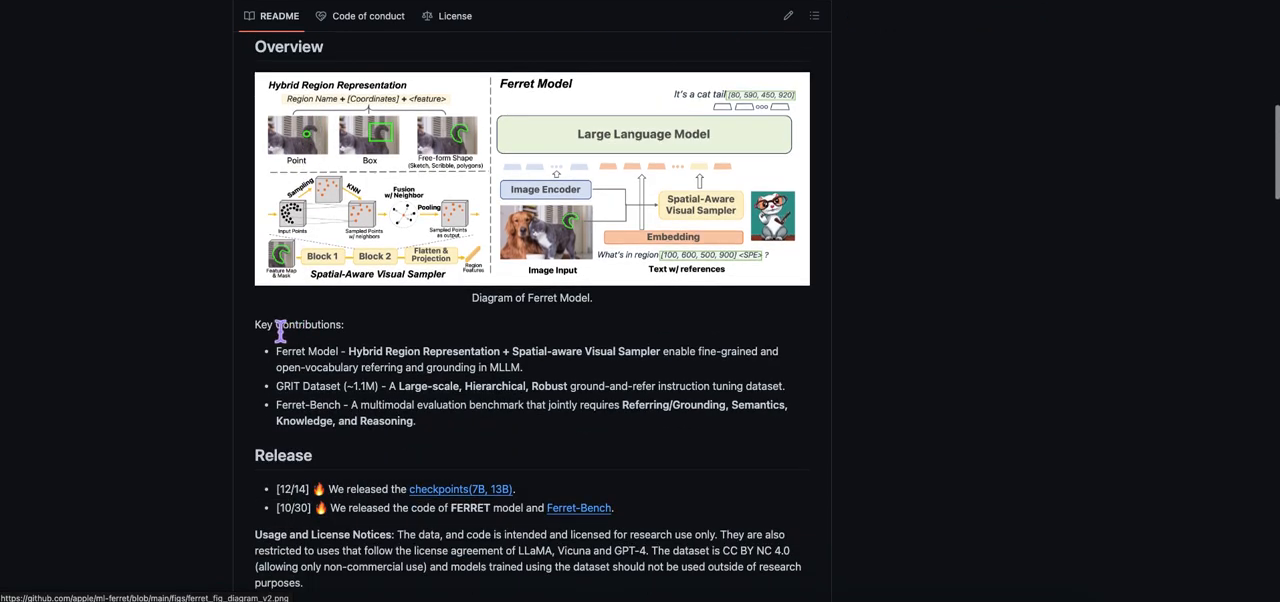
mouse_move(483, 390)
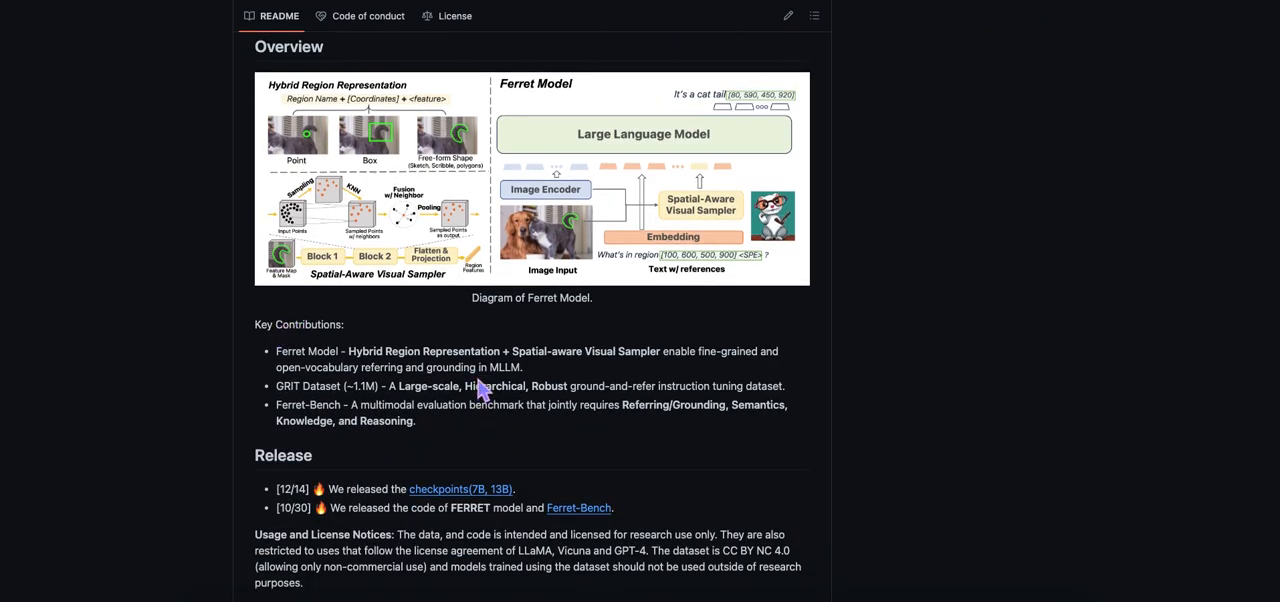
scroll("down", 3)
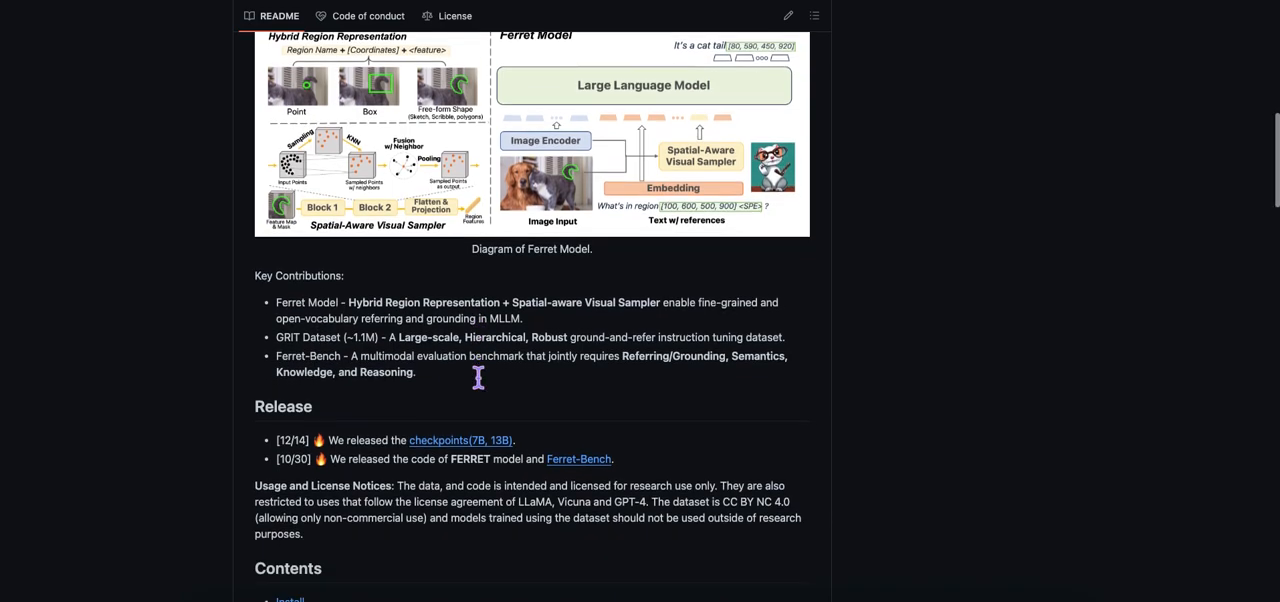
scroll("down", 3)
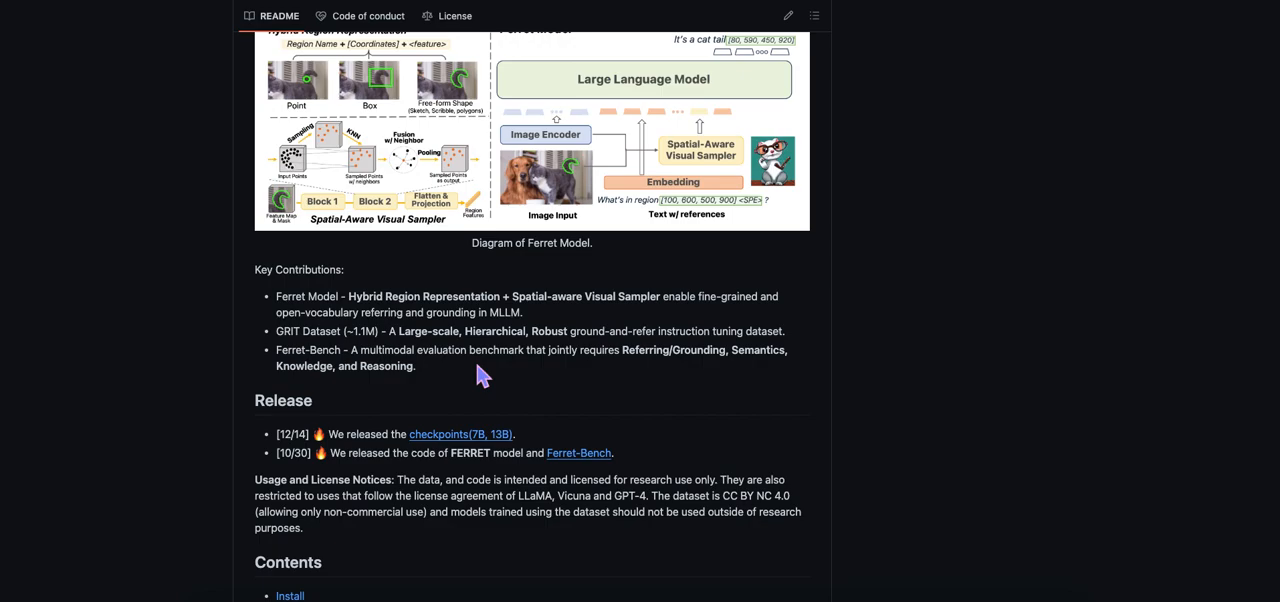
scroll("down", 3)
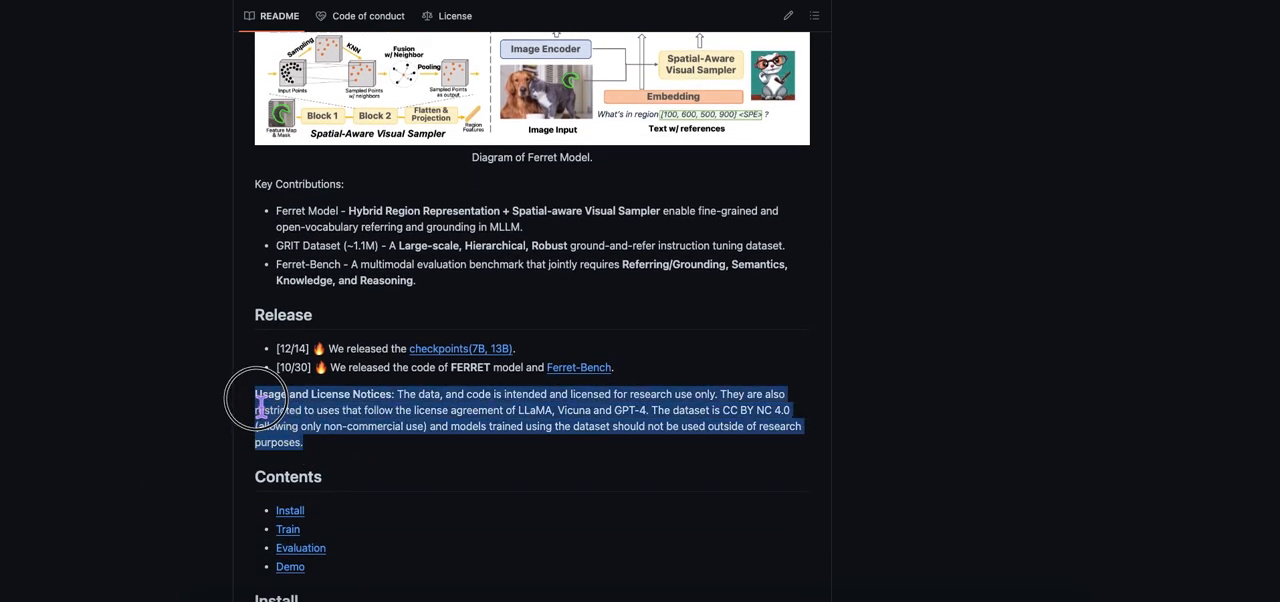
scroll("down", 3)
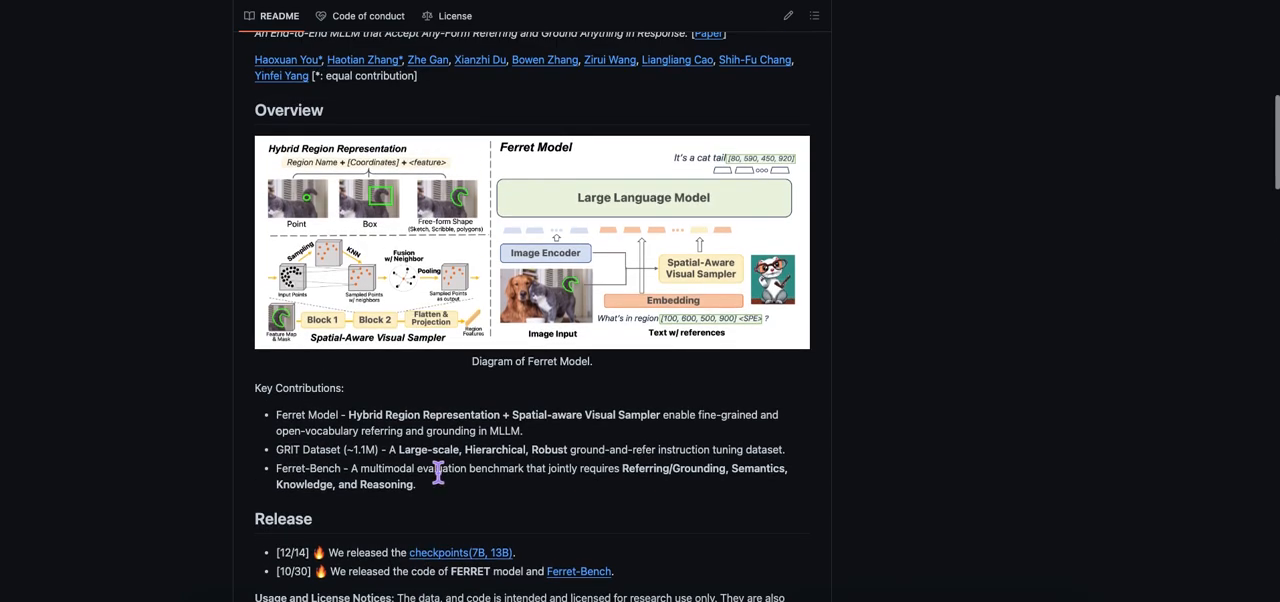
scroll("down", 3)
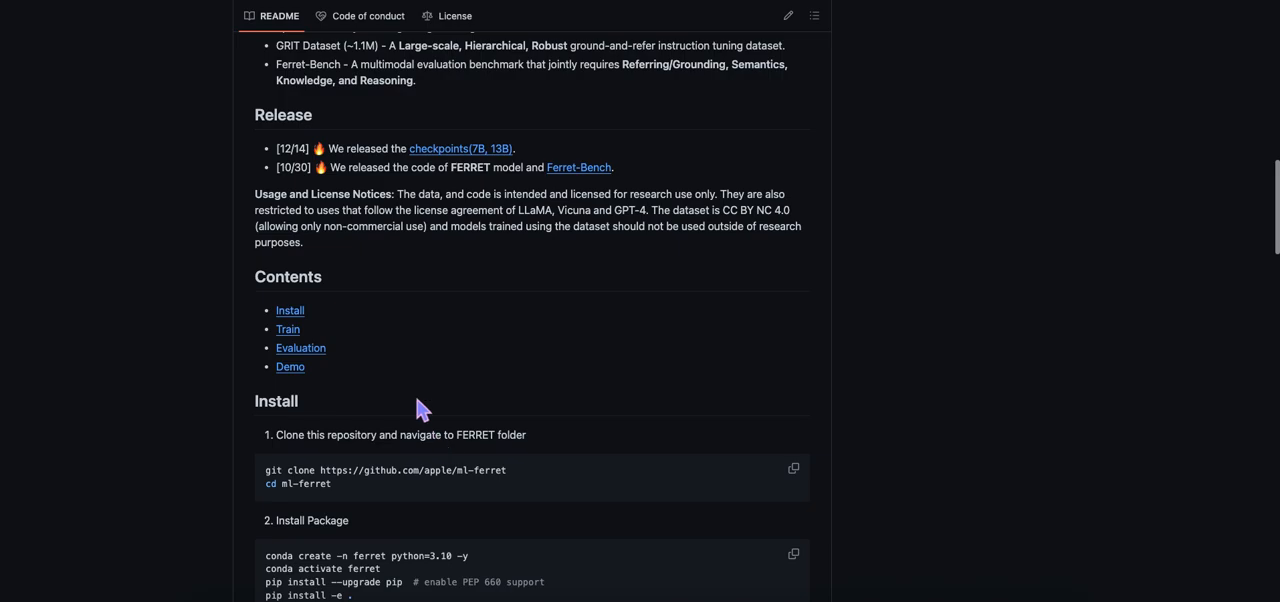
scroll("down", 3)
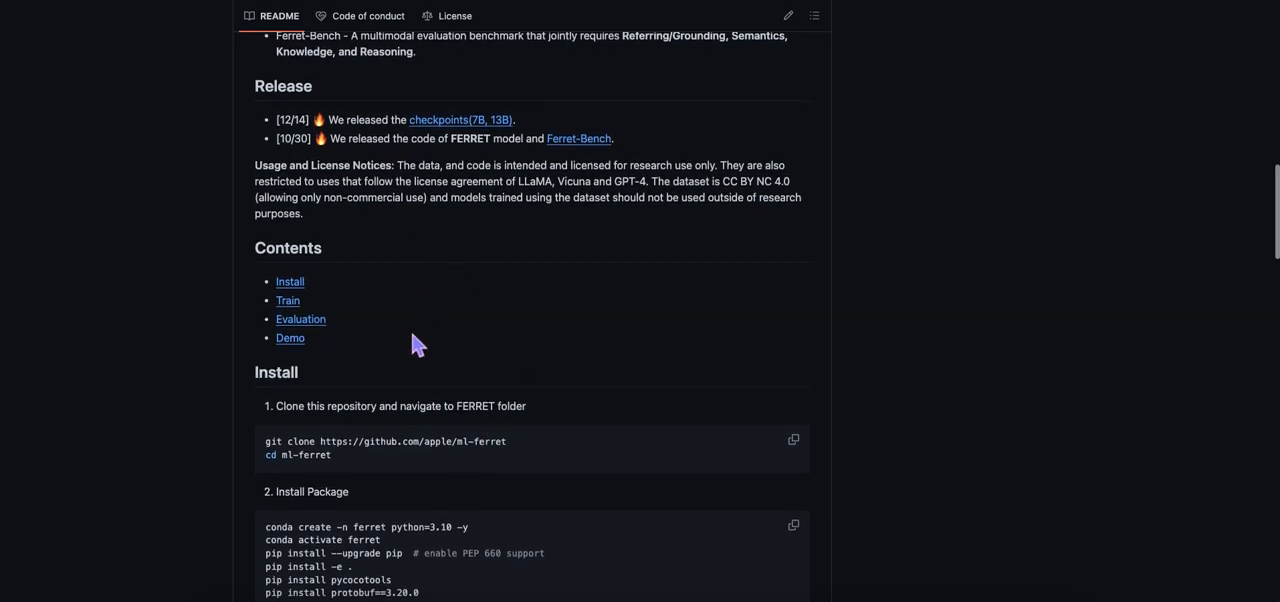
scroll("down", 3)
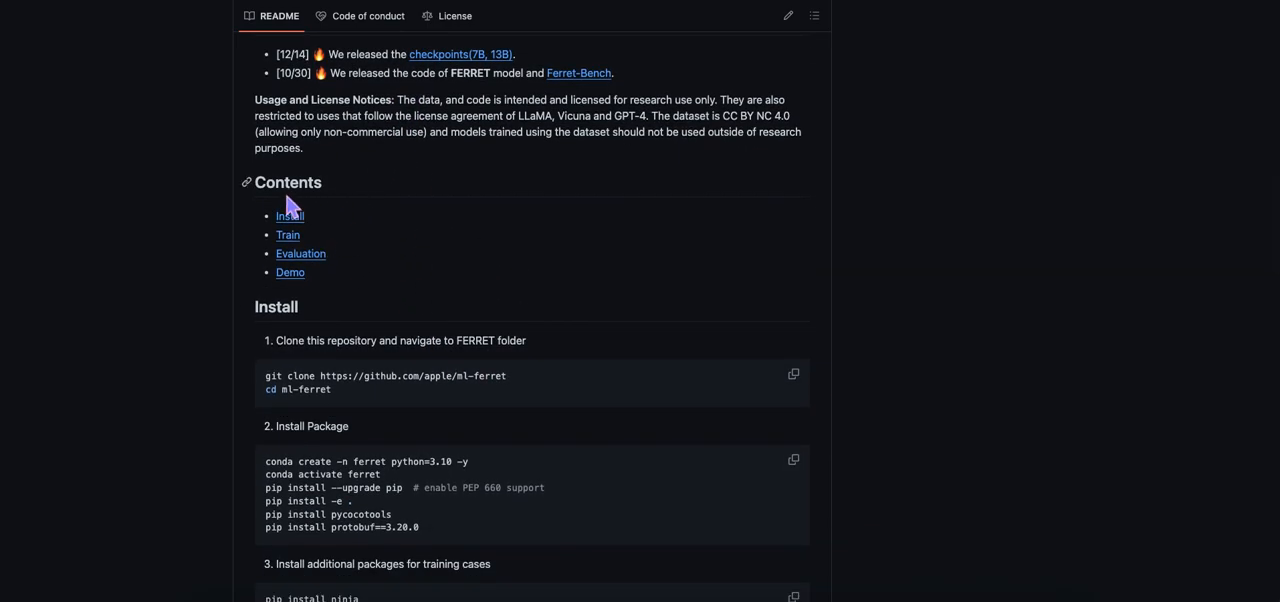
mouse_move(340, 255)
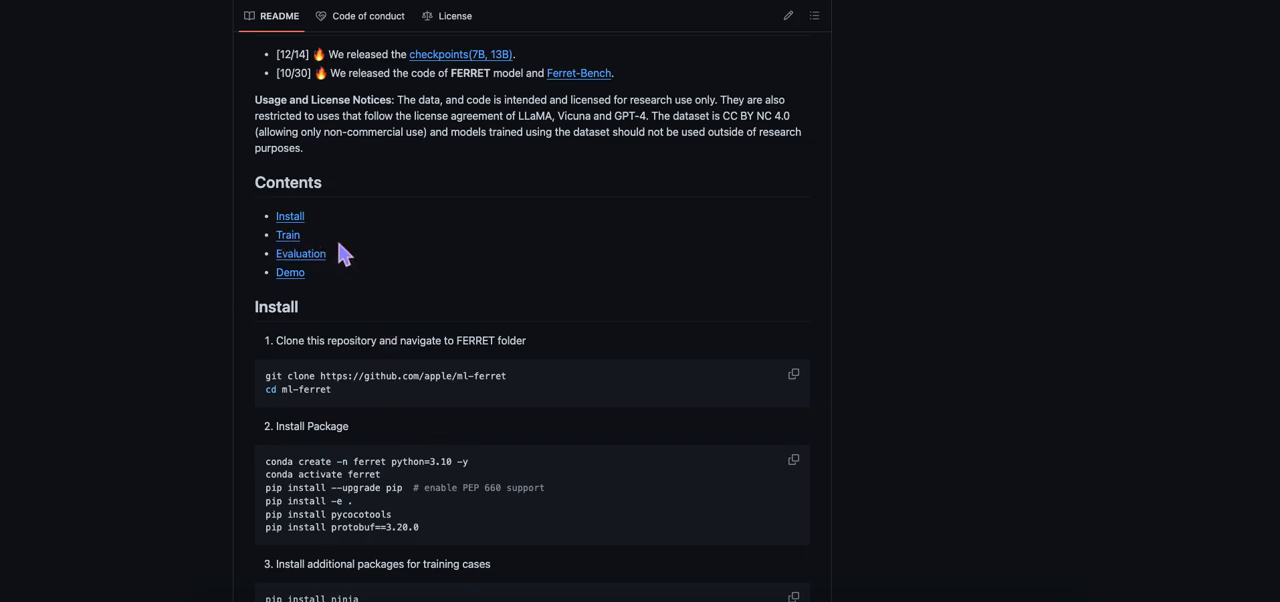
scroll("down", 3)
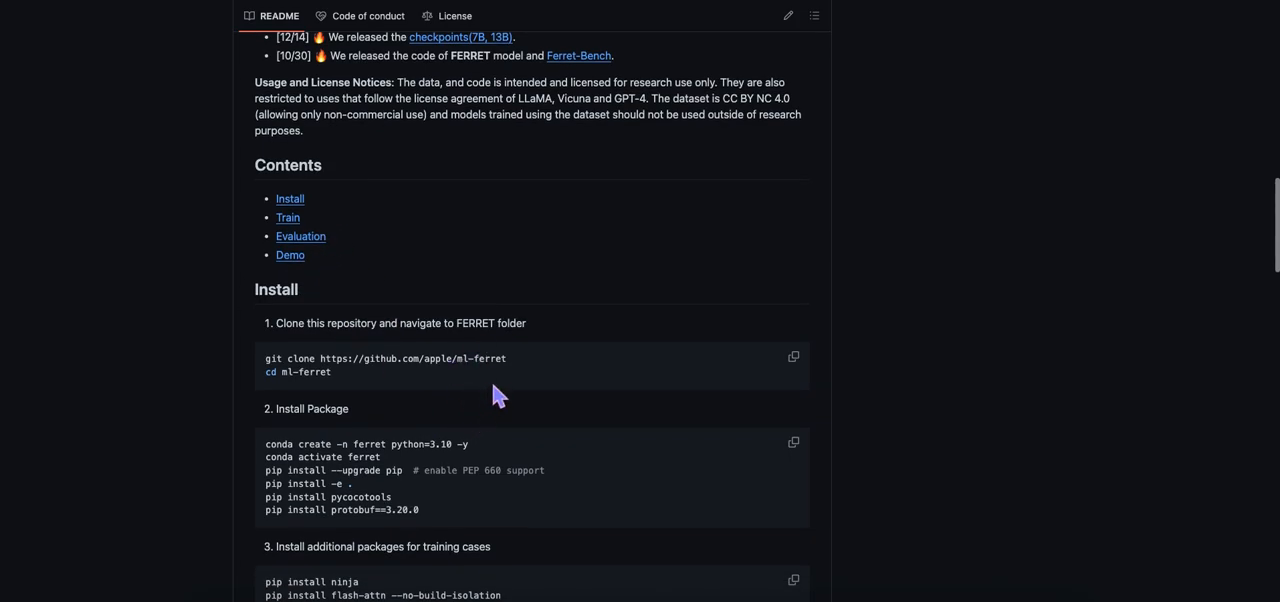
mouse_move(357, 270)
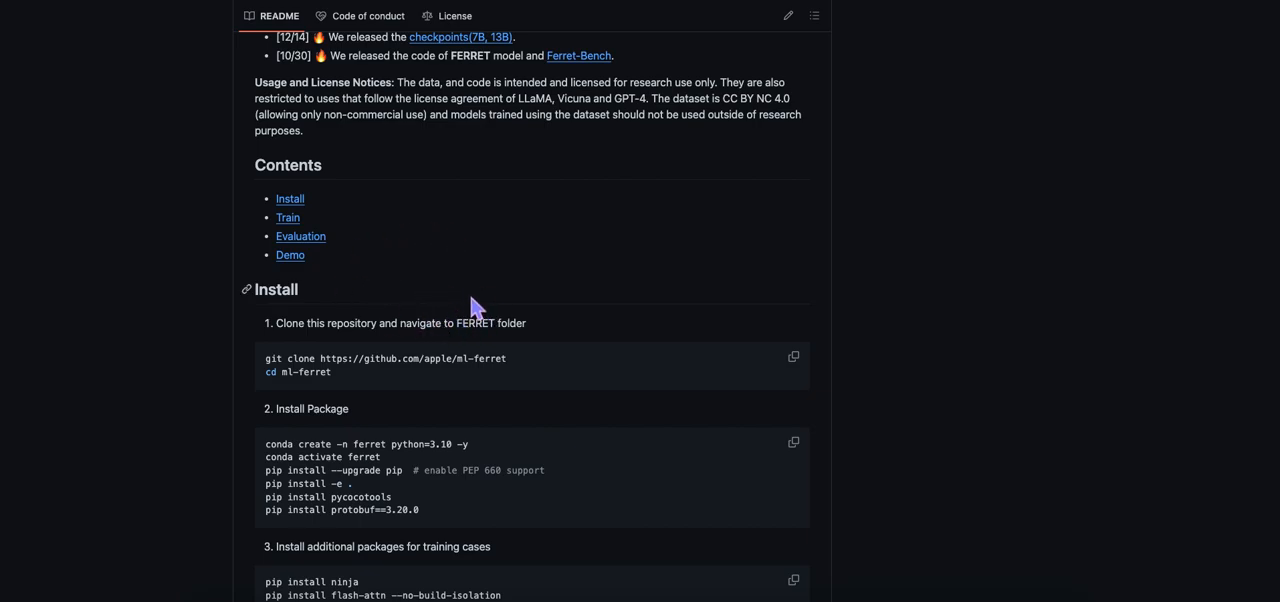
scroll("down", 3)
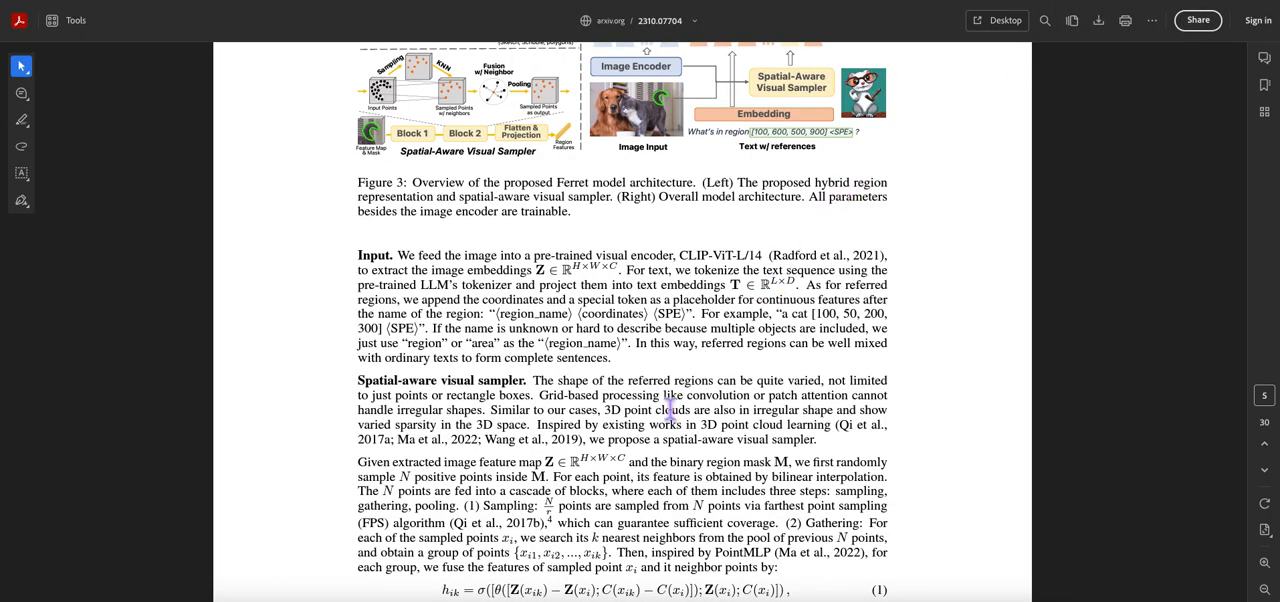
Scroll the Ferret paper until Table 6's motorcycle shock-absorber example is fully visible.
scroll("down", 3)
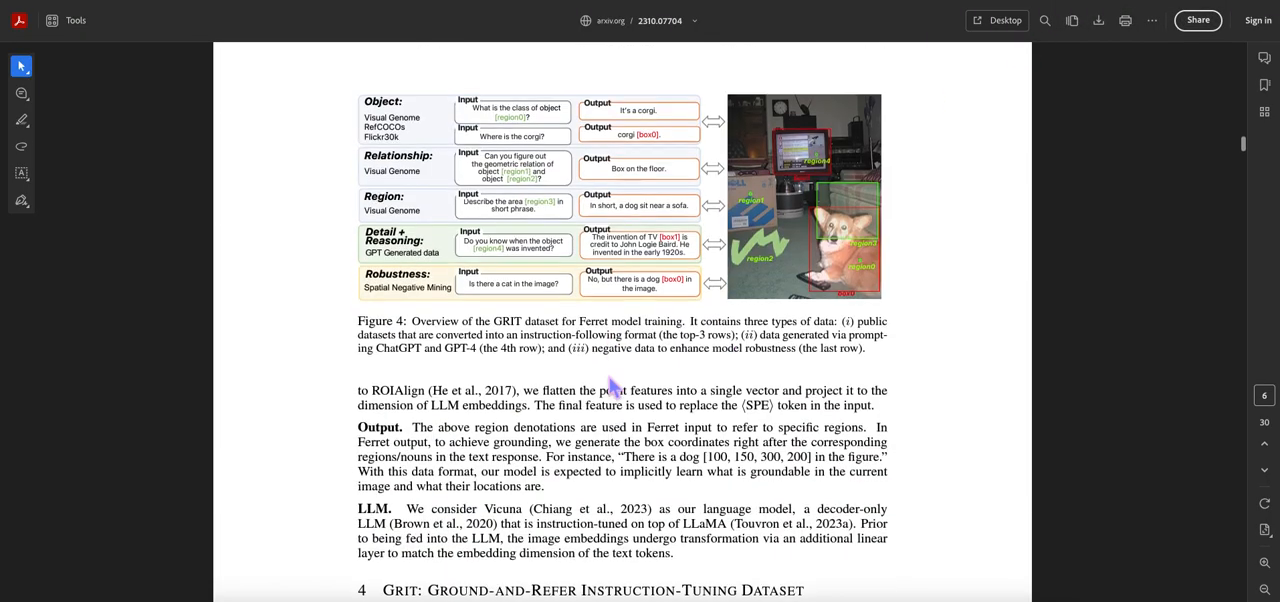
scroll("down", 3)
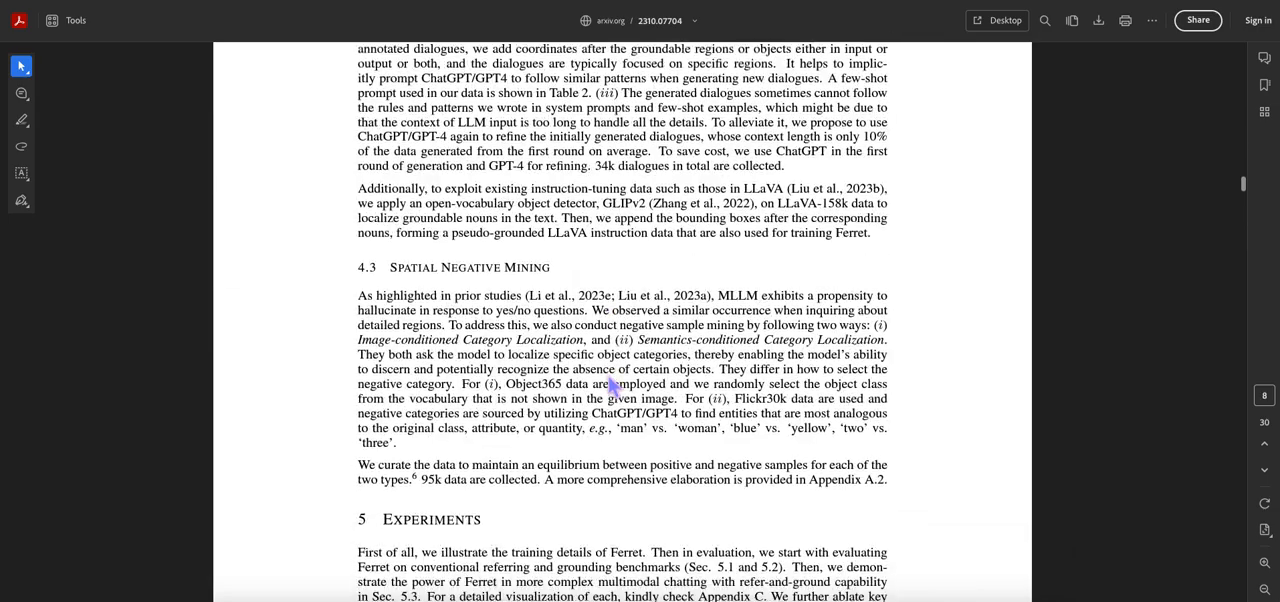
scroll("down", 3)
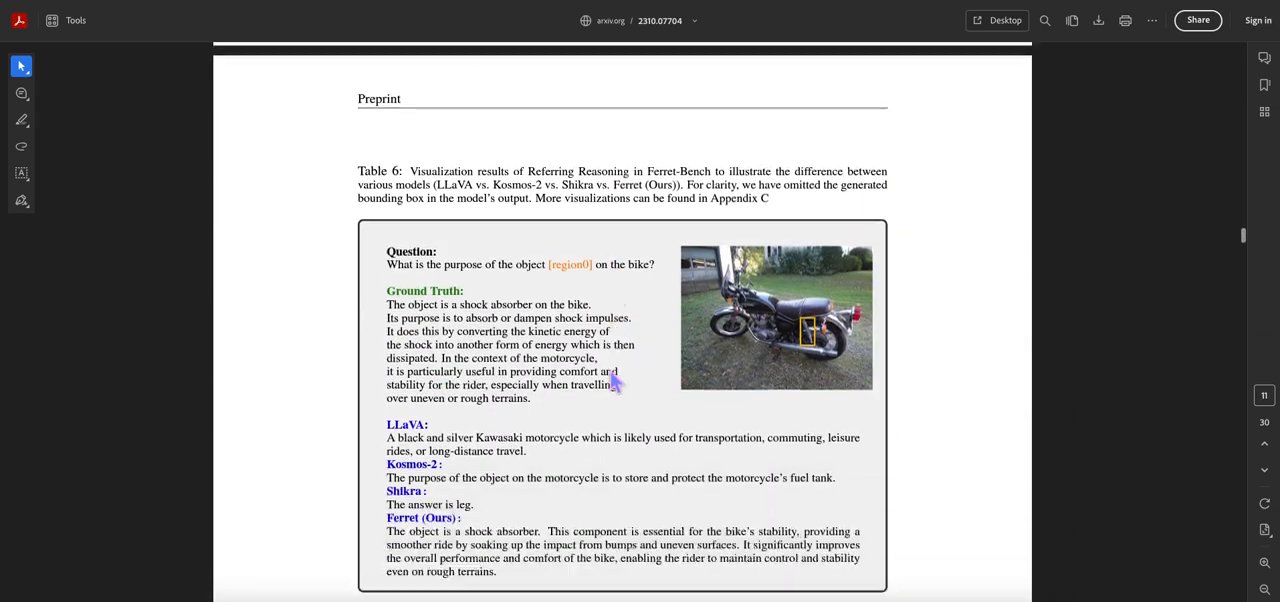
scroll("down", 3)
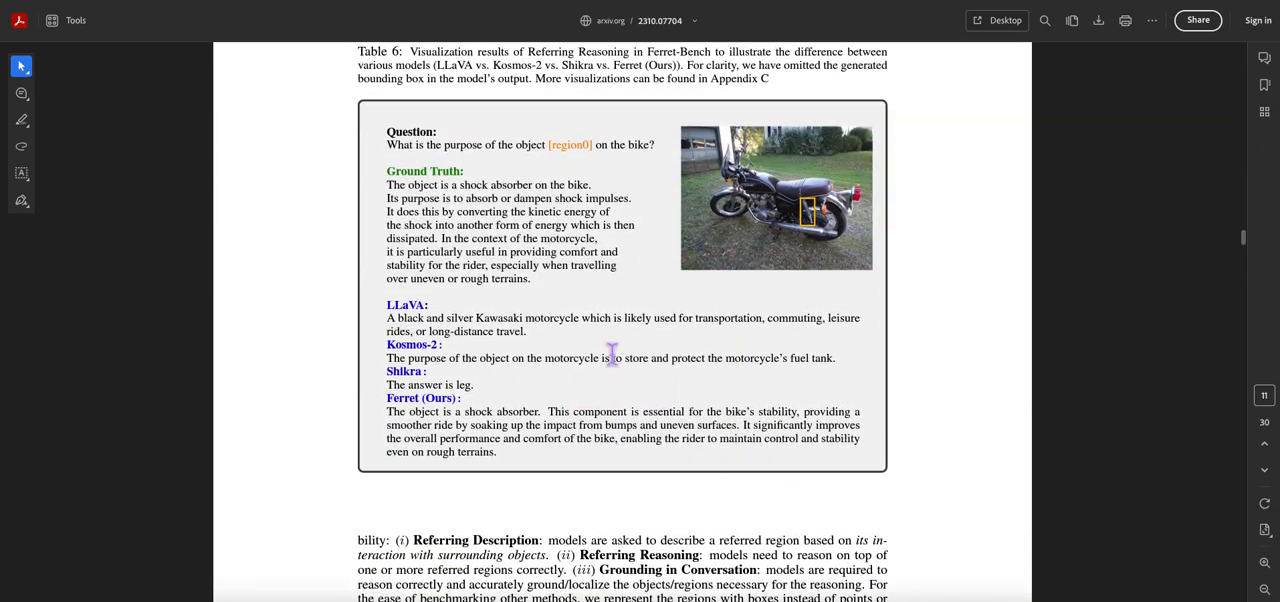
mouse_move(683, 277)
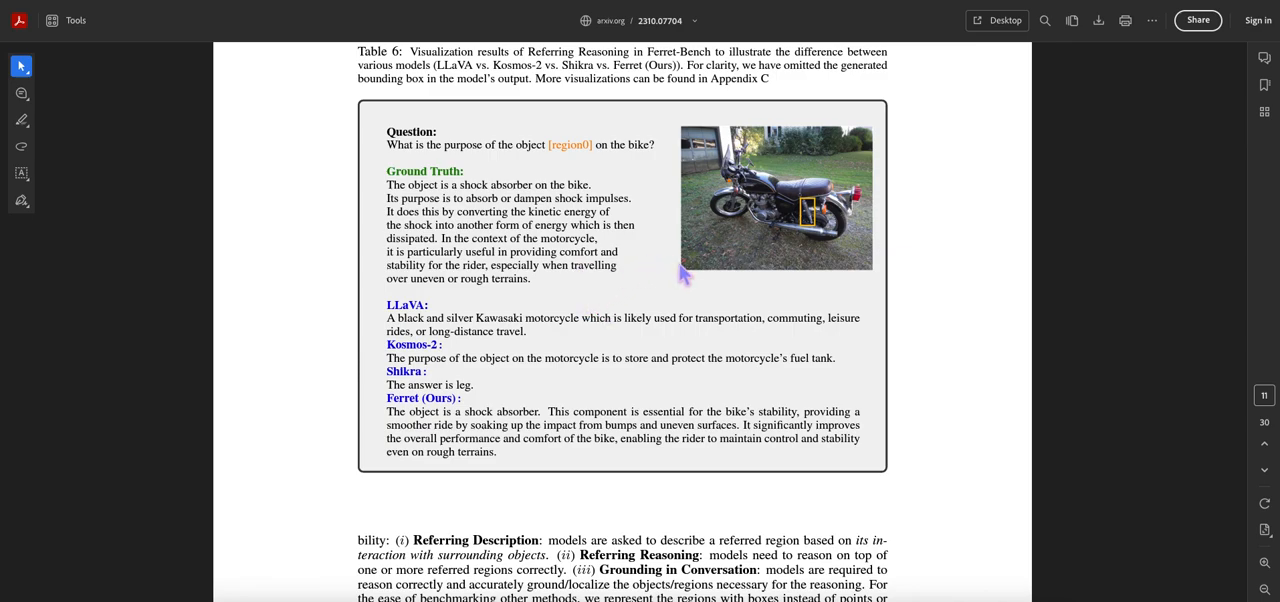
mouse_move(735, 228)
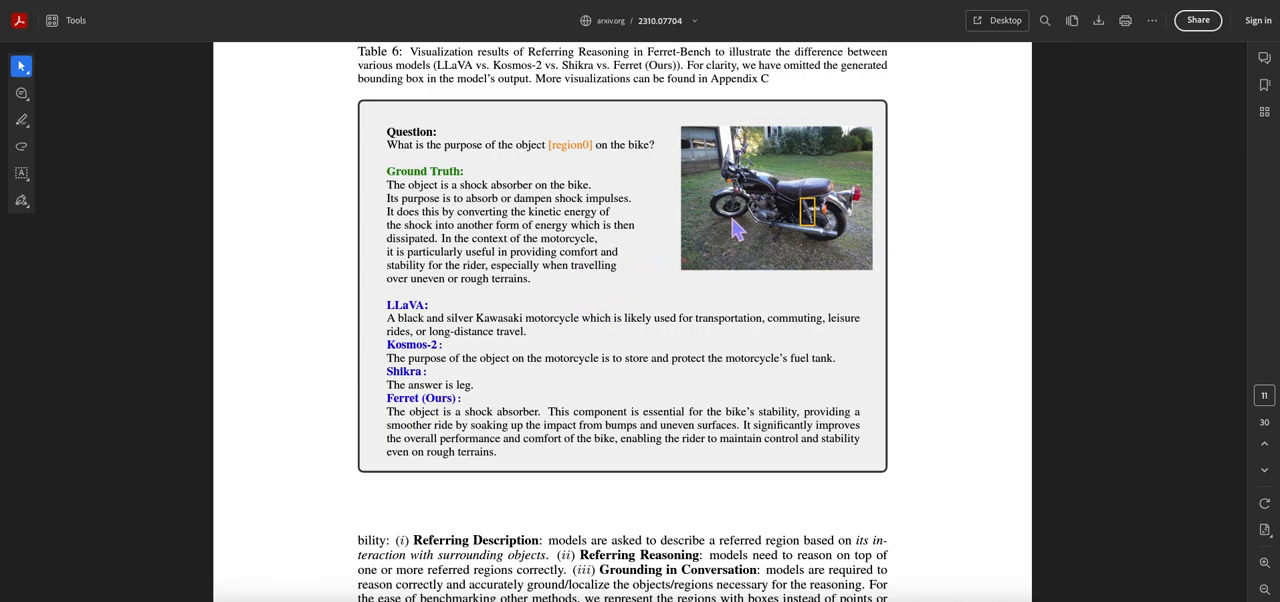
mouse_move(695, 248)
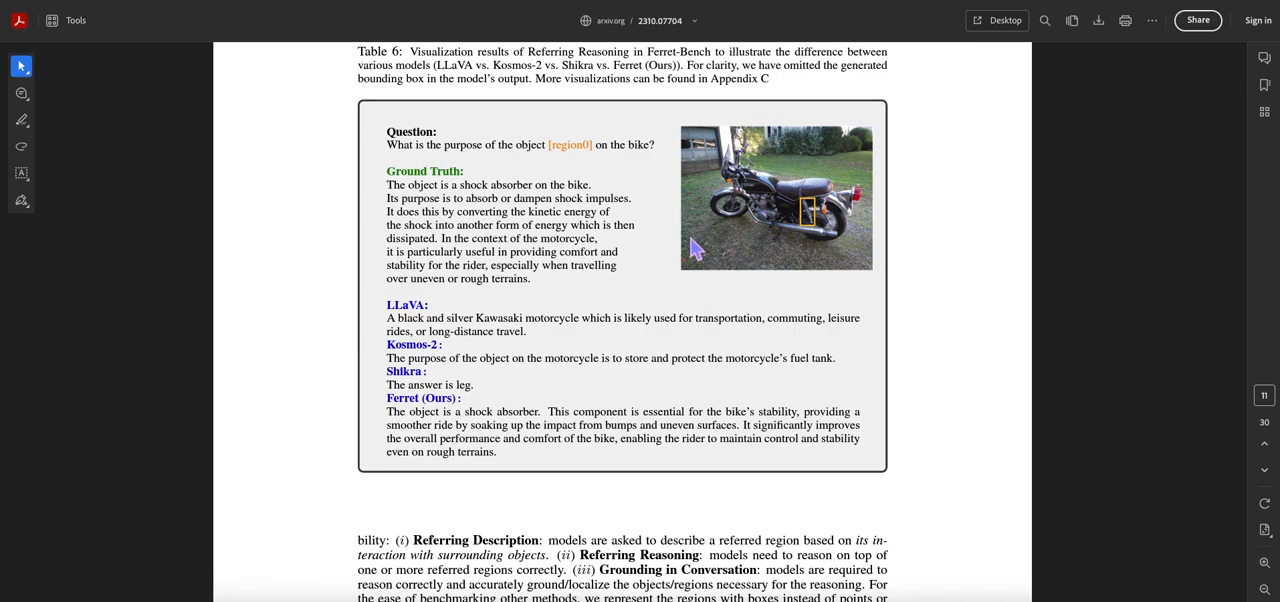
mouse_move(679, 287)
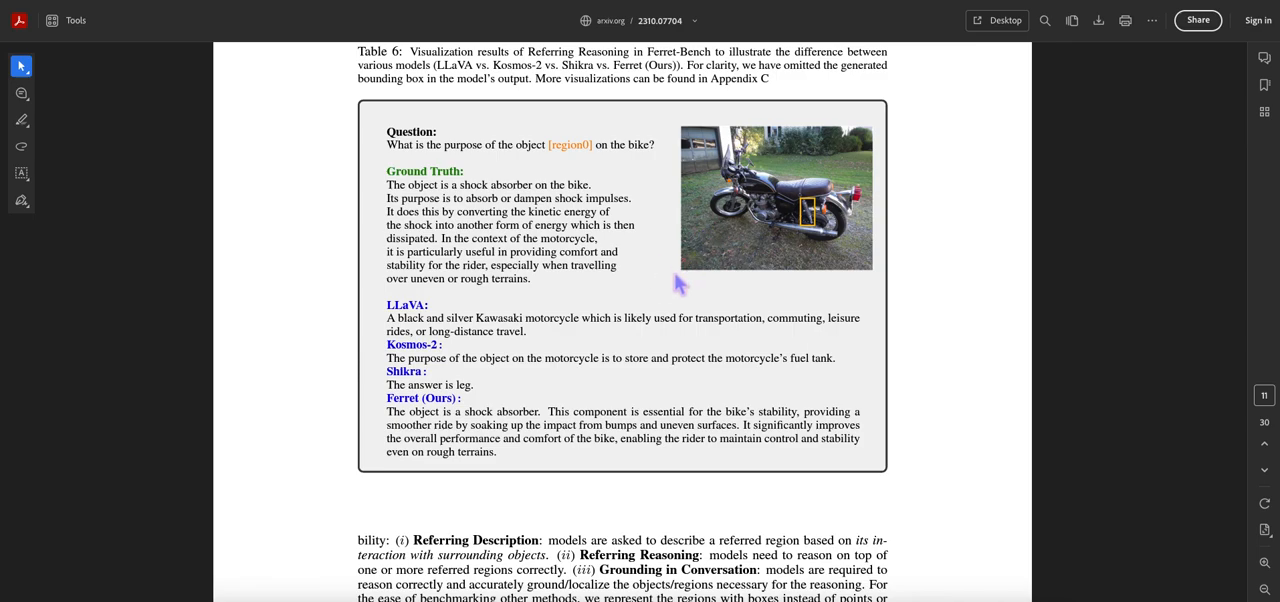
mouse_move(721, 291)
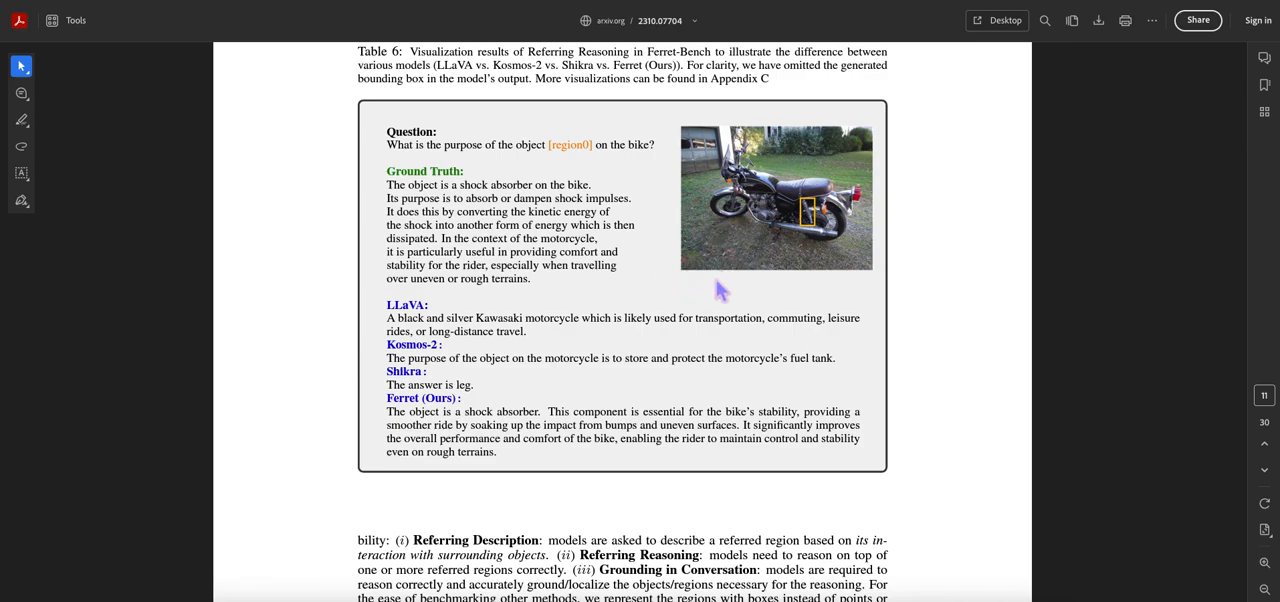
mouse_move(760, 232)
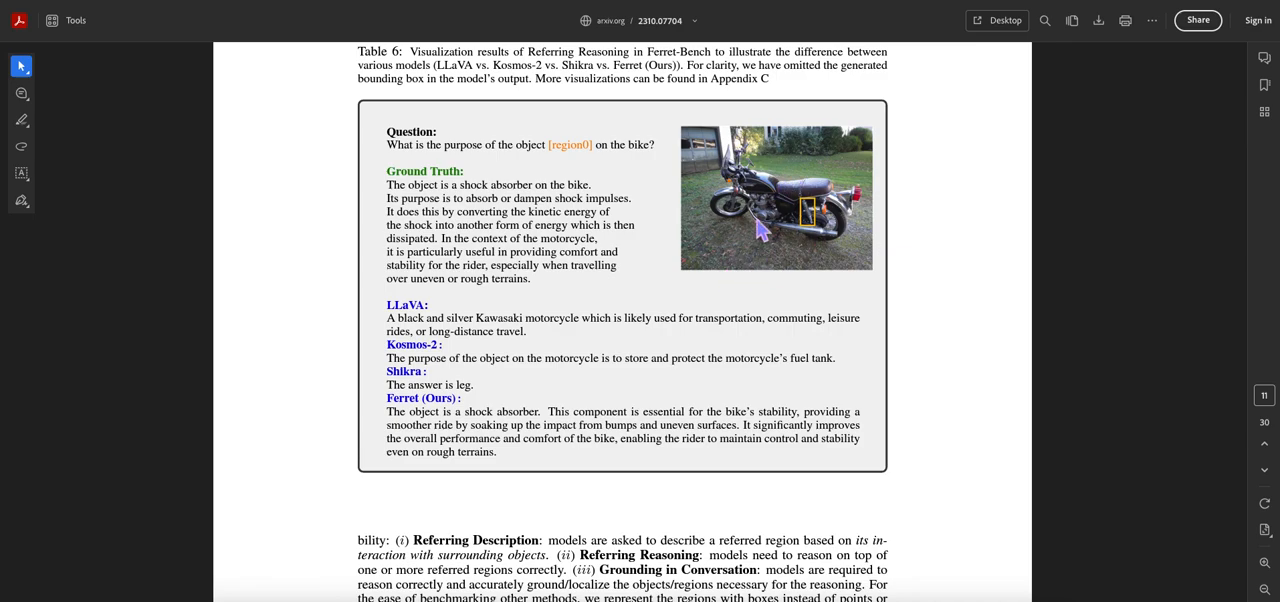
mouse_move(797, 225)
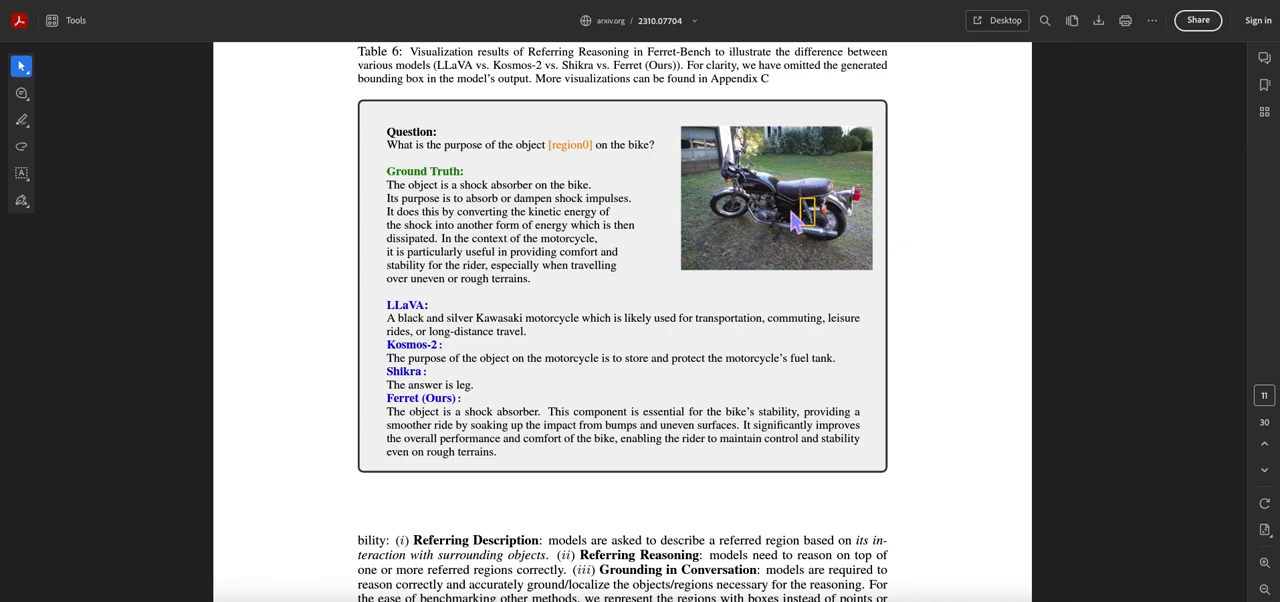
mouse_move(765, 235)
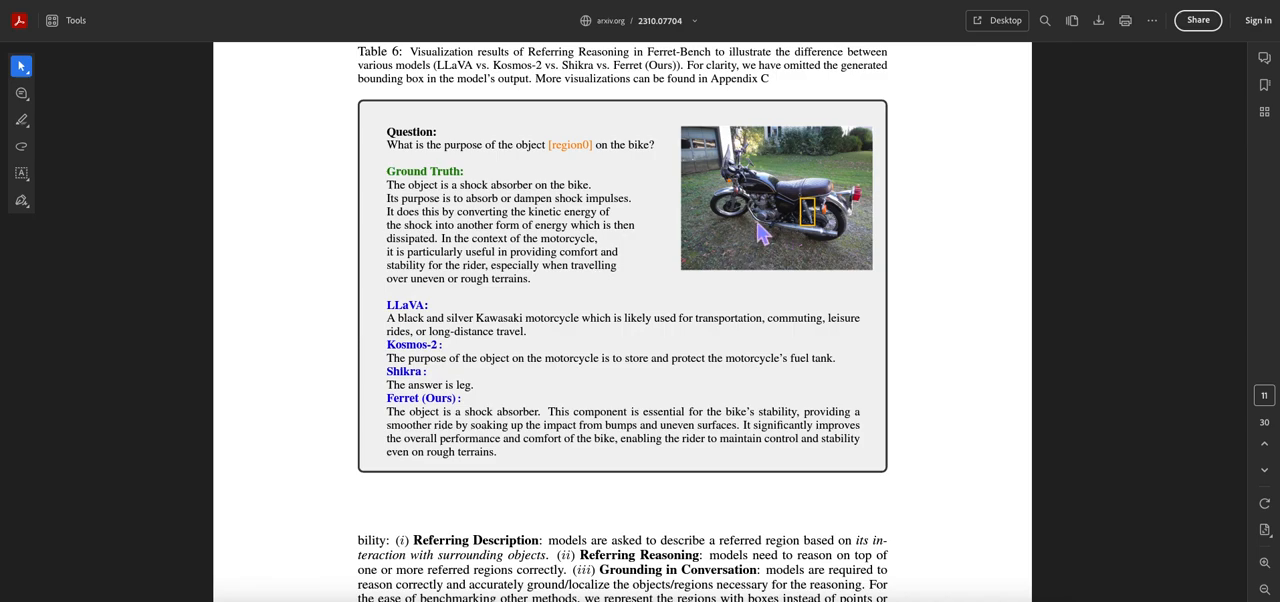
mouse_move(672, 256)
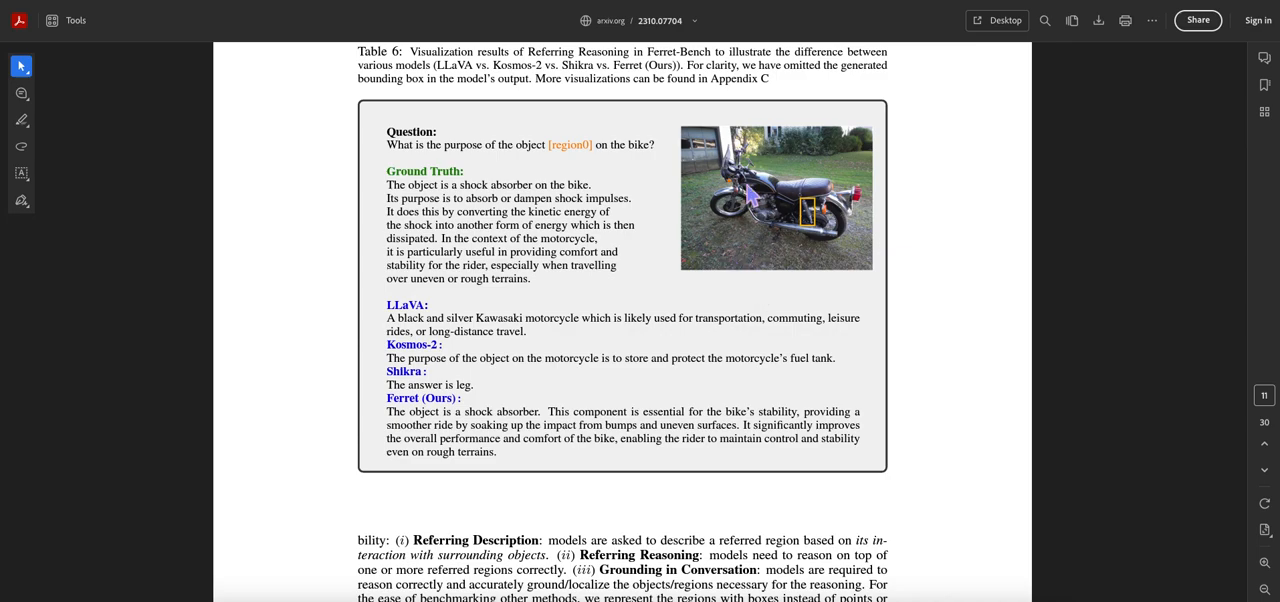
mouse_move(710, 237)
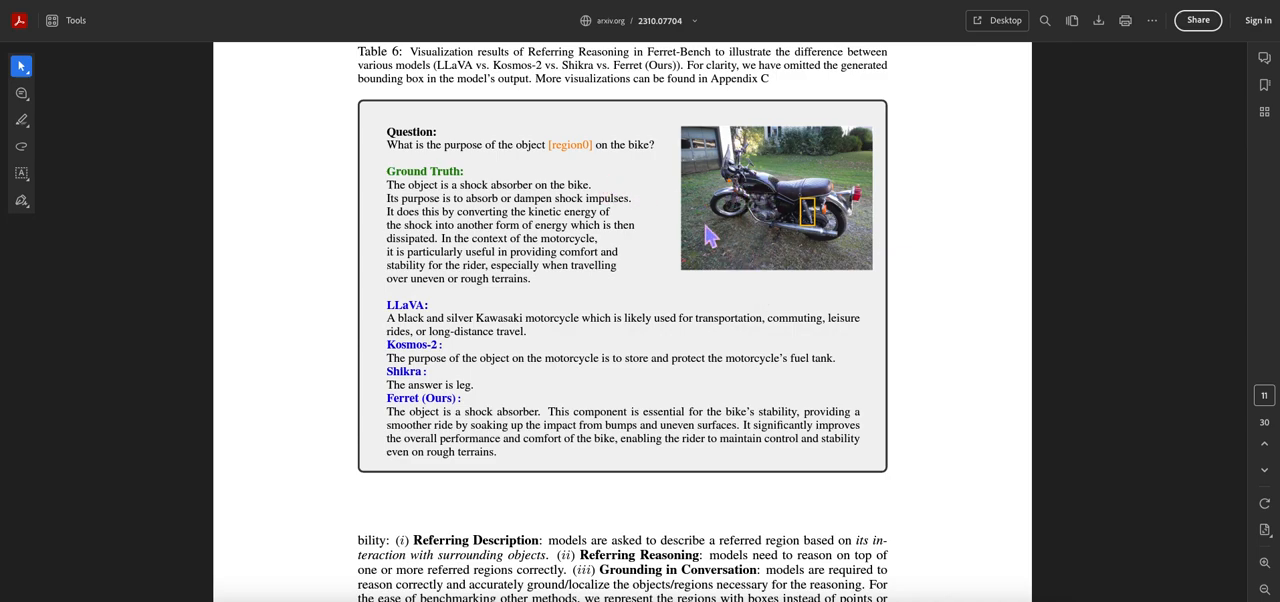
mouse_move(805, 240)
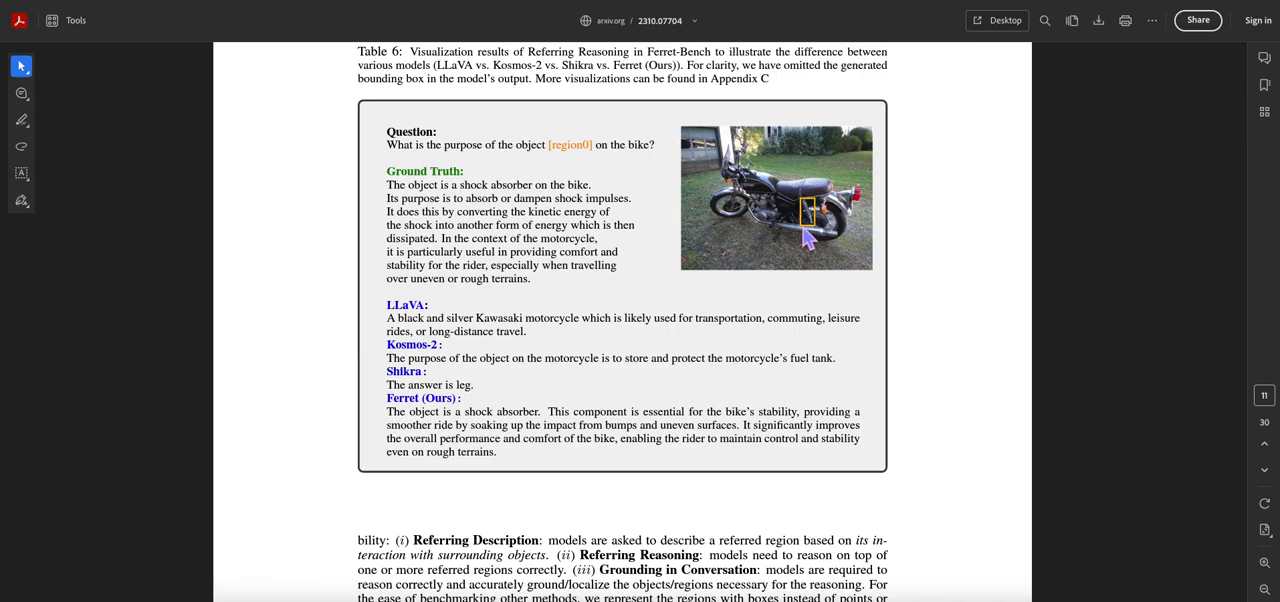
mouse_move(441, 155)
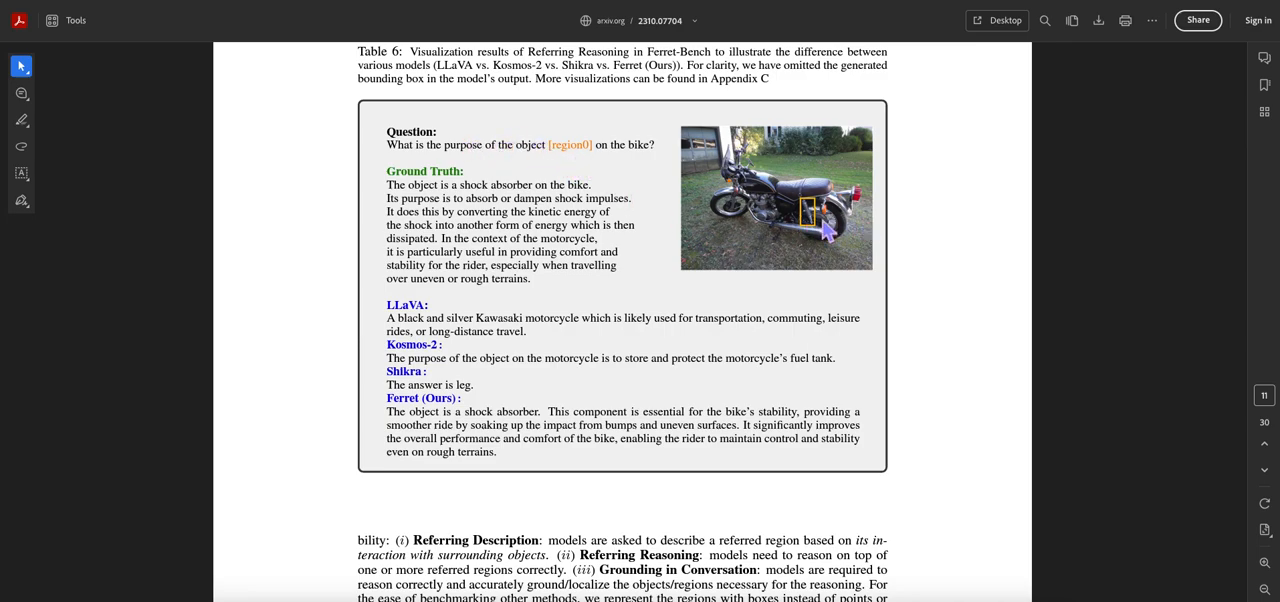
mouse_move(762, 234)
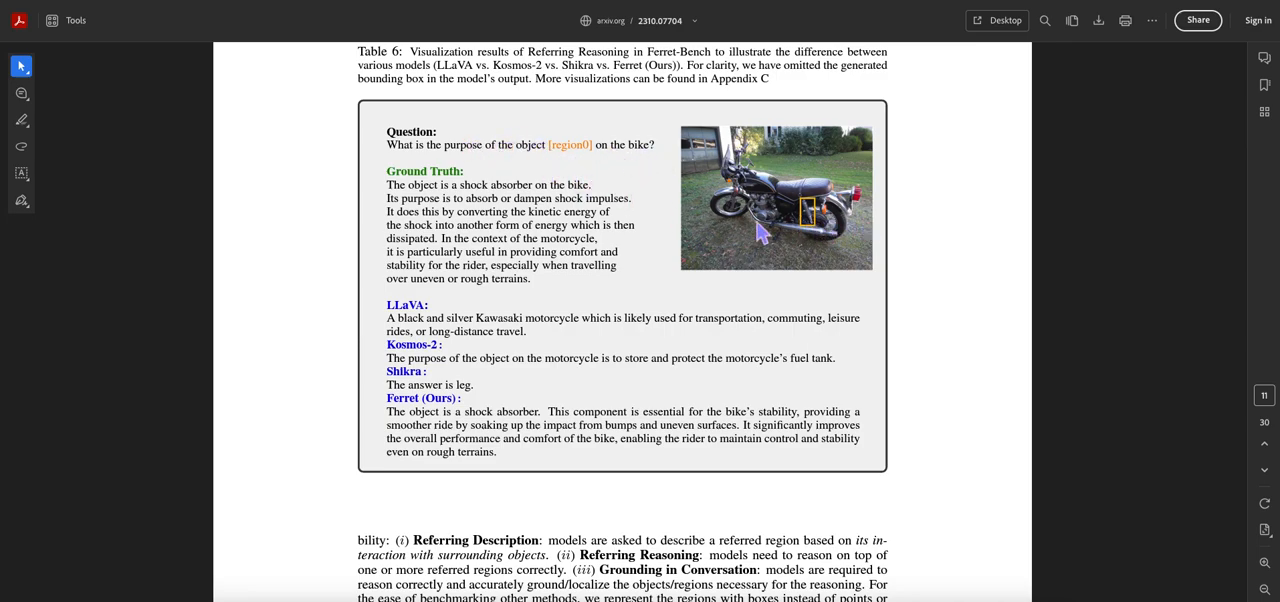
scroll("down", 3)
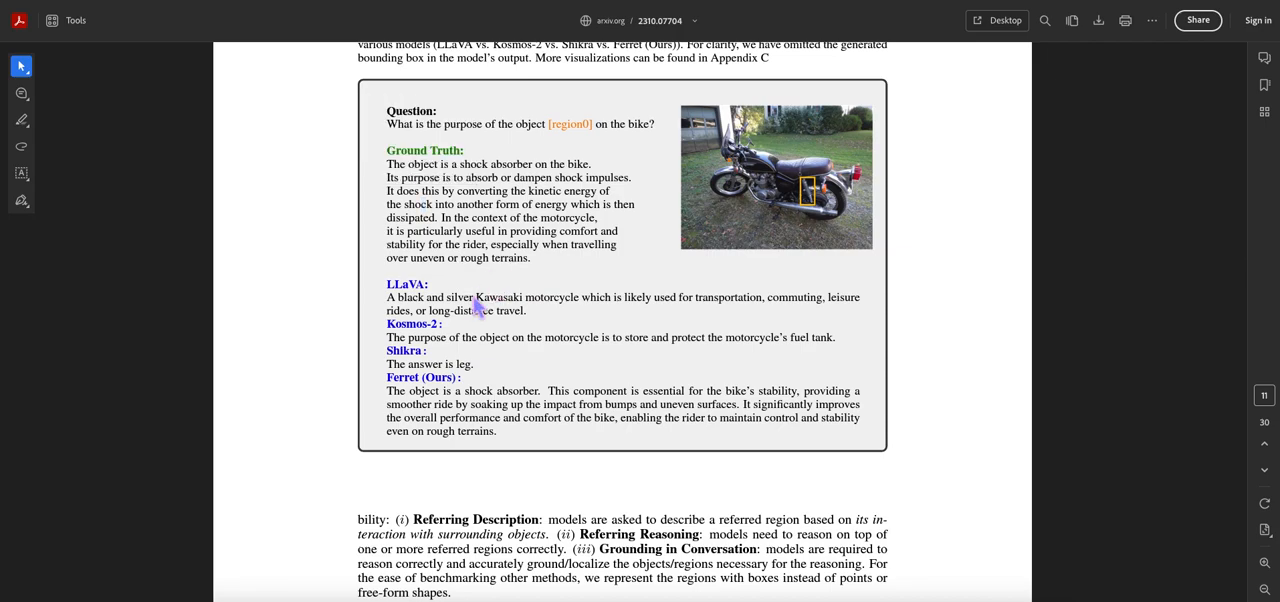
scroll("down", 3)
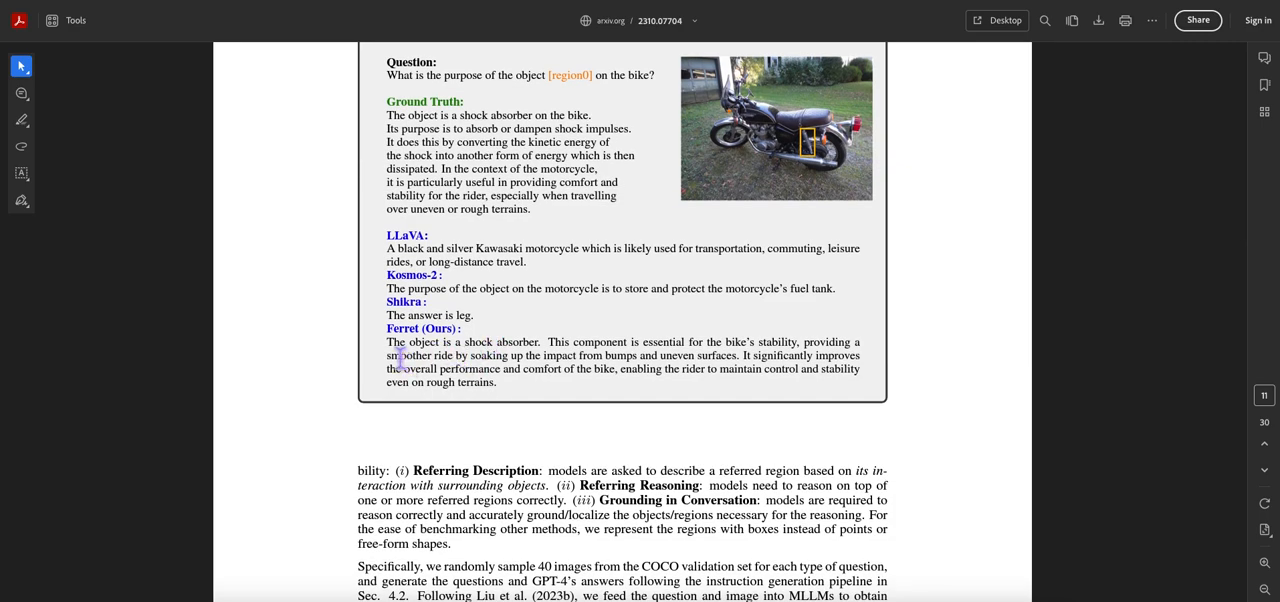
left_click_drag(388, 341, 510, 382)
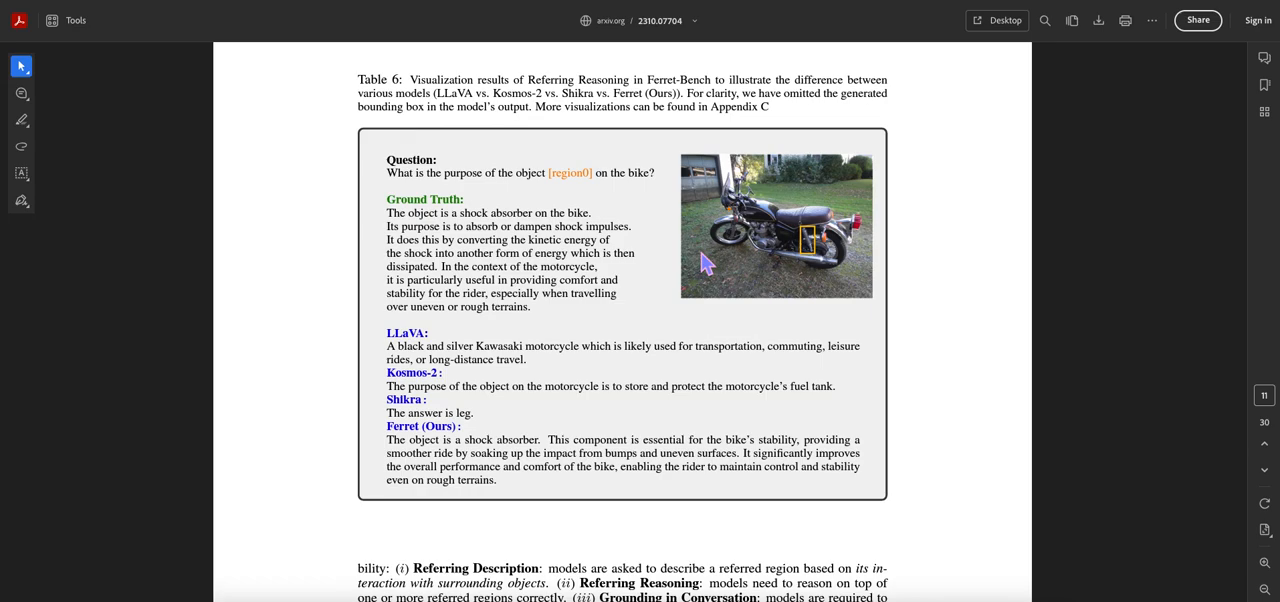
mouse_move(951, 265)
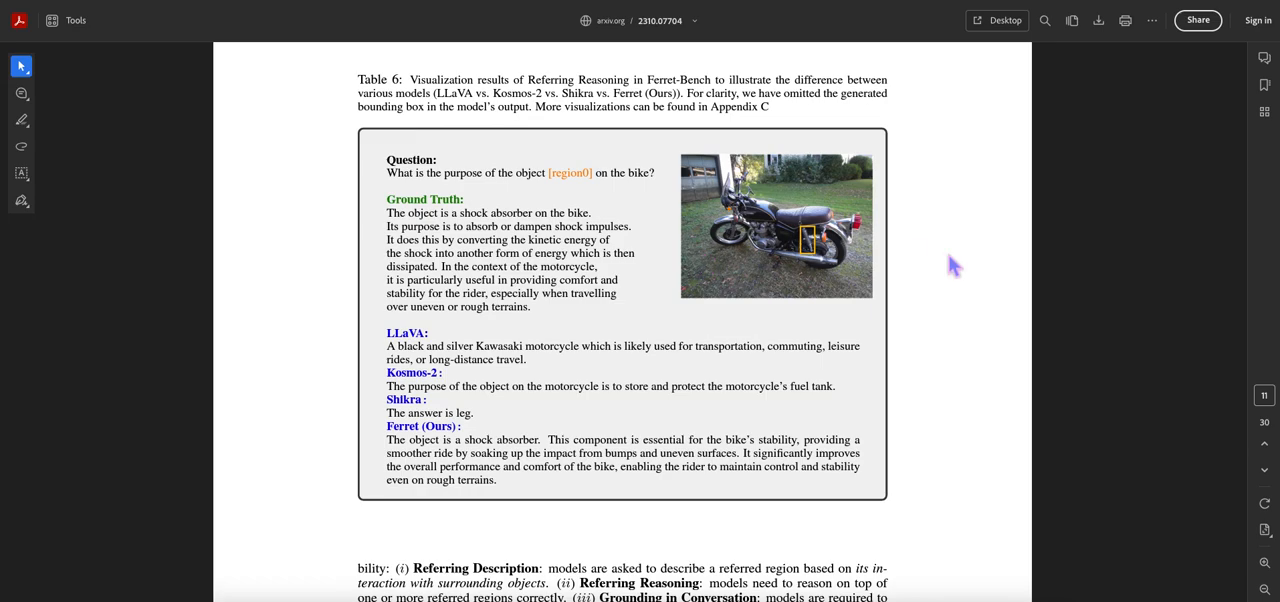
mouse_move(820, 242)
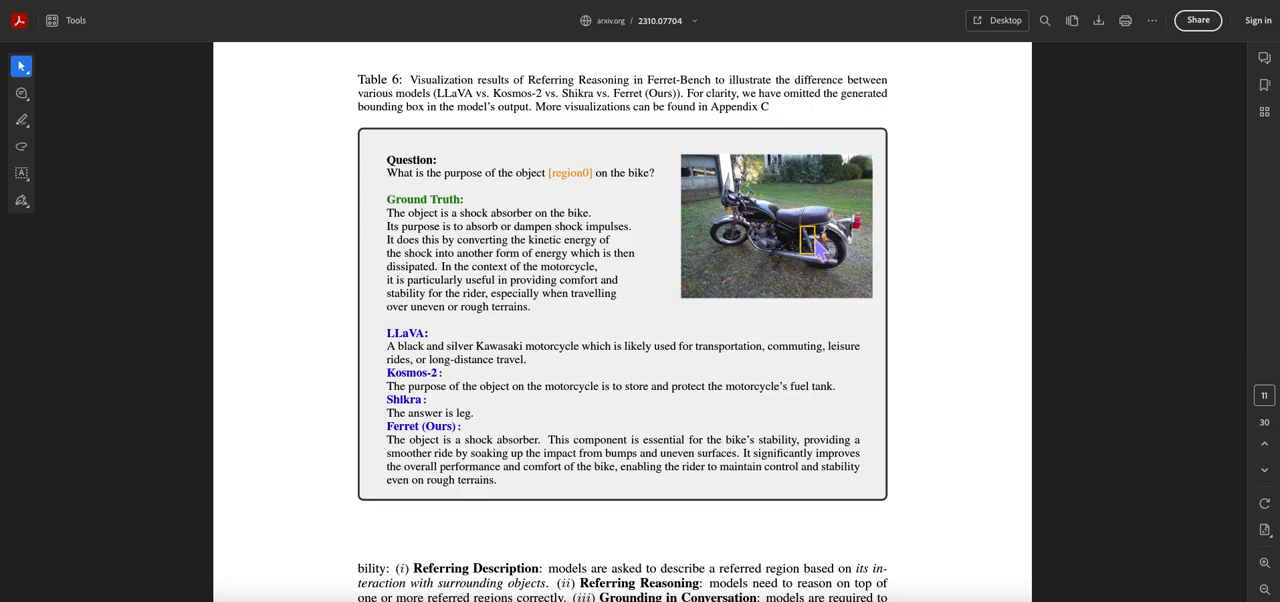
mouse_move(838, 281)
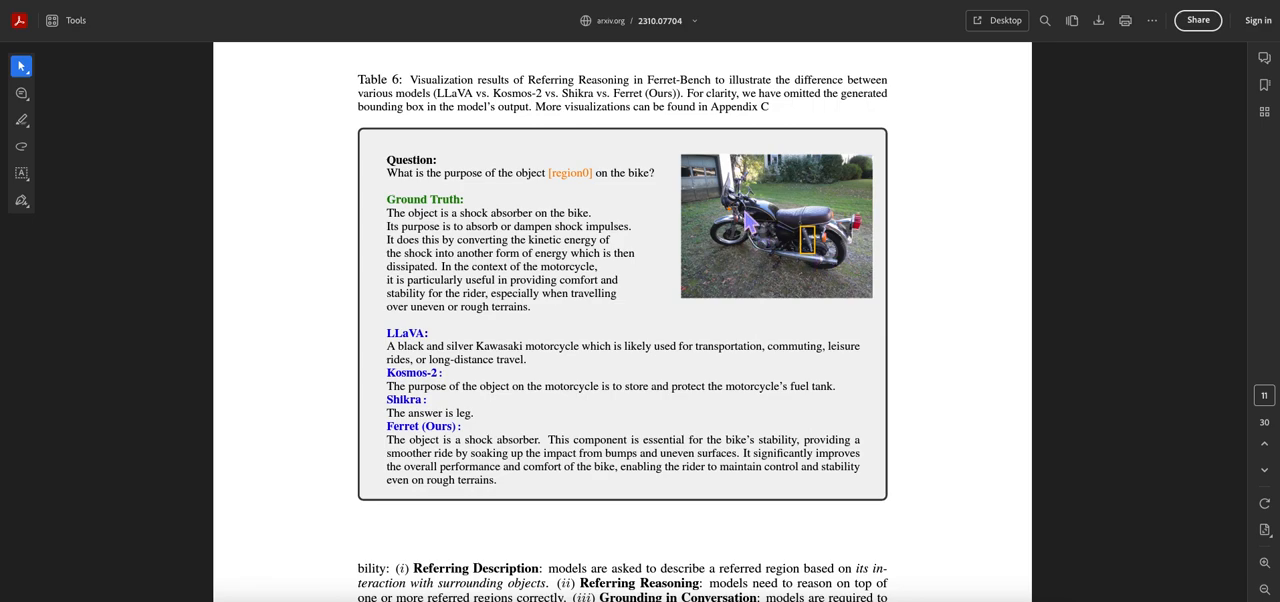
mouse_move(833, 240)
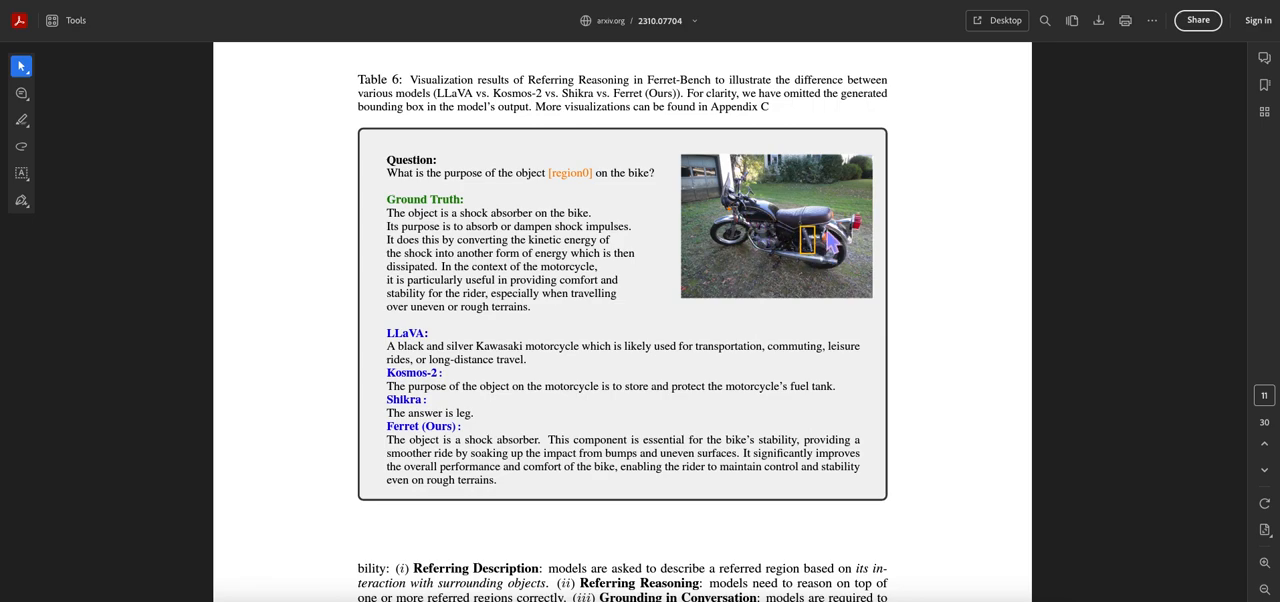
mouse_move(779, 249)
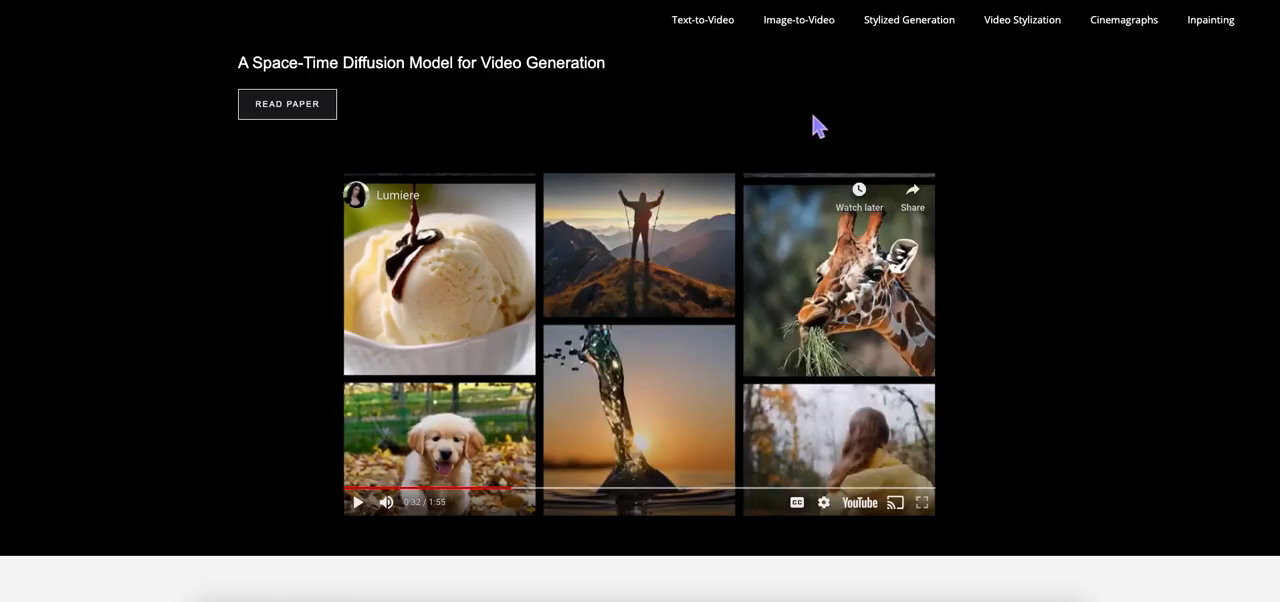
mouse_move(227, 260)
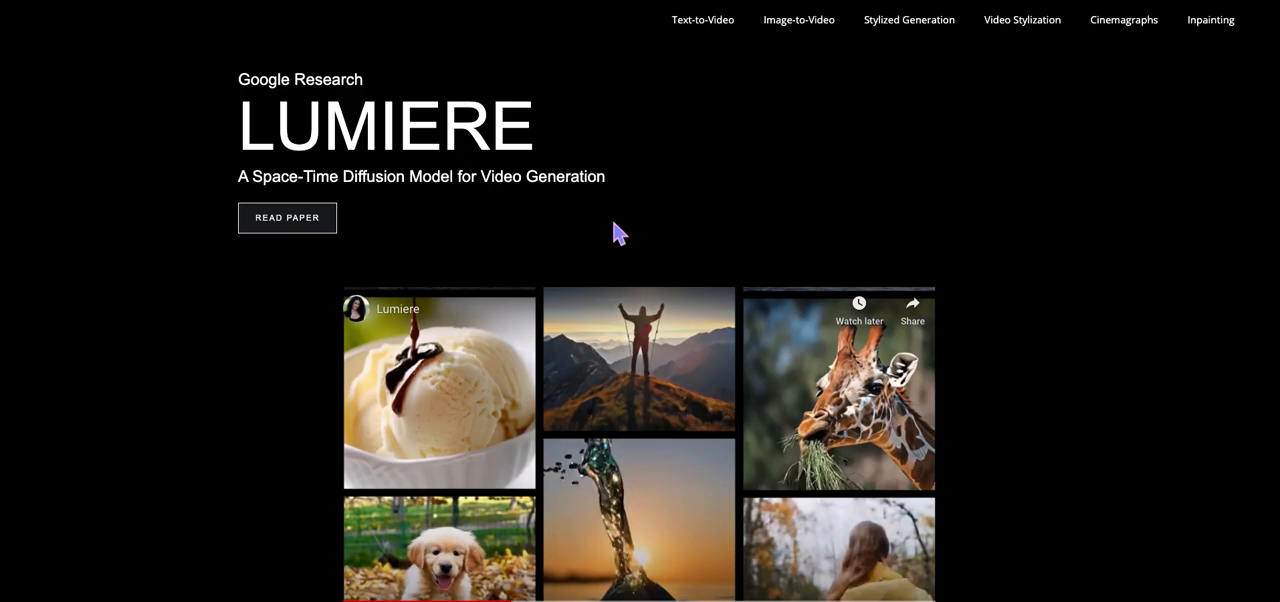
mouse_move(648, 228)
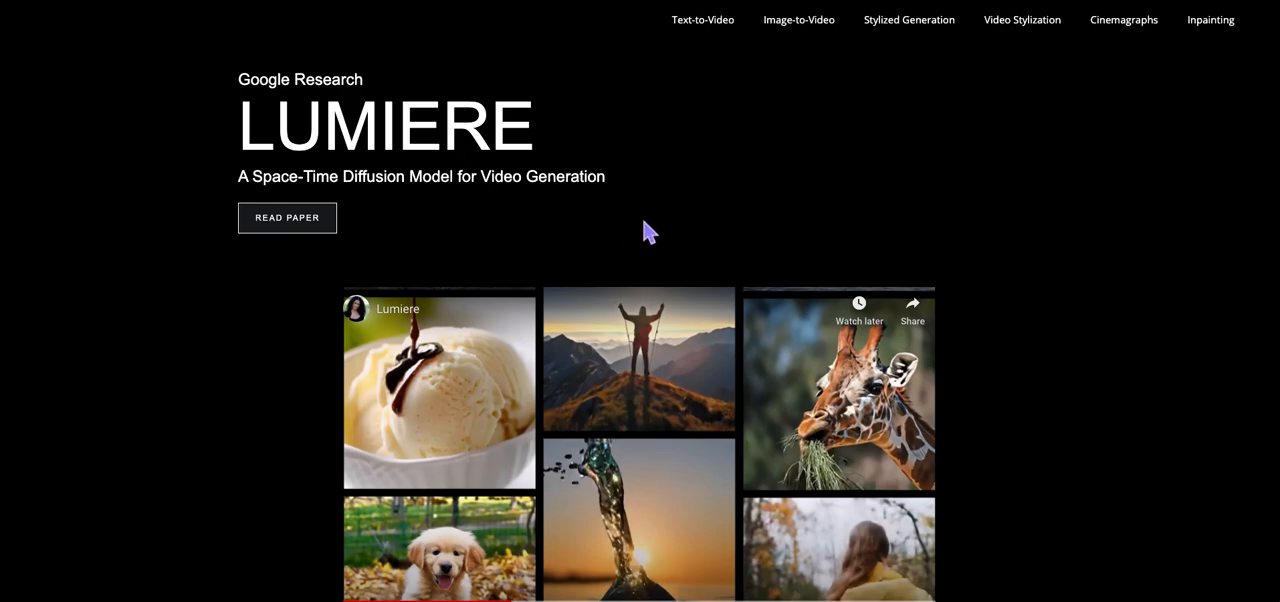